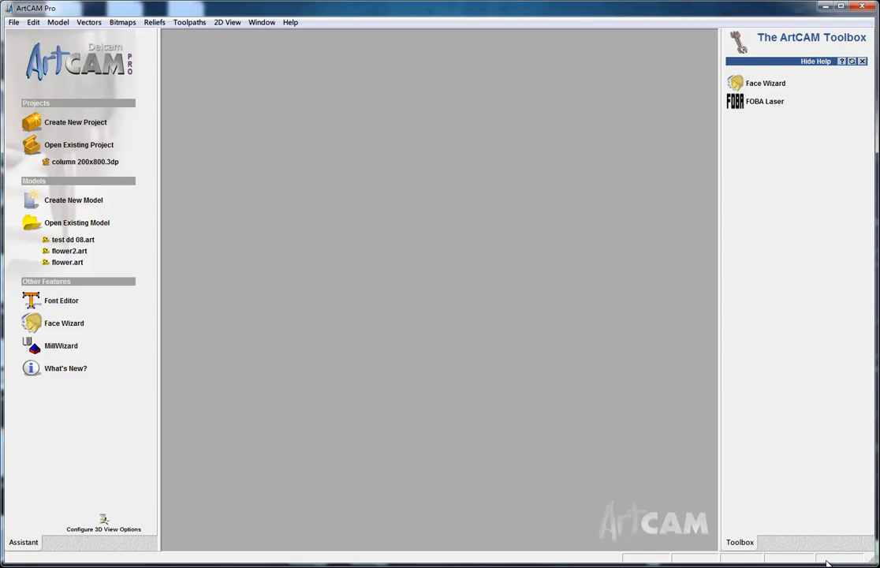
mouse_move(312, 360)
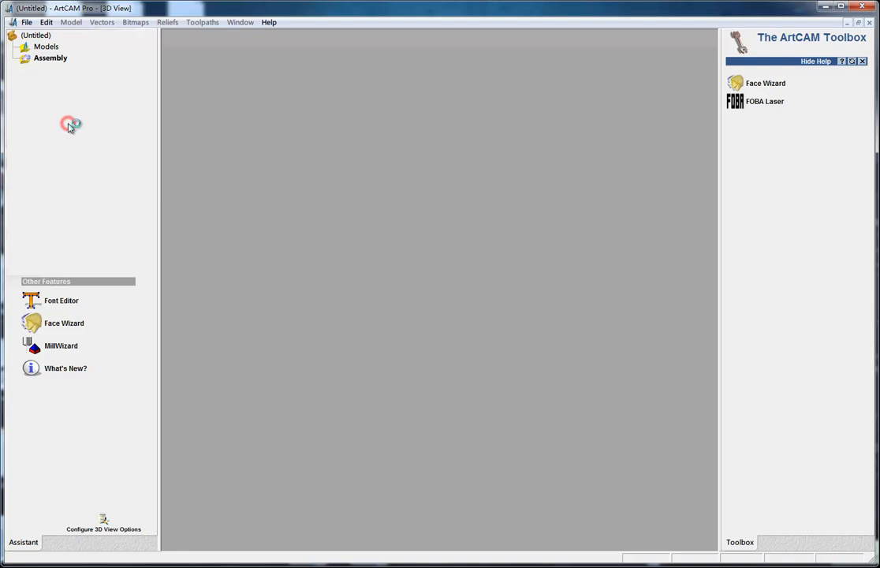
- Select Assembly in the new project's tree and bring up its context menu
left_click(51, 58)
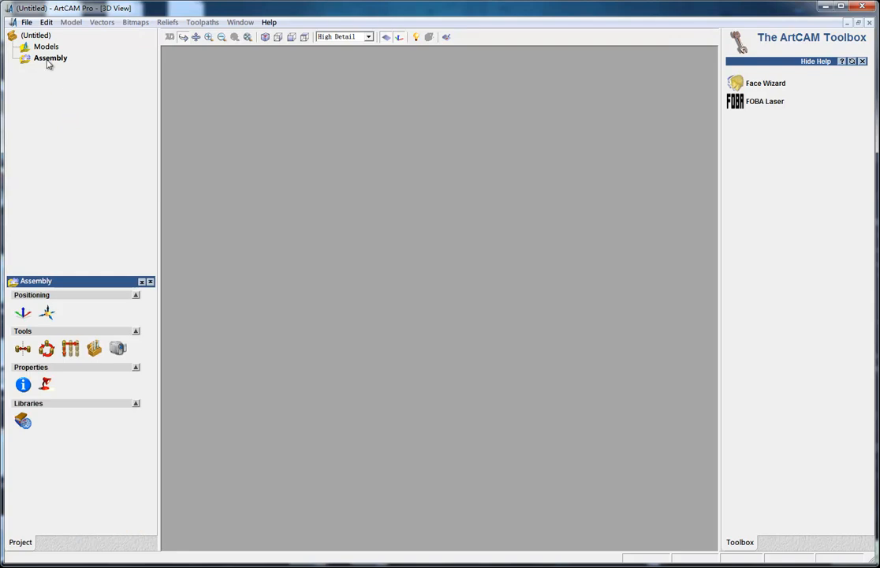
right_click(50, 58)
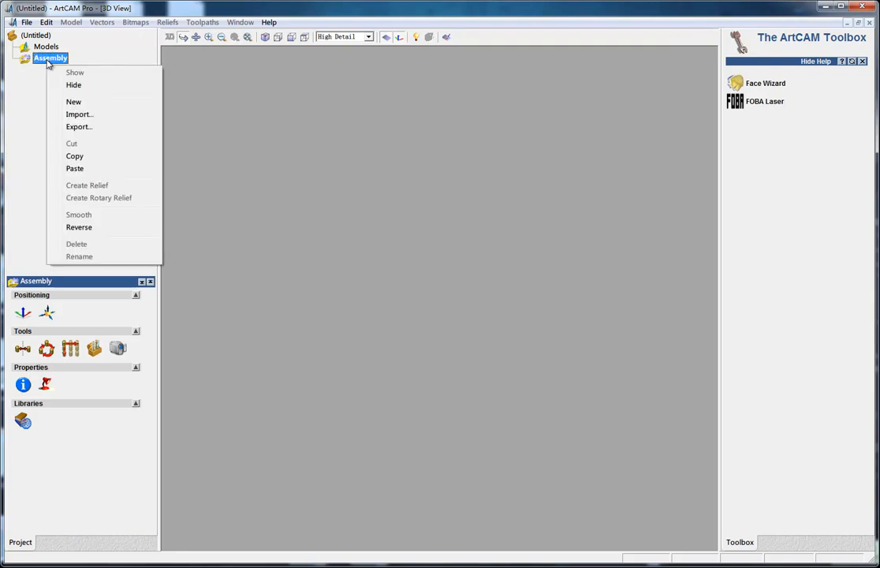
mouse_move(79, 114)
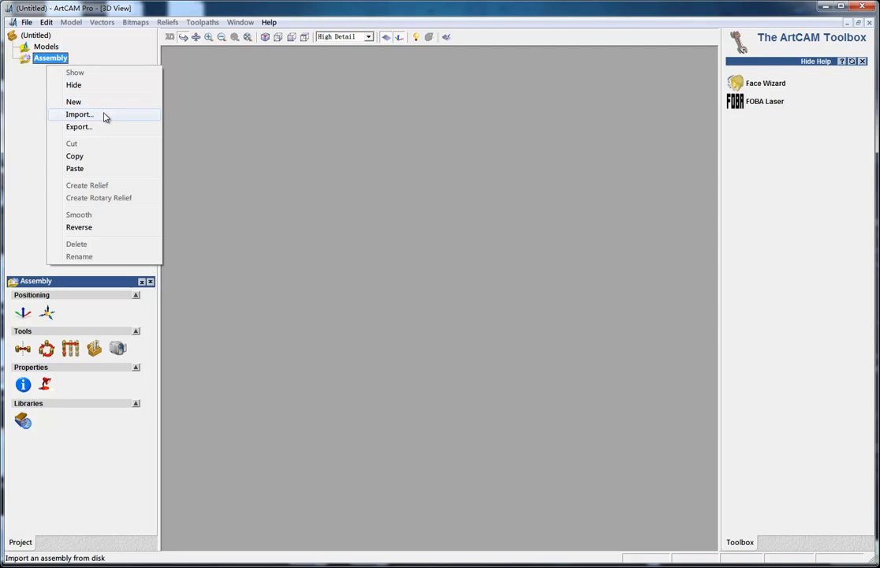
- Import the decorative column STL file into the assembly and view it in 3D
left_click(79, 115)
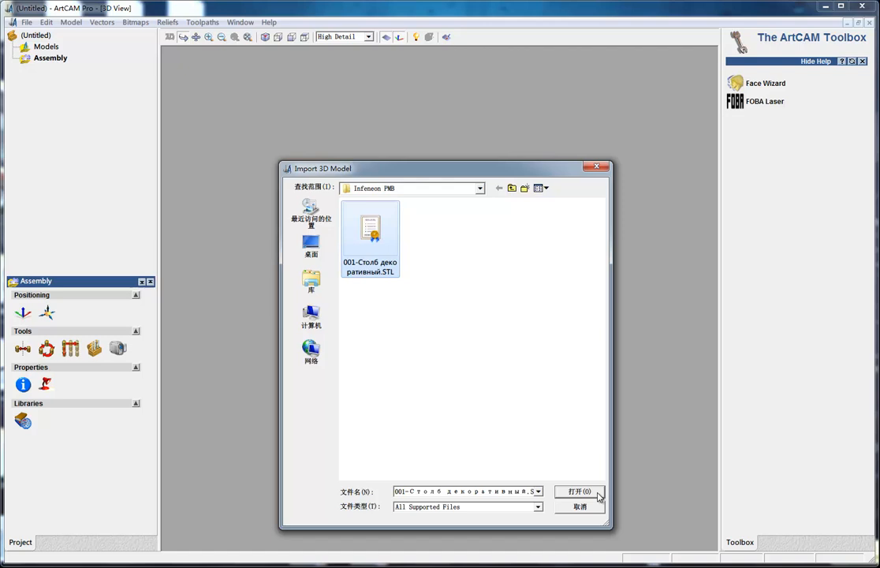
left_click(577, 491)
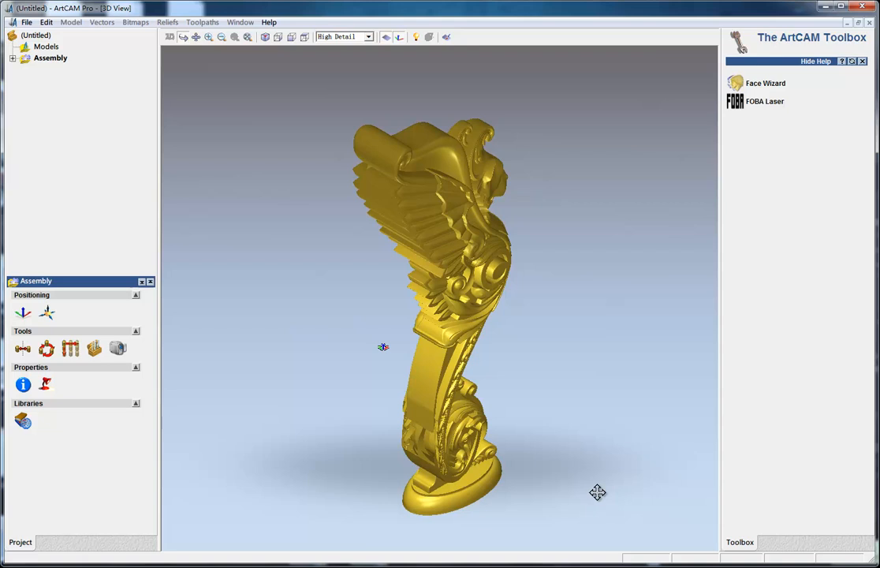
mouse_move(456, 397)
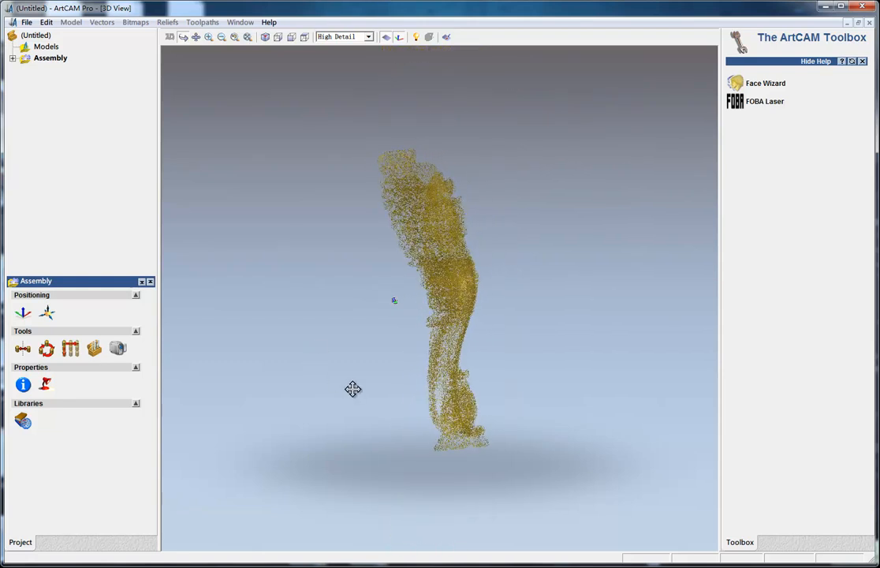
left_click(265, 37)
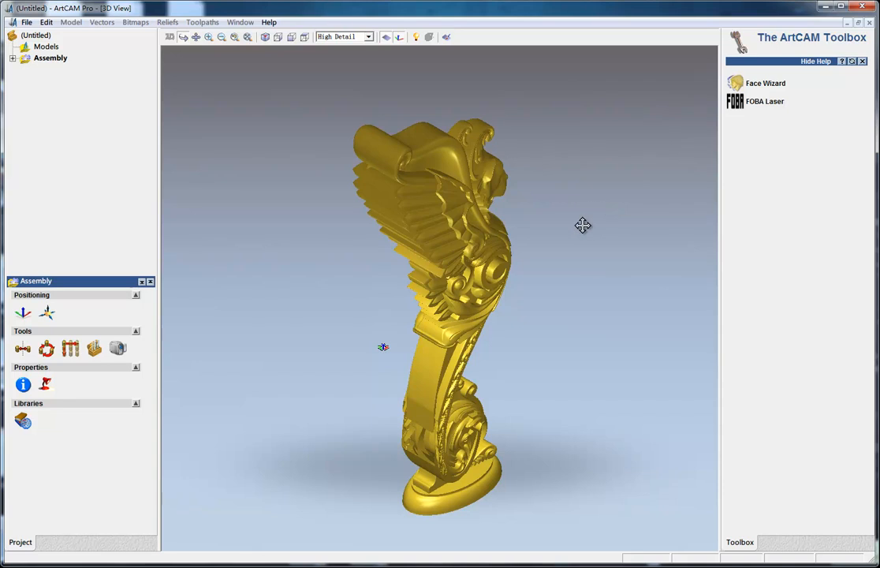
mouse_move(415, 158)
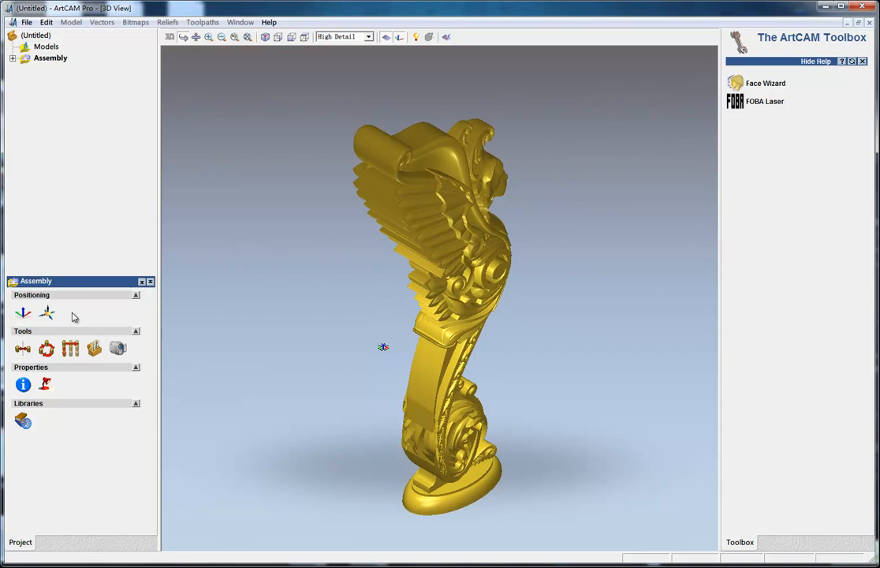
mouse_move(55, 319)
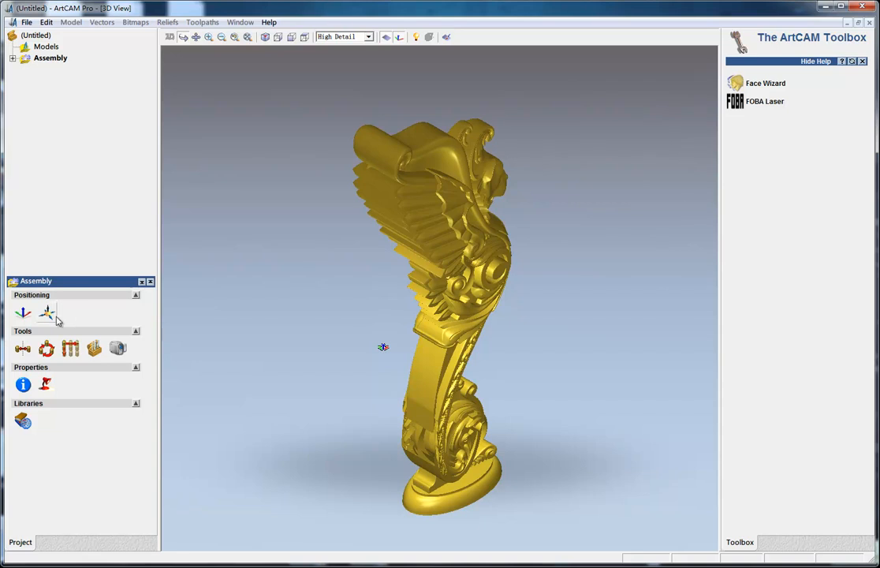
mouse_move(48, 313)
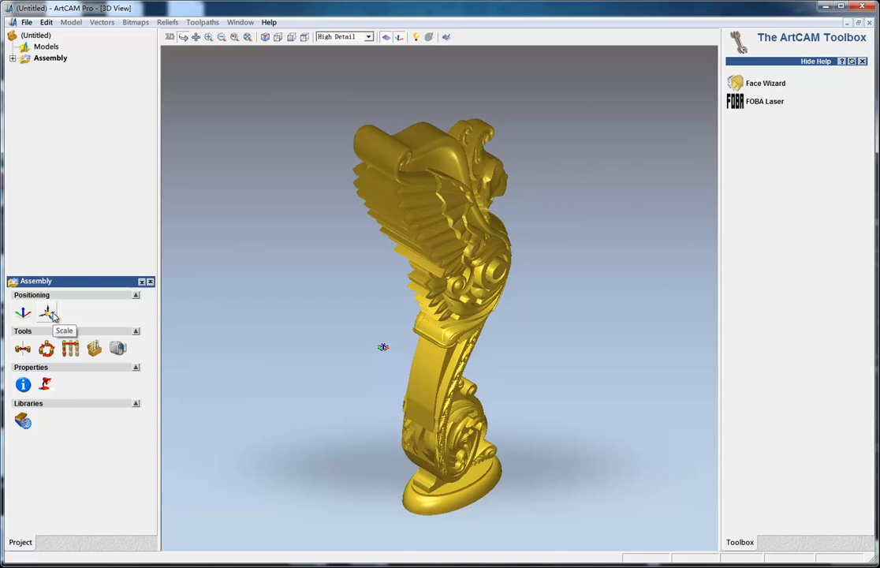
- Scale the column to 60% on all axes, about 319 × 153 × 805 mm
left_click(47, 313)
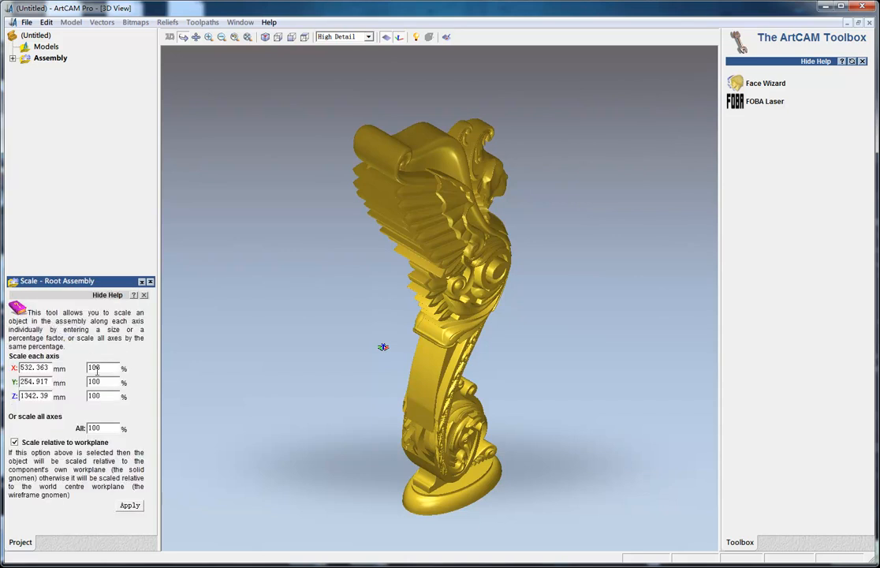
mouse_move(44, 424)
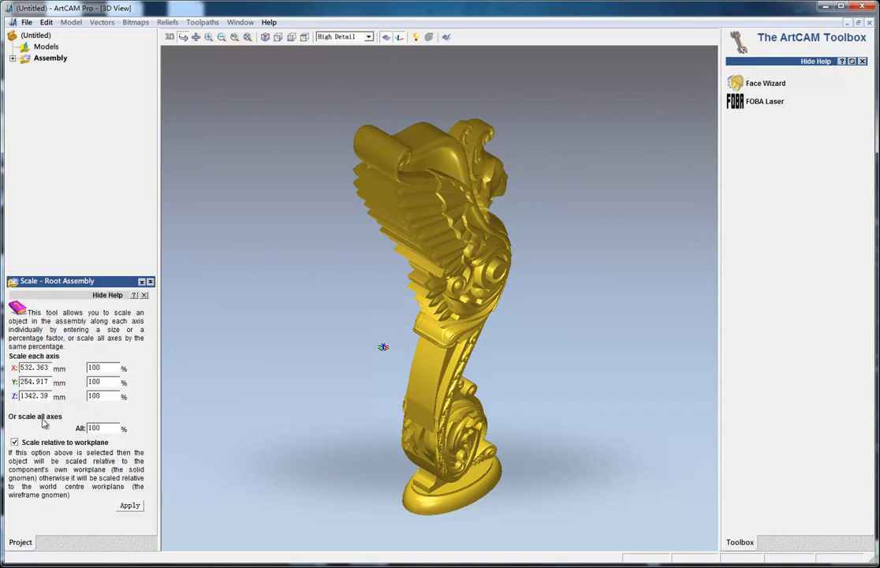
left_click(98, 429)
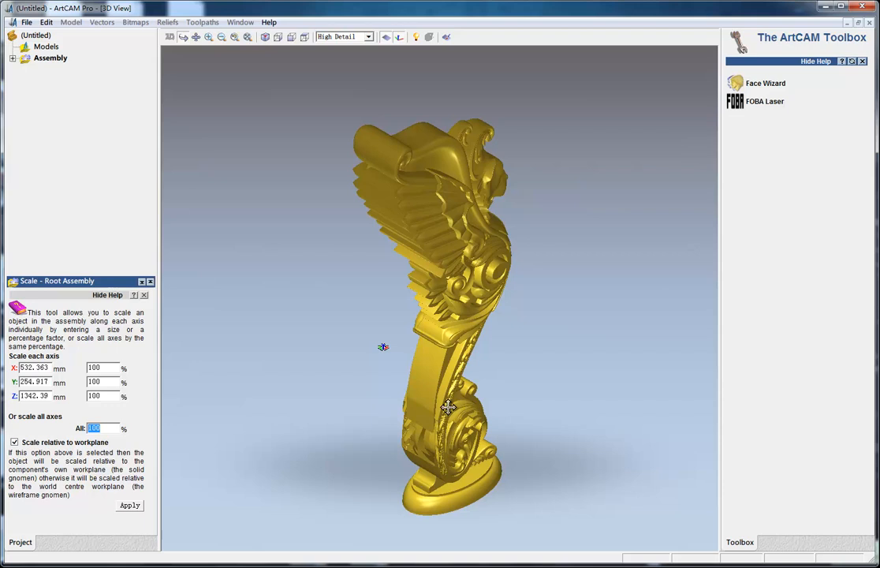
mouse_move(90, 467)
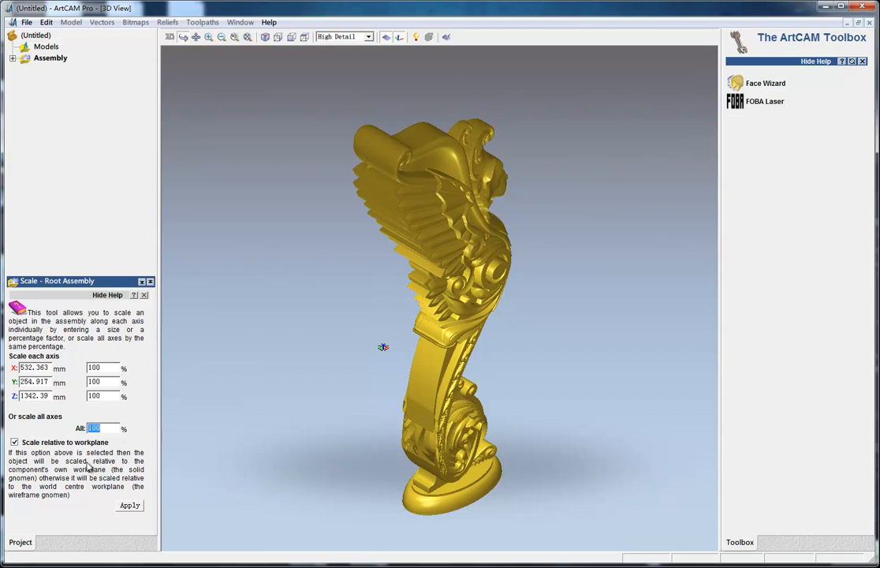
mouse_move(20, 402)
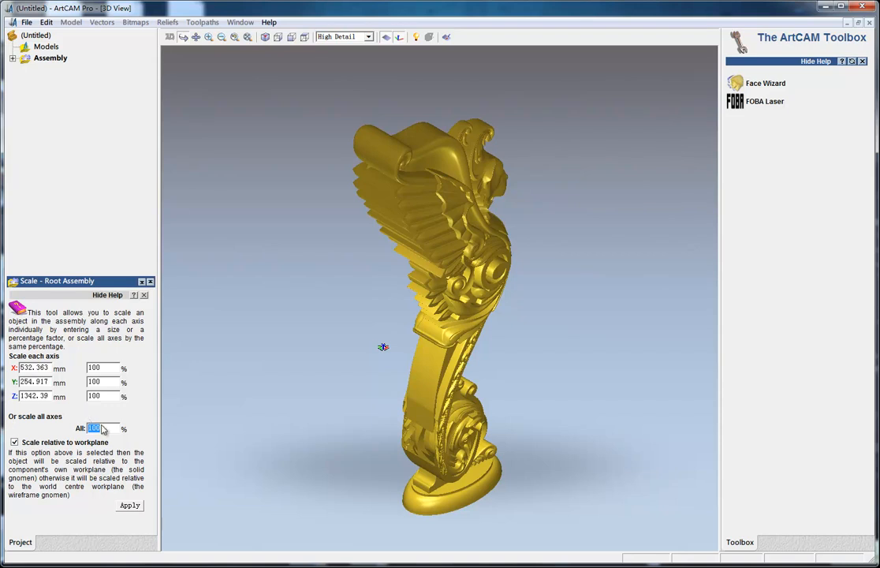
type("60")
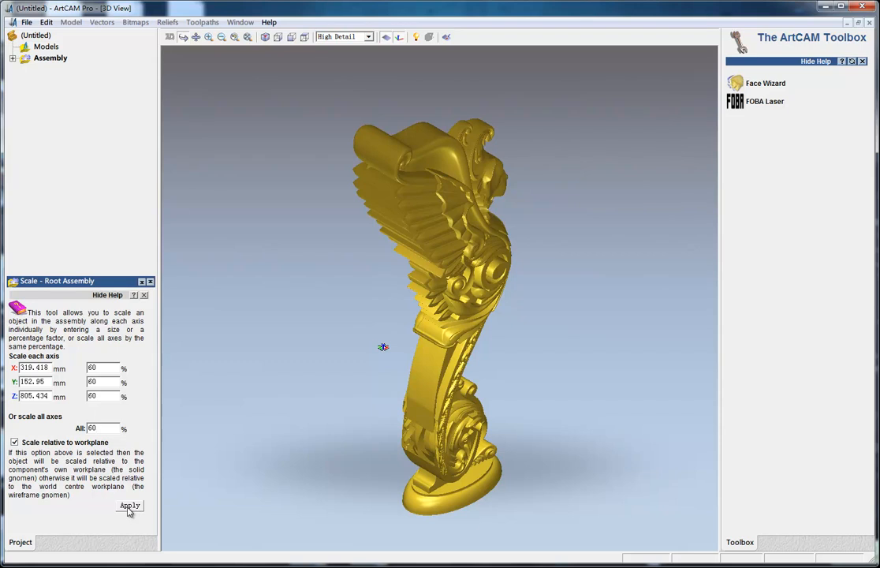
left_click(129, 506)
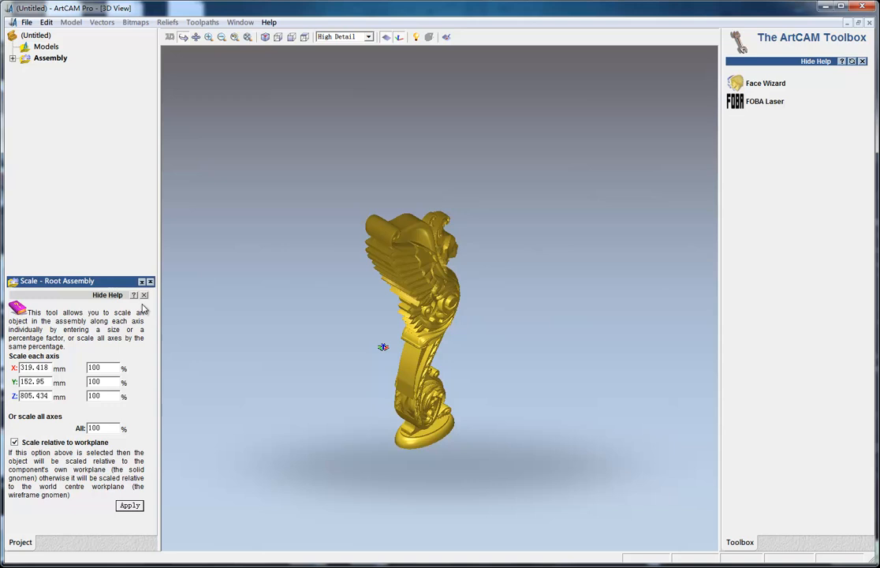
- Nudge the scaled column 90° clockwise about the Y axis
left_click(145, 295)
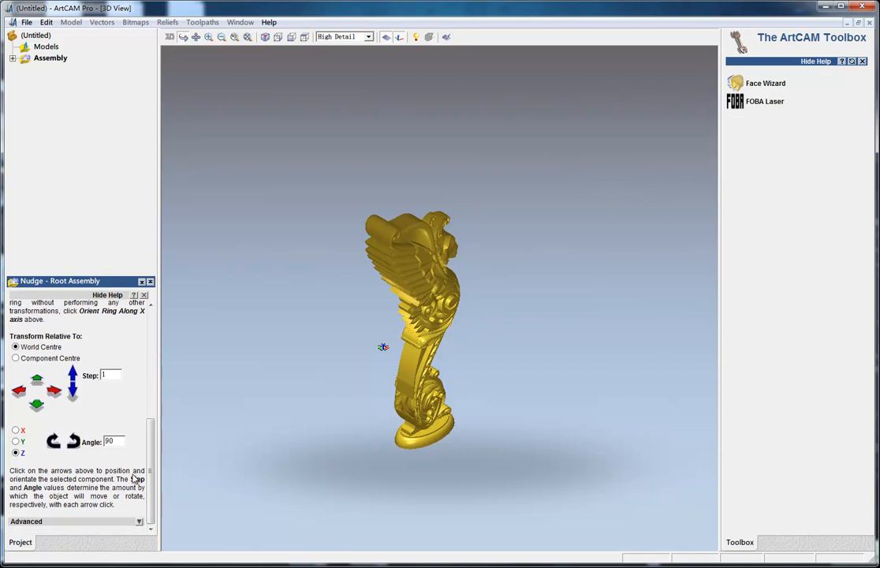
mouse_move(44, 464)
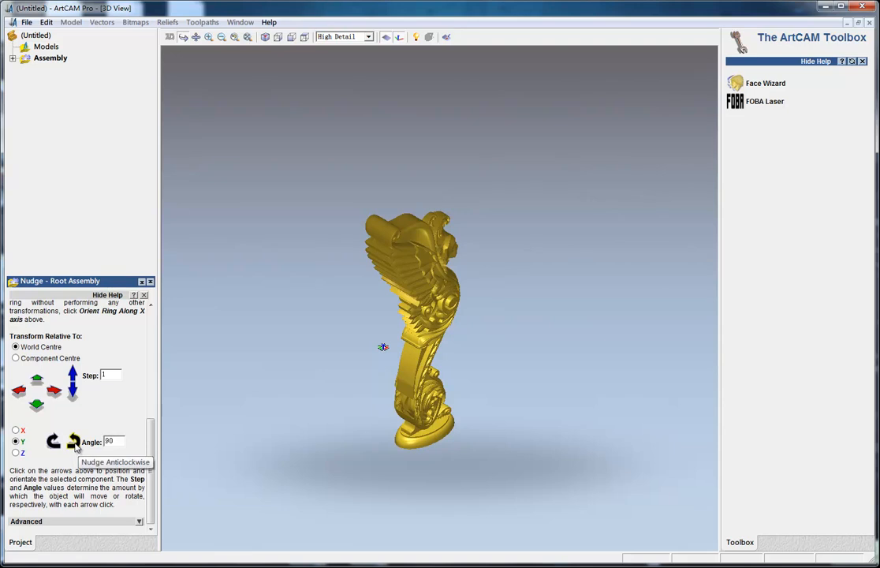
mouse_move(53, 441)
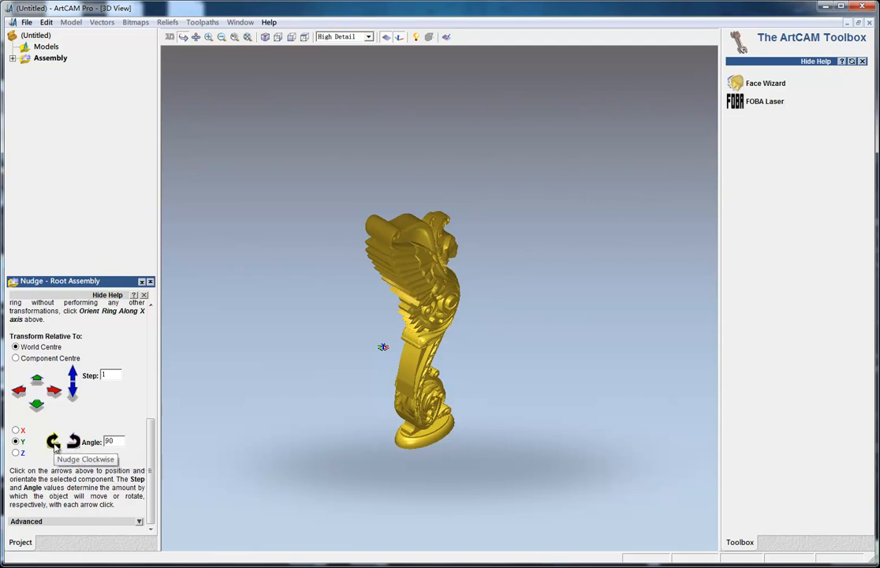
left_click(53, 441)
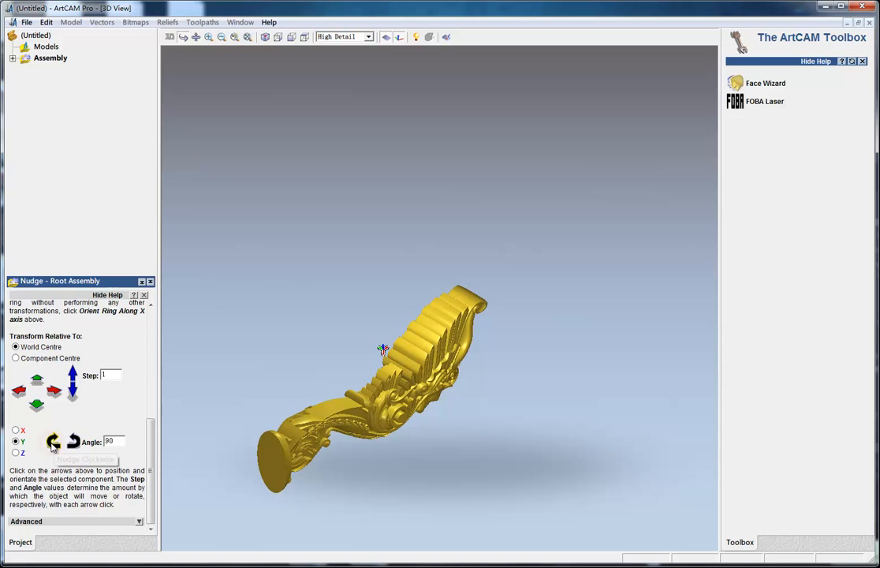
mouse_move(357, 347)
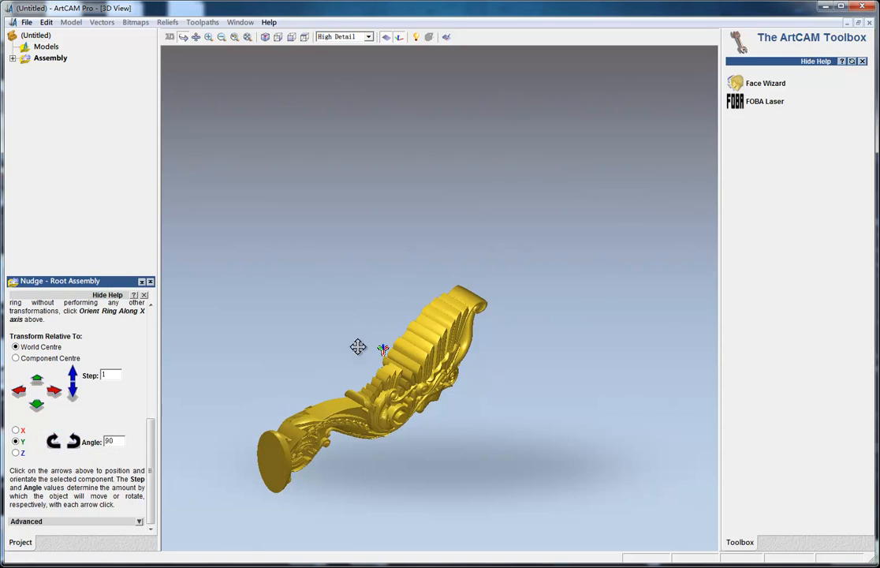
mouse_move(337, 417)
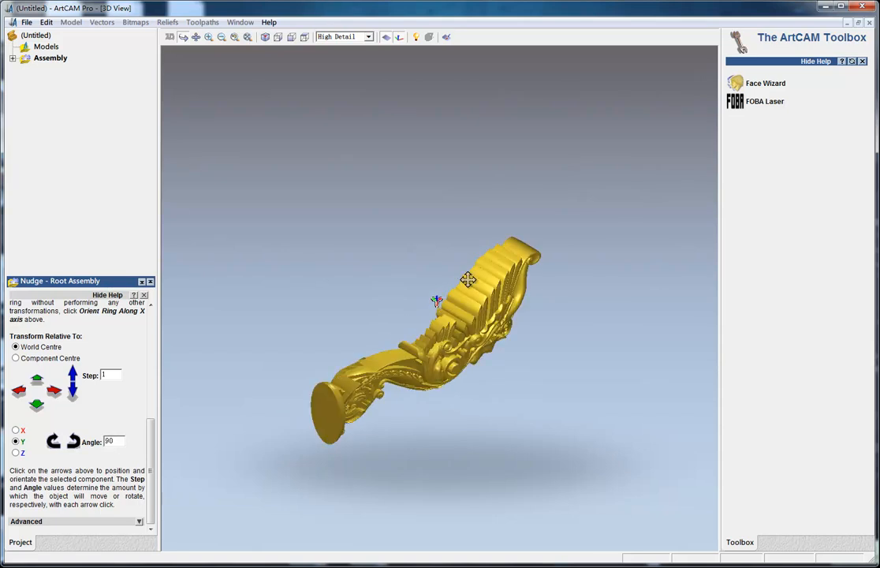
mouse_move(562, 285)
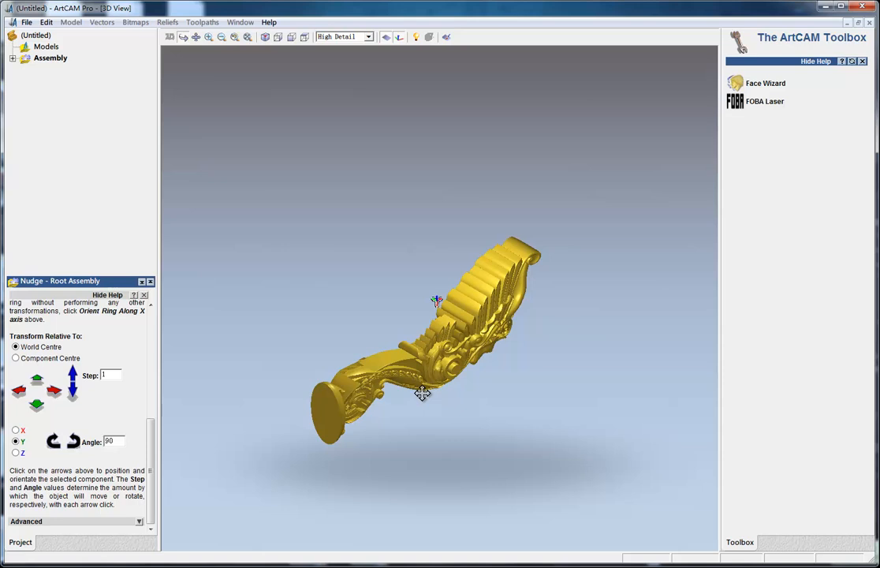
mouse_move(448, 373)
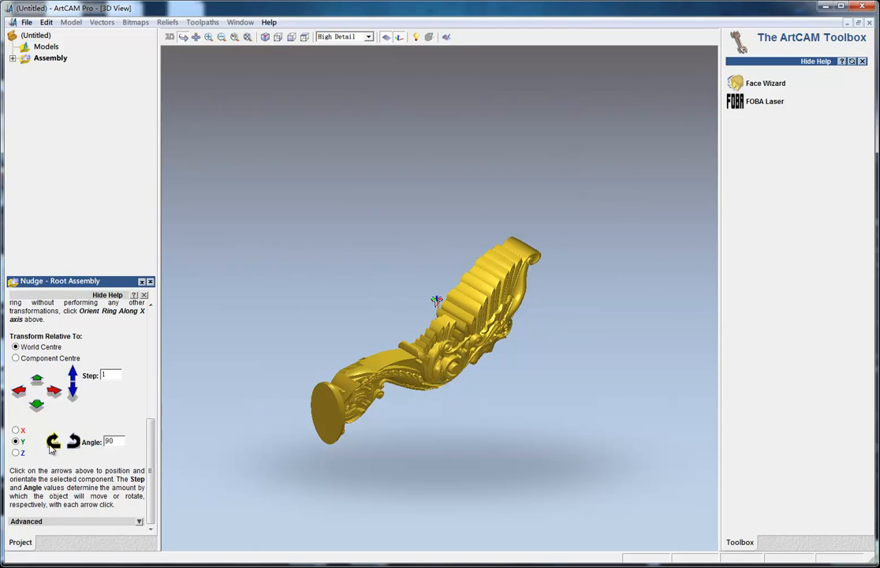
mouse_move(73, 441)
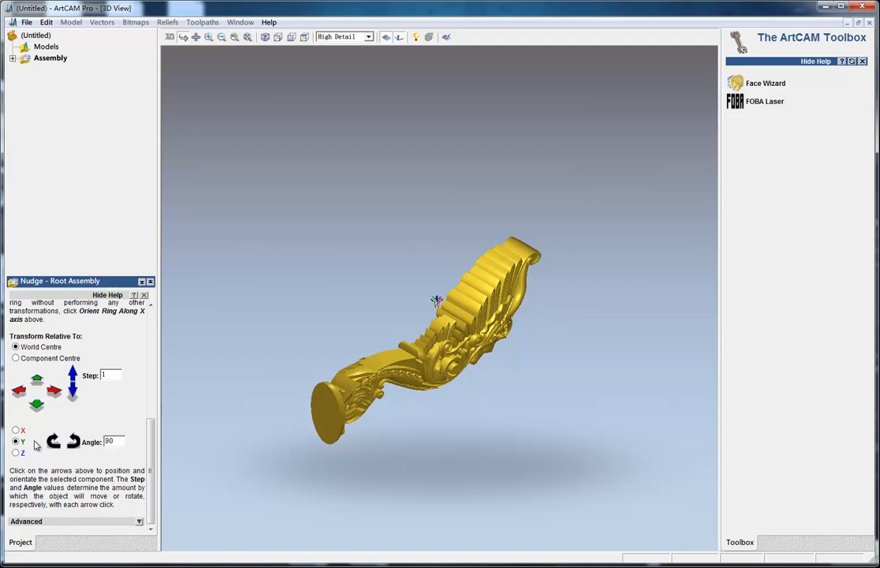
- Rotate the column a further 90° about the X axis so the lion head faces up
left_click(15, 430)
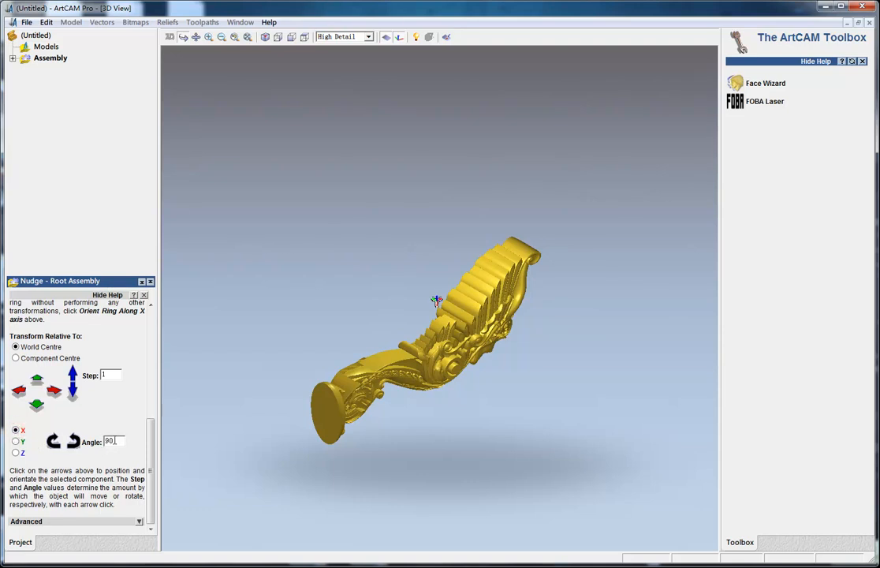
left_click(73, 441)
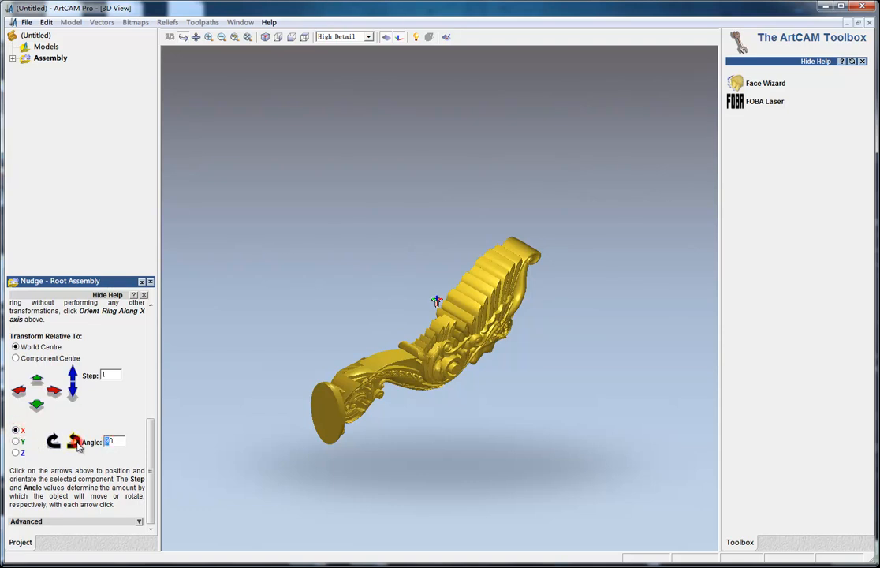
left_click(53, 441)
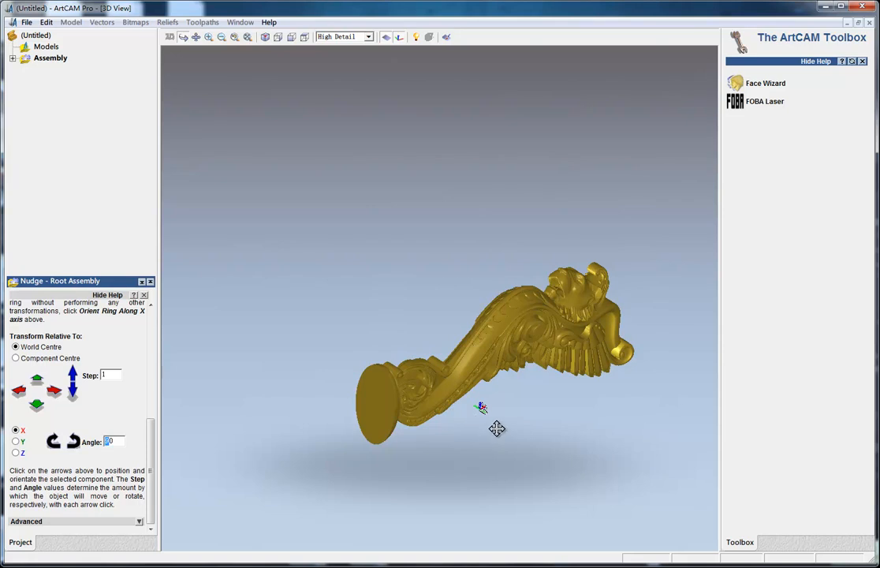
mouse_move(468, 425)
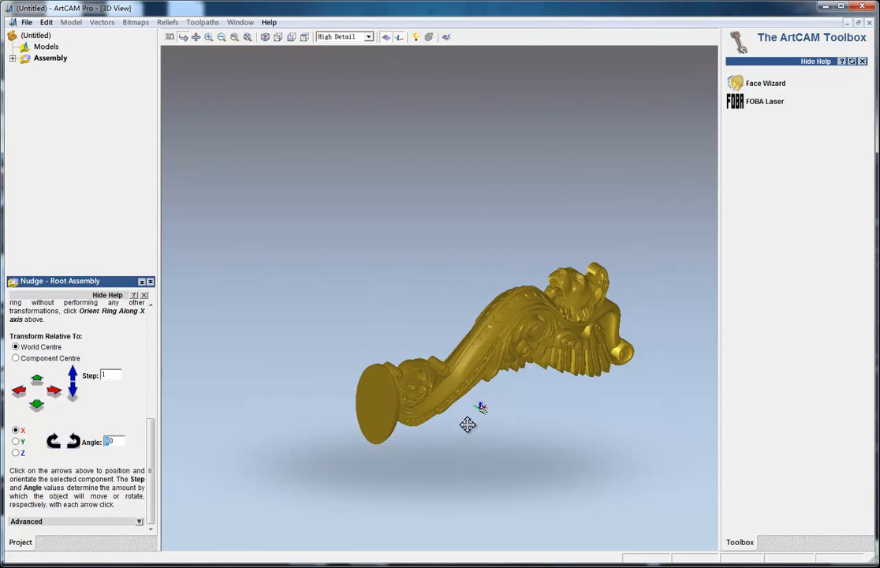
mouse_move(486, 394)
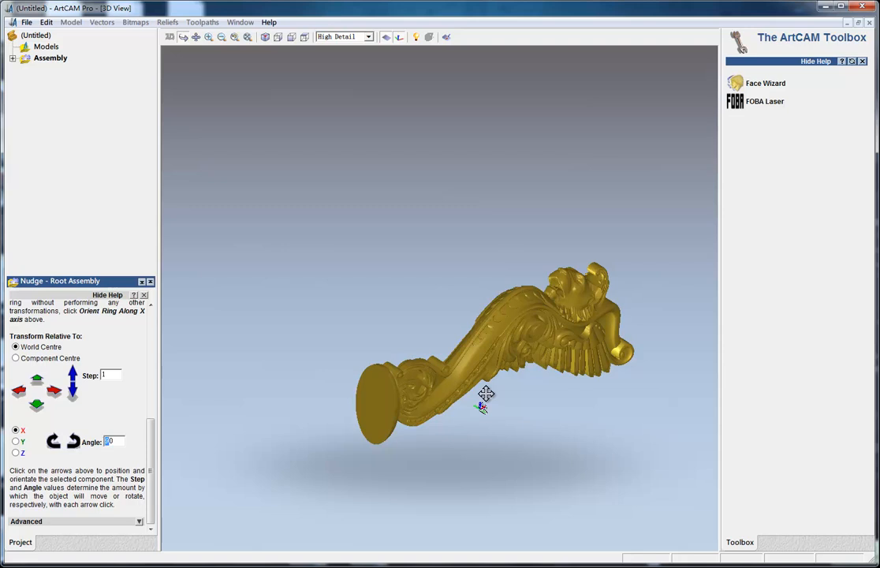
mouse_move(431, 455)
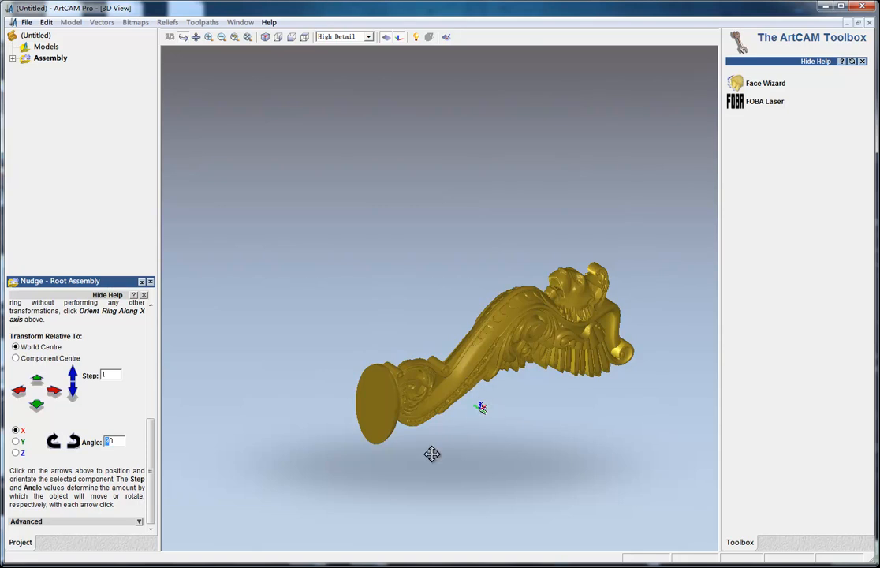
mouse_move(488, 418)
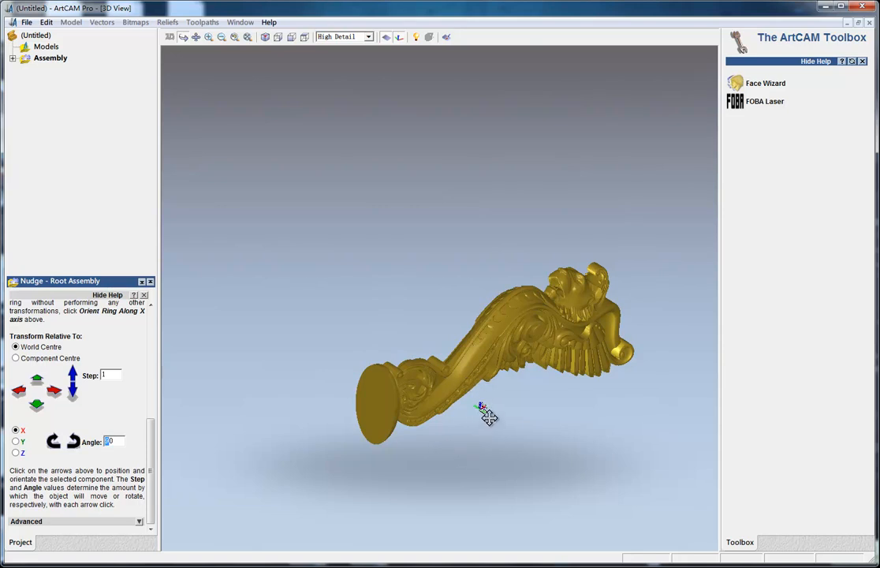
mouse_move(448, 436)
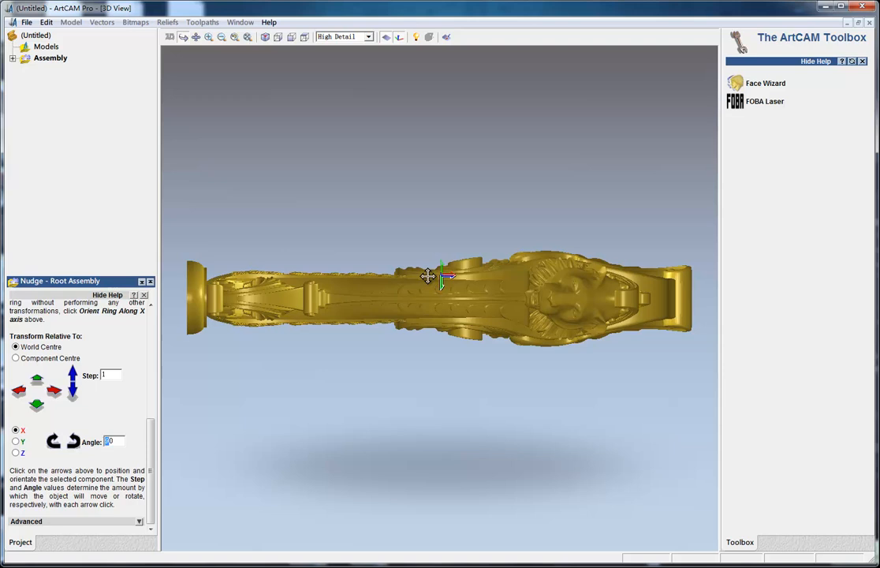
mouse_move(534, 123)
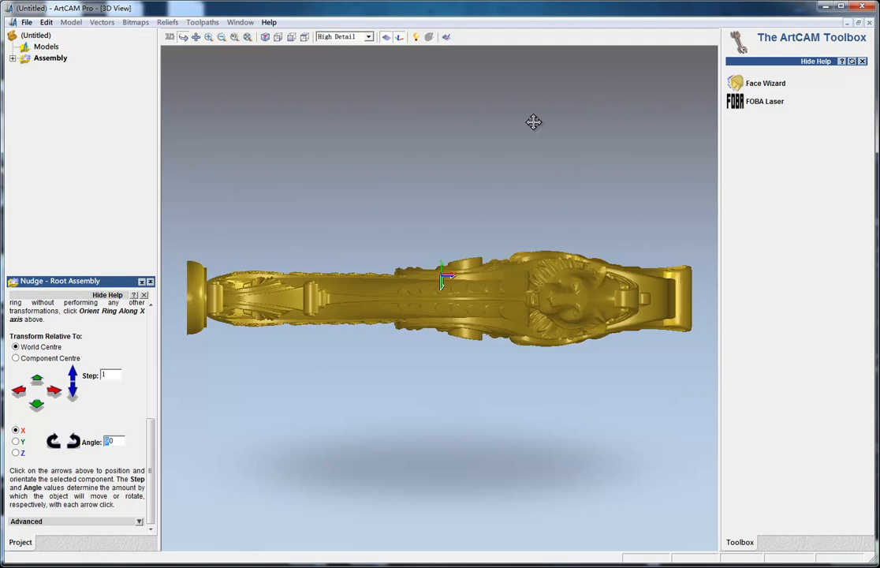
mouse_move(509, 403)
type("3")
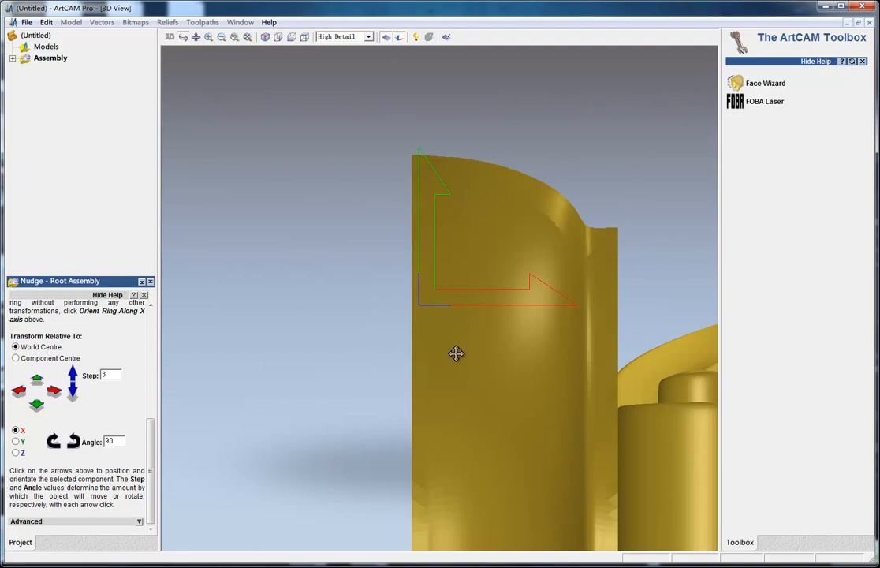
- Nudge the column along X and vertically in small steps until its base meets the origin
left_click(54, 392)
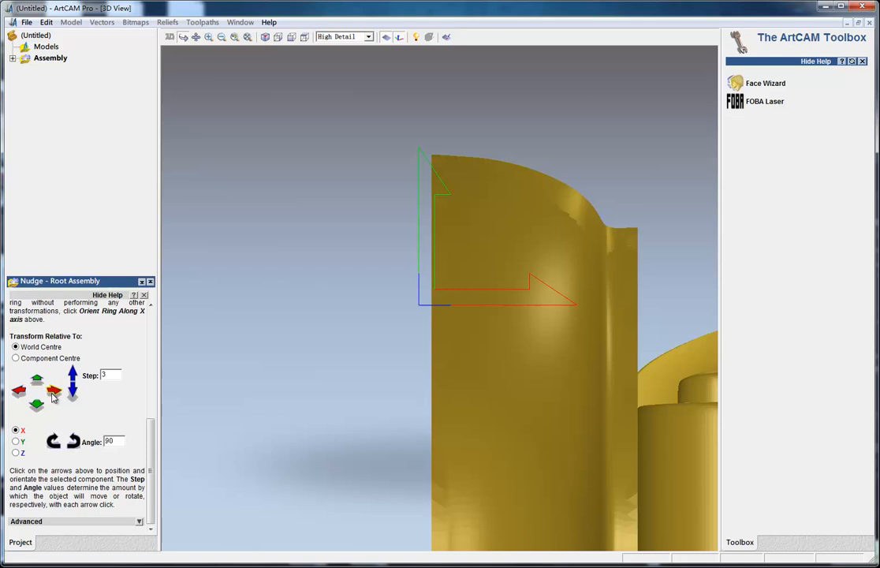
left_click(54, 389)
type("1")
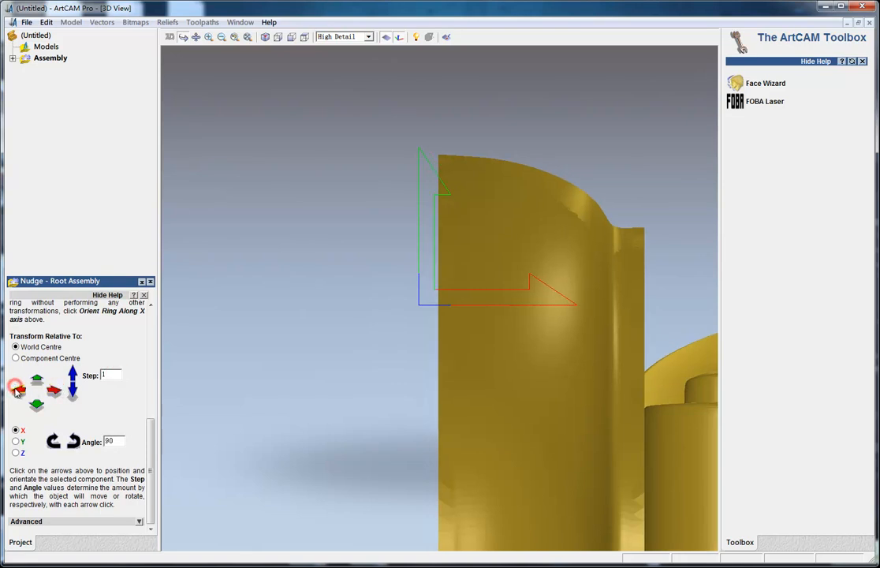
left_click(16, 390)
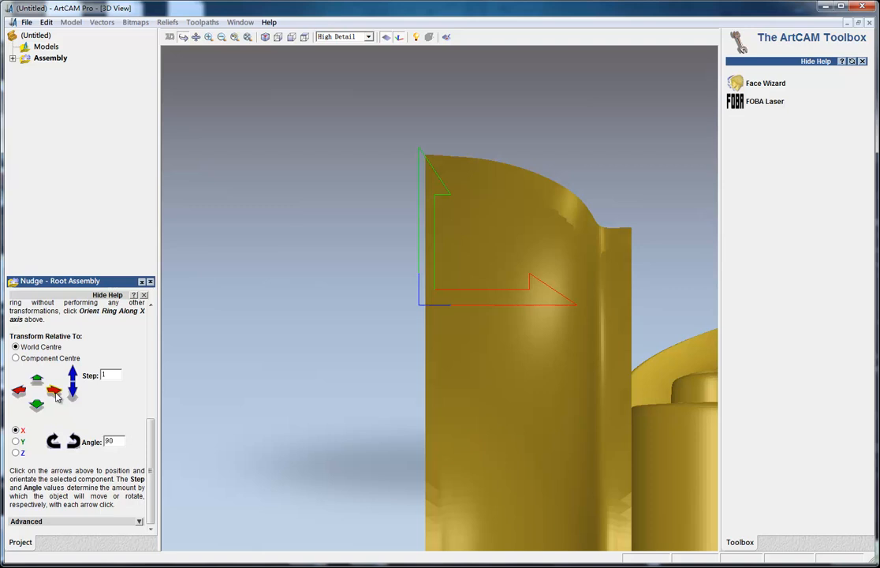
mouse_move(501, 346)
type("0")
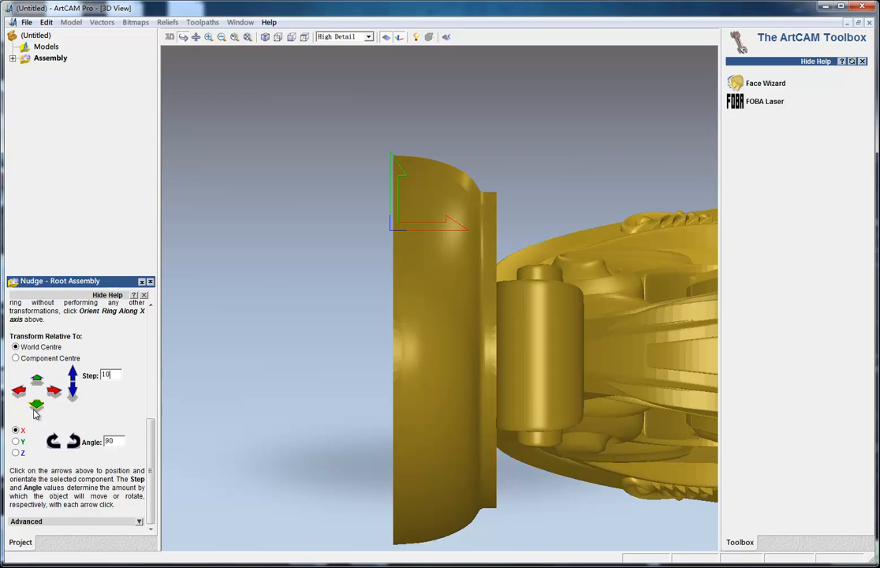
left_click(36, 383)
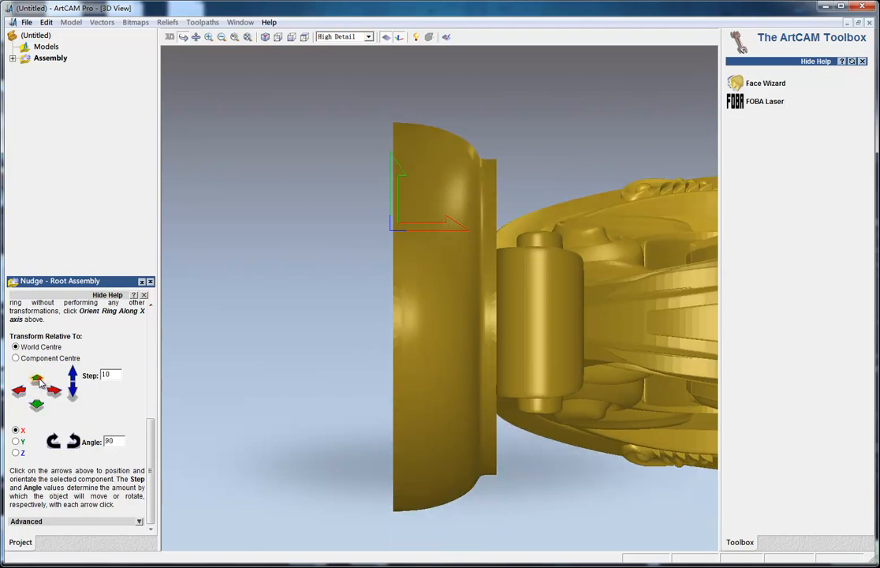
left_click(36, 378)
type("1")
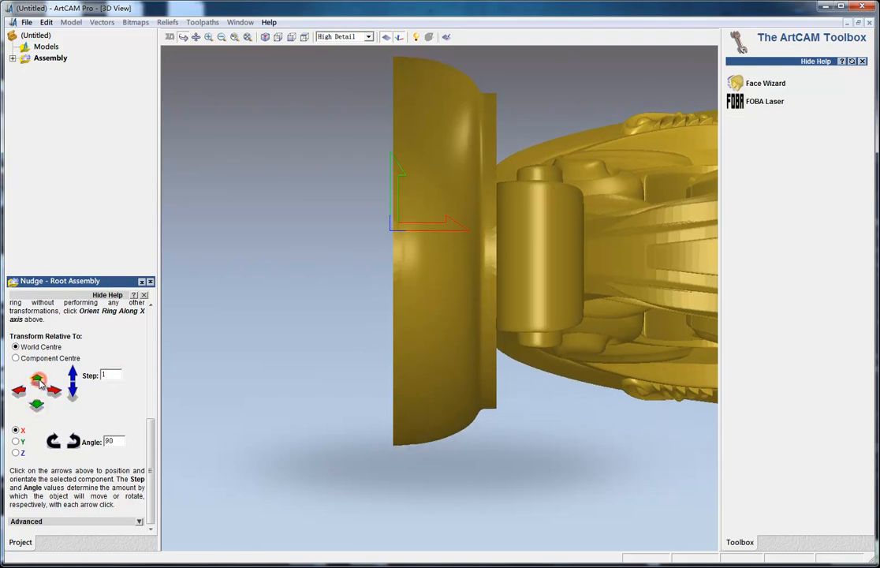
left_click(38, 379)
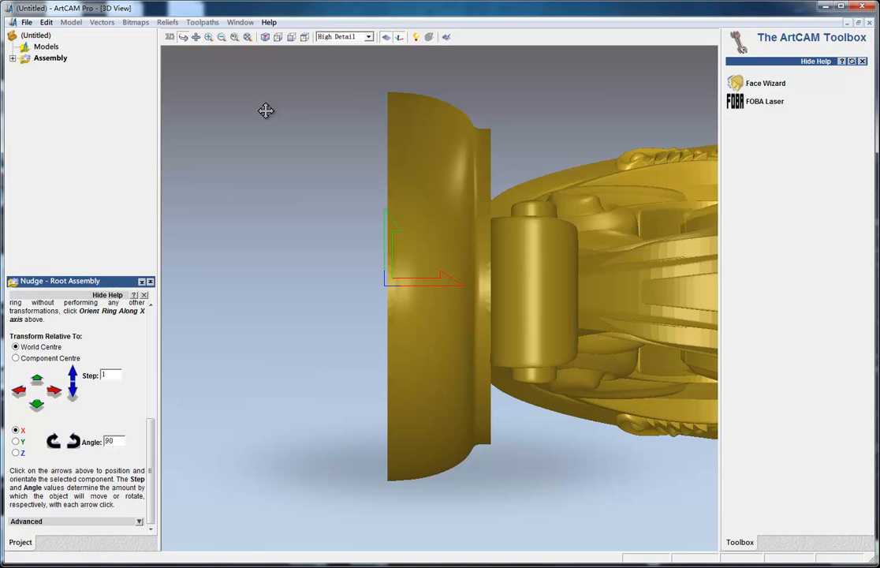
- Check the column from the side and end-on, entering a nudge step of 100
left_click(289, 37)
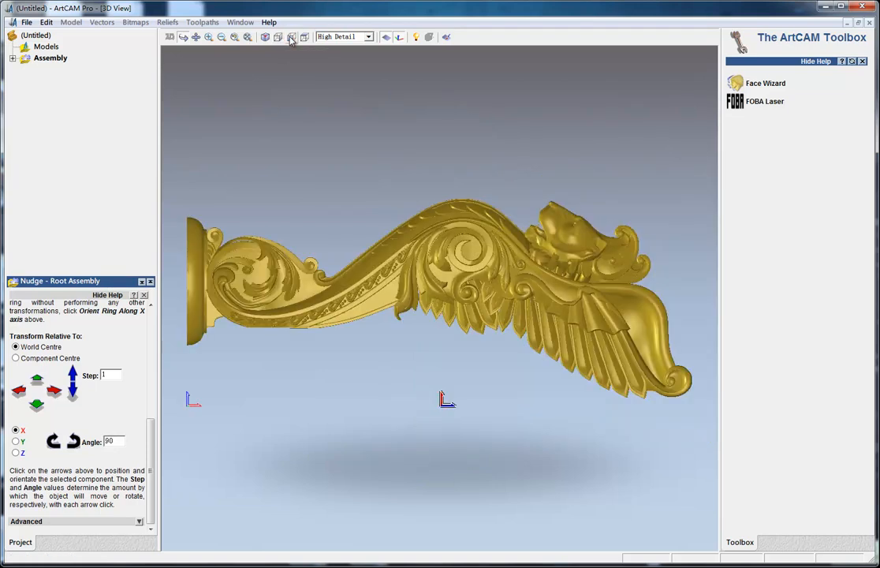
left_click(270, 37)
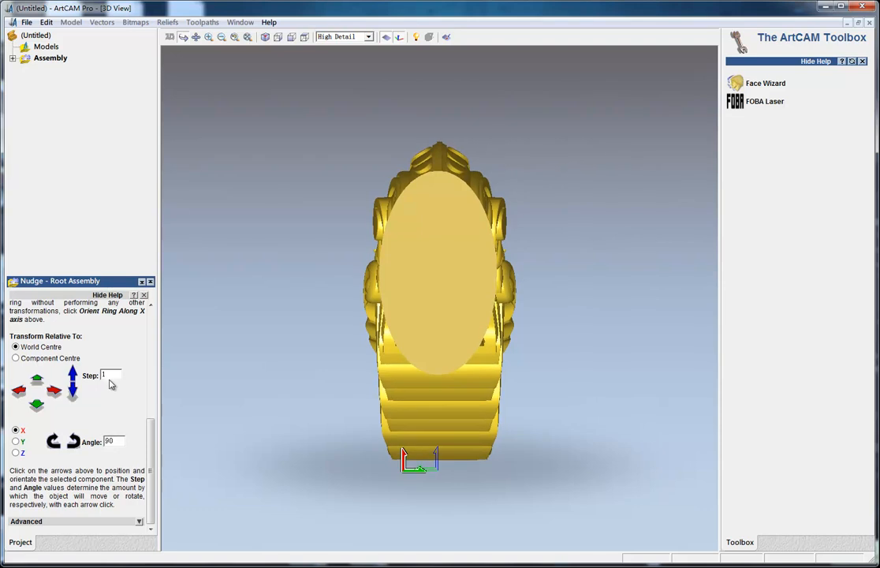
type("100")
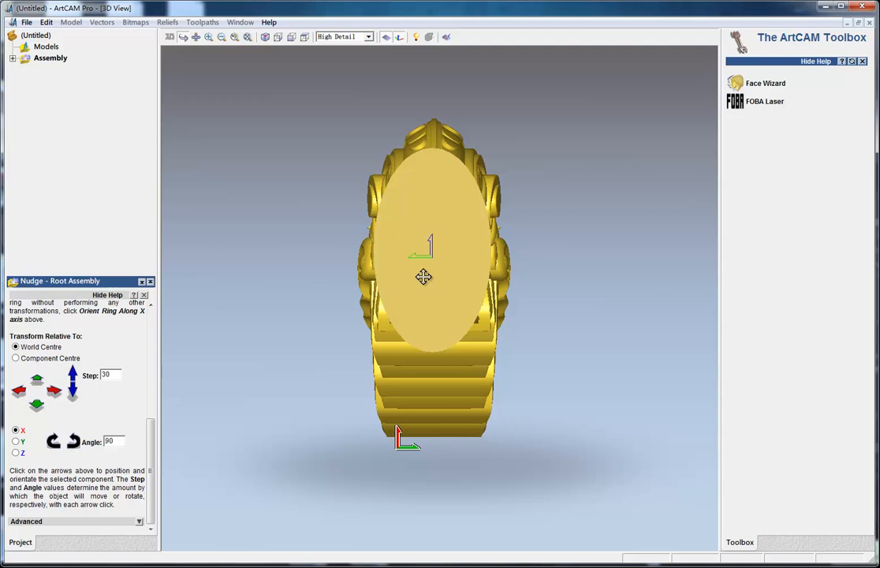
mouse_move(448, 276)
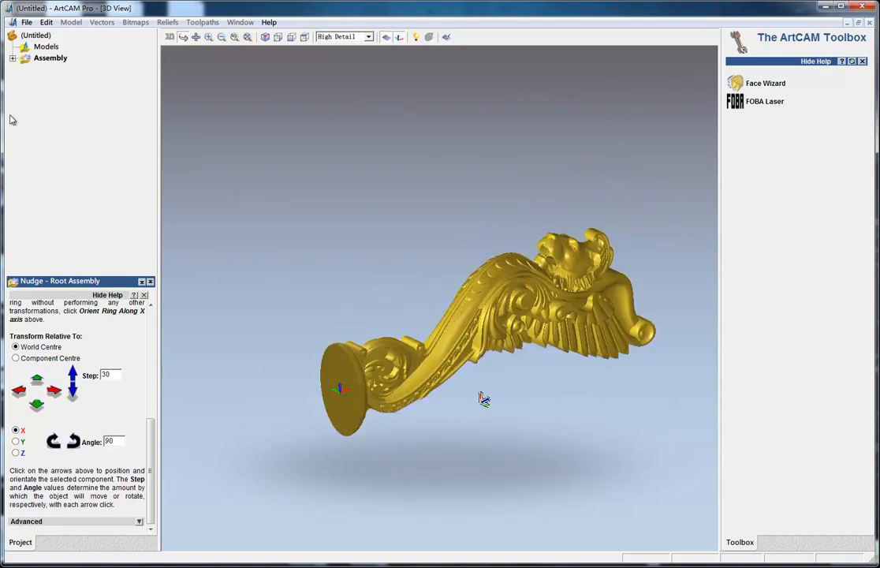
- Create a rotary relief from the column component without realigning, and show the whole column
left_click(50, 58)
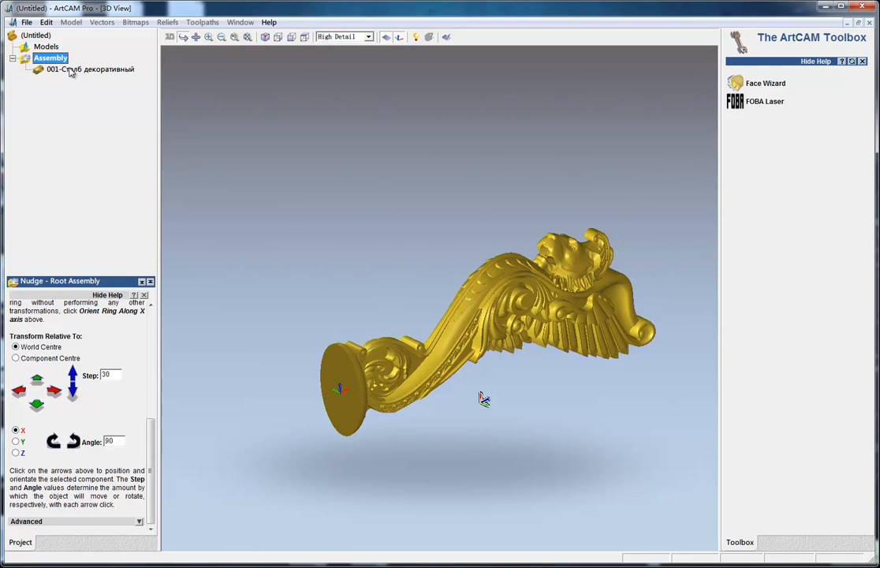
right_click(89, 69)
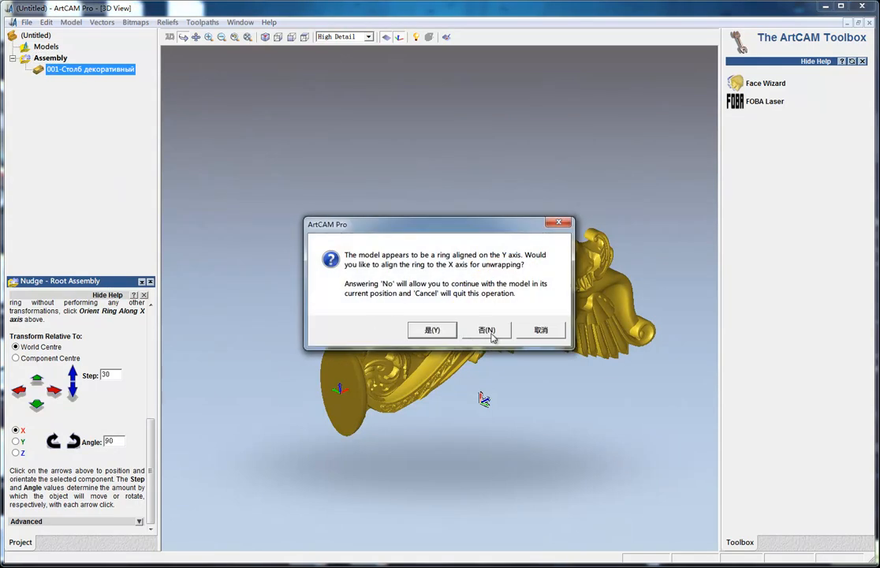
left_click(487, 330)
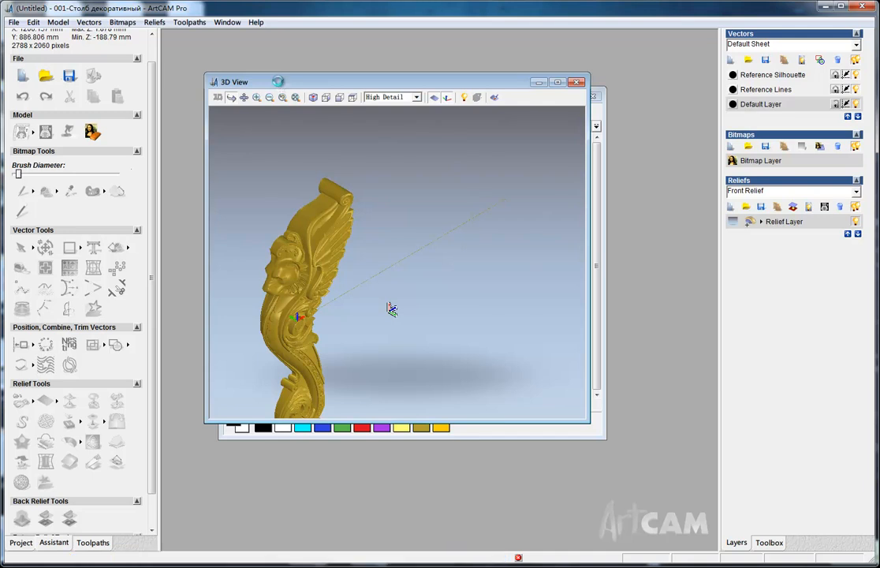
left_click(793, 190)
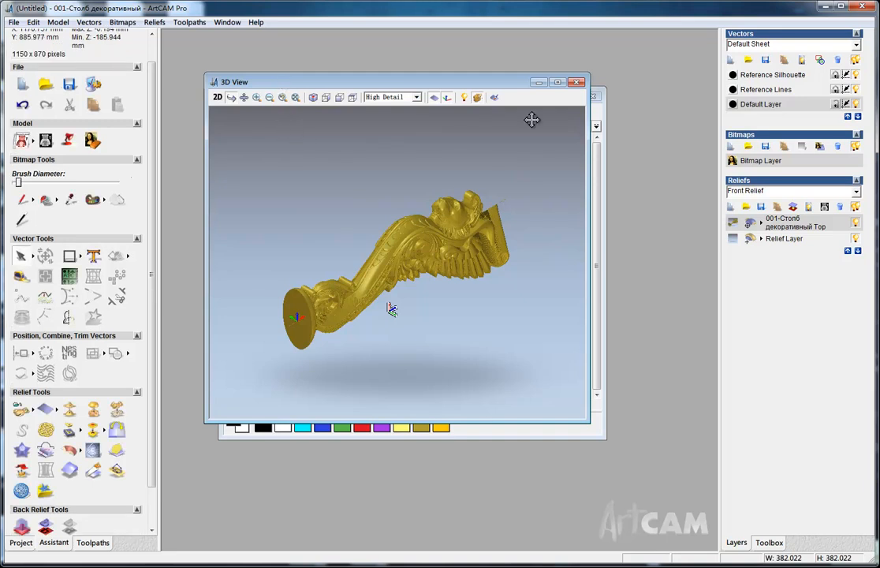
left_click(568, 82)
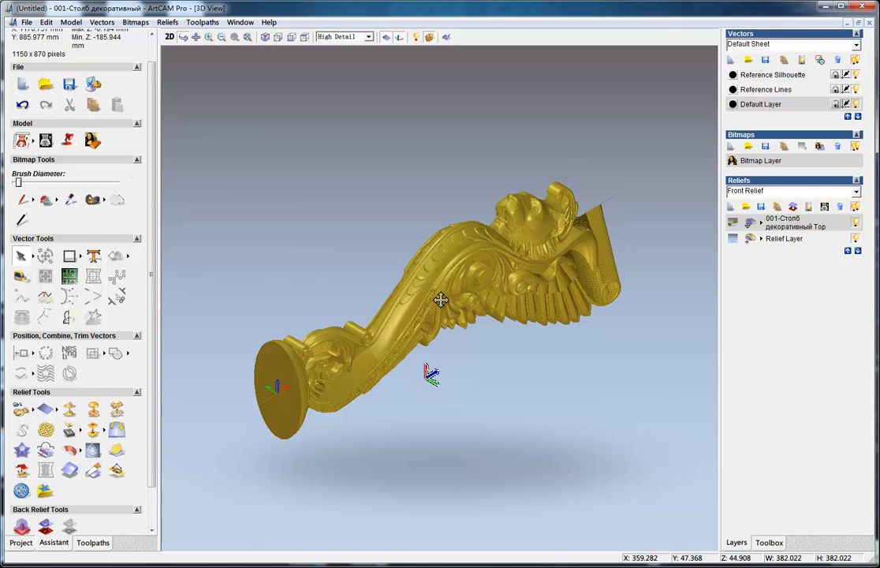
left_click_drag(442, 300, 394, 309)
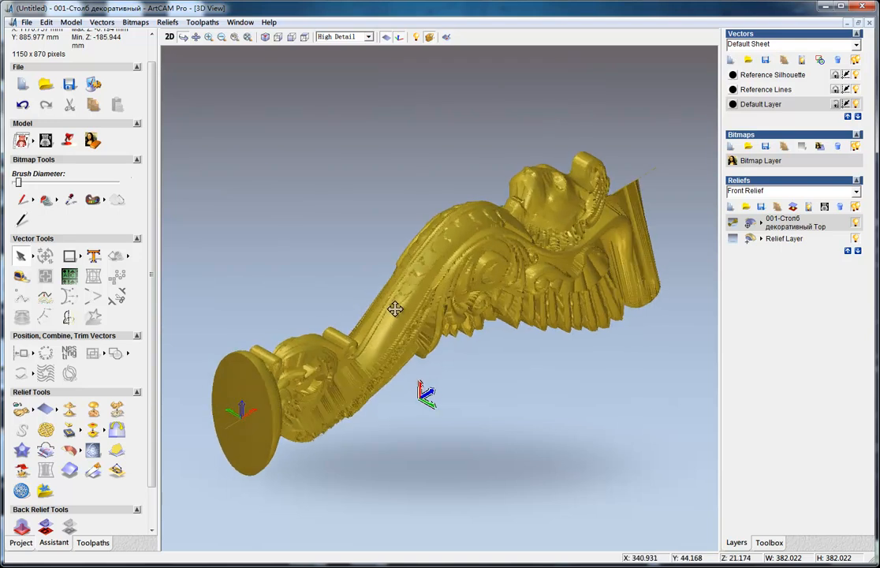
left_click_drag(394, 308, 453, 268)
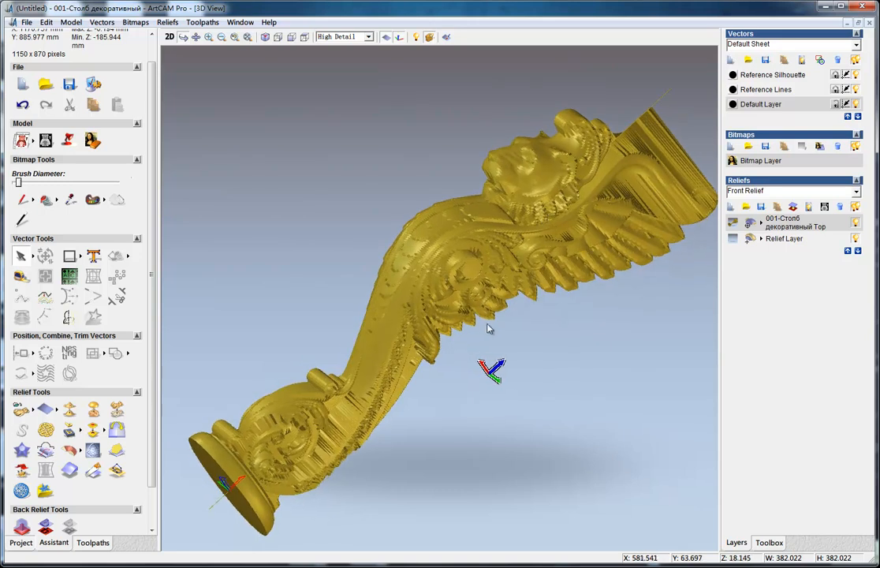
left_click_drag(489, 328, 442, 328)
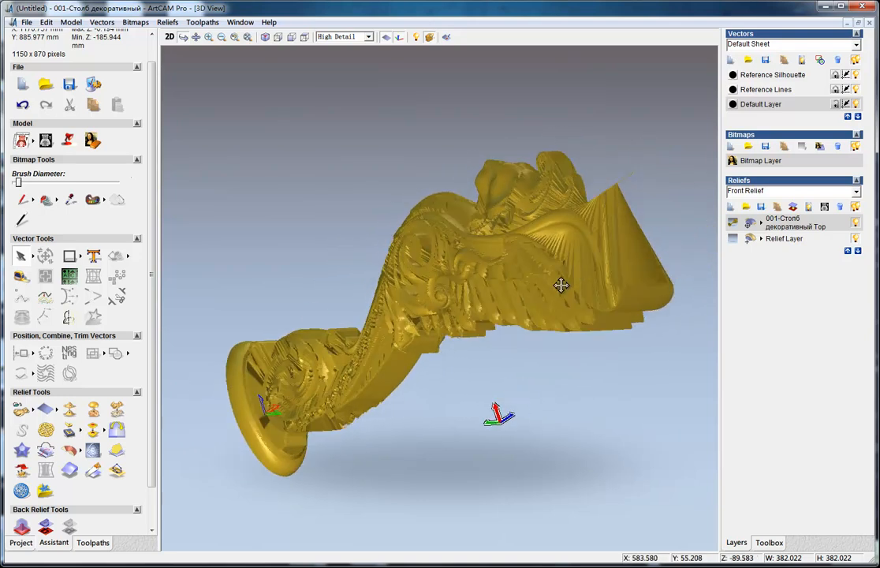
left_click_drag(560, 286, 483, 310)
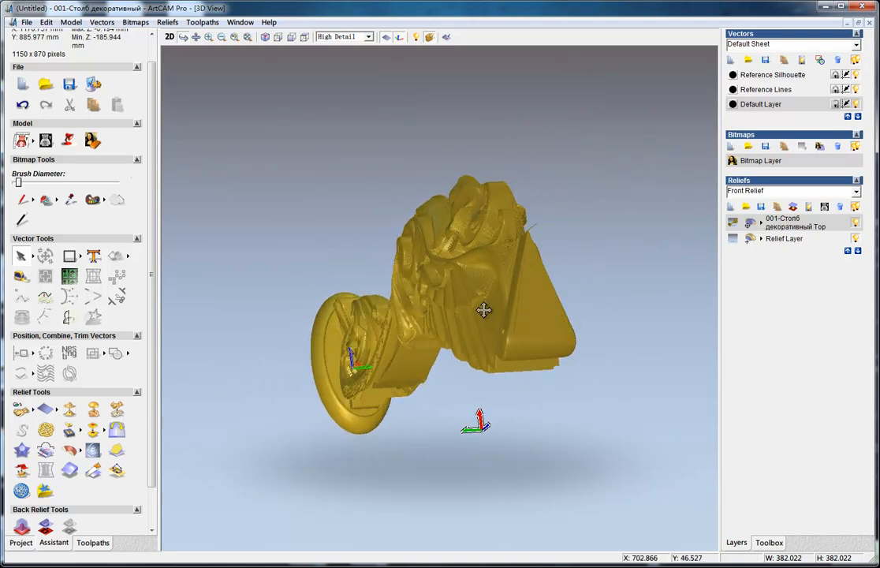
left_click_drag(484, 310, 604, 334)
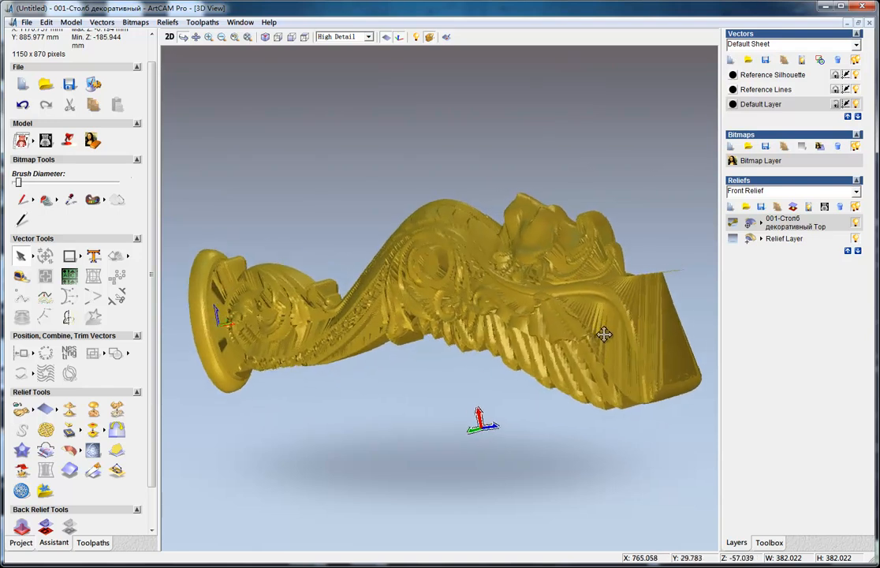
left_click_drag(603, 334, 429, 374)
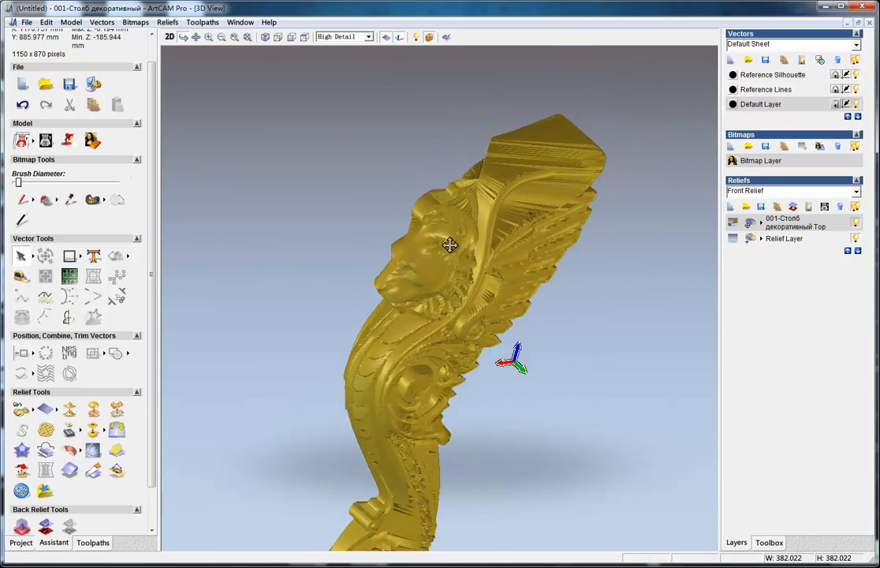
left_click_drag(450, 244, 394, 336)
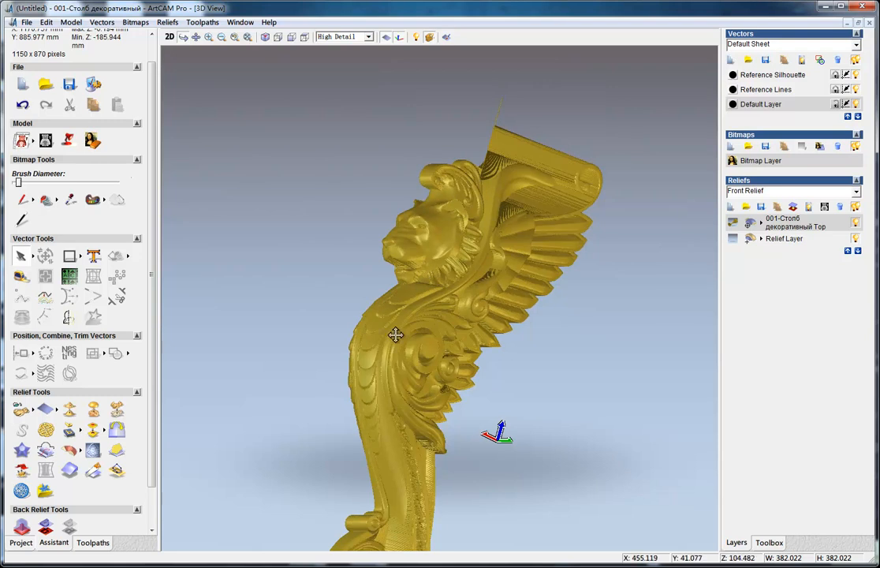
left_click_drag(396, 335, 529, 217)
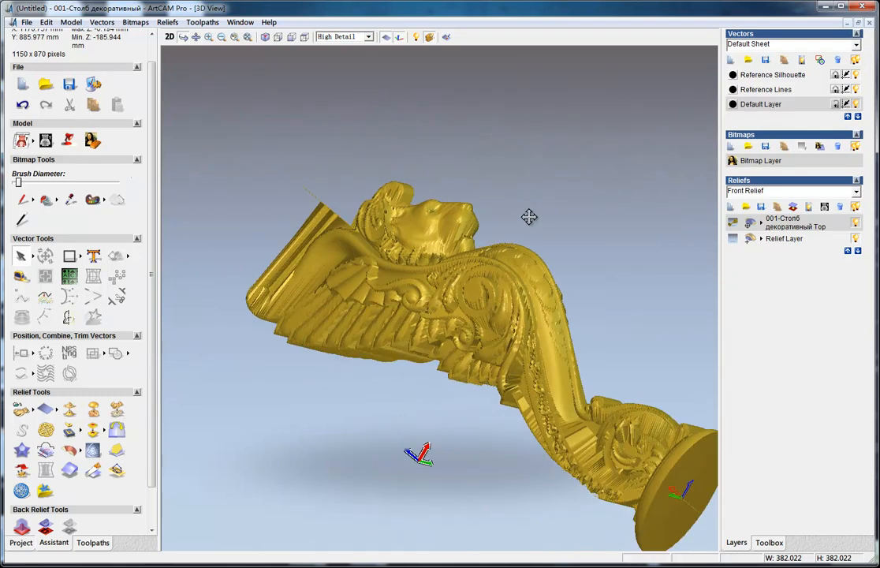
left_click_drag(528, 217, 317, 331)
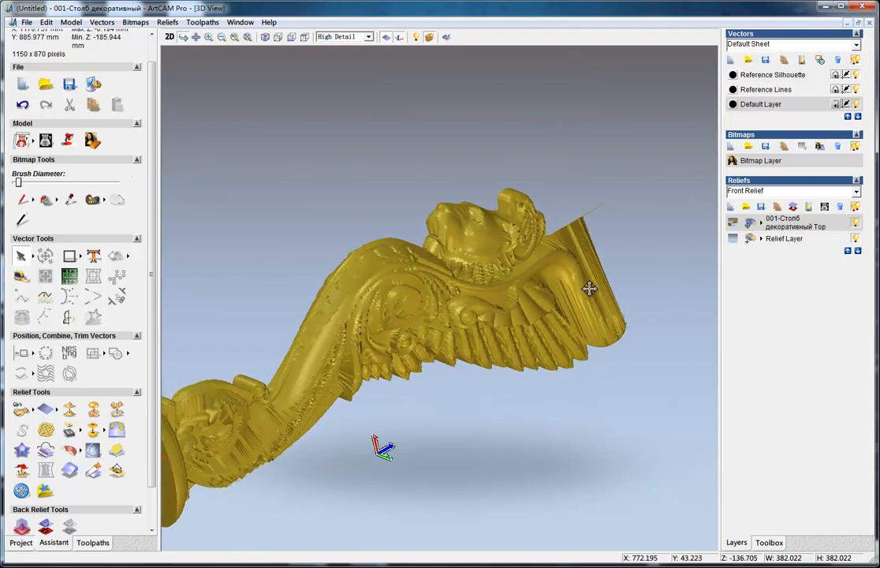
left_click_drag(590, 288, 390, 319)
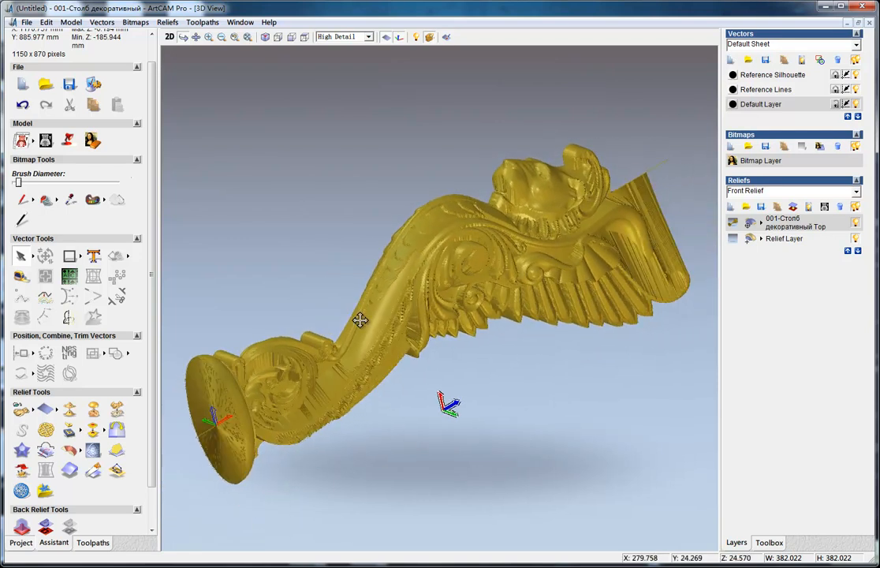
left_click_drag(359, 319, 434, 353)
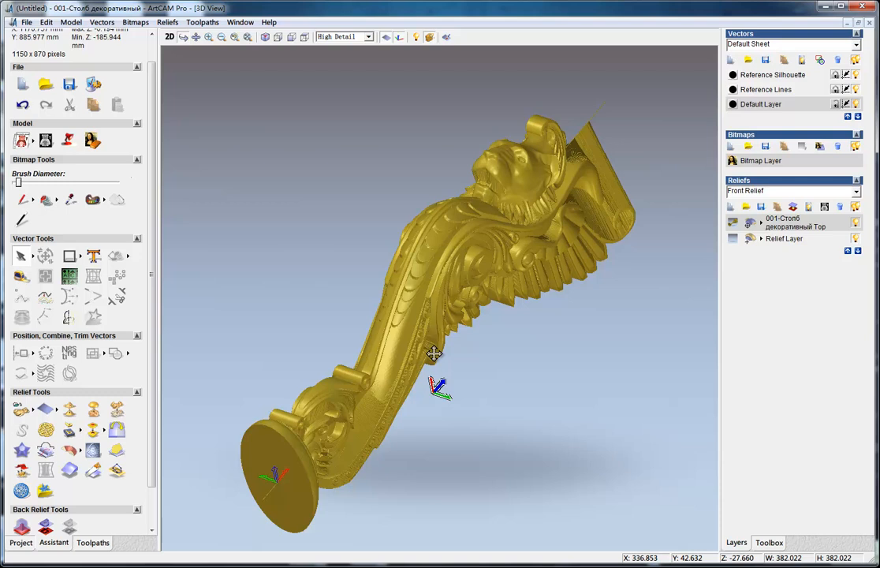
mouse_move(536, 225)
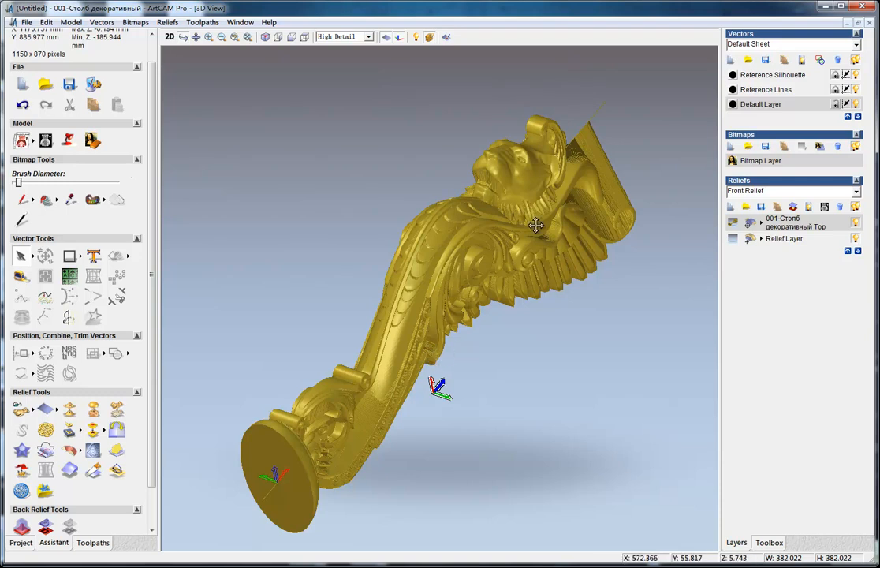
left_click_drag(537, 226, 514, 332)
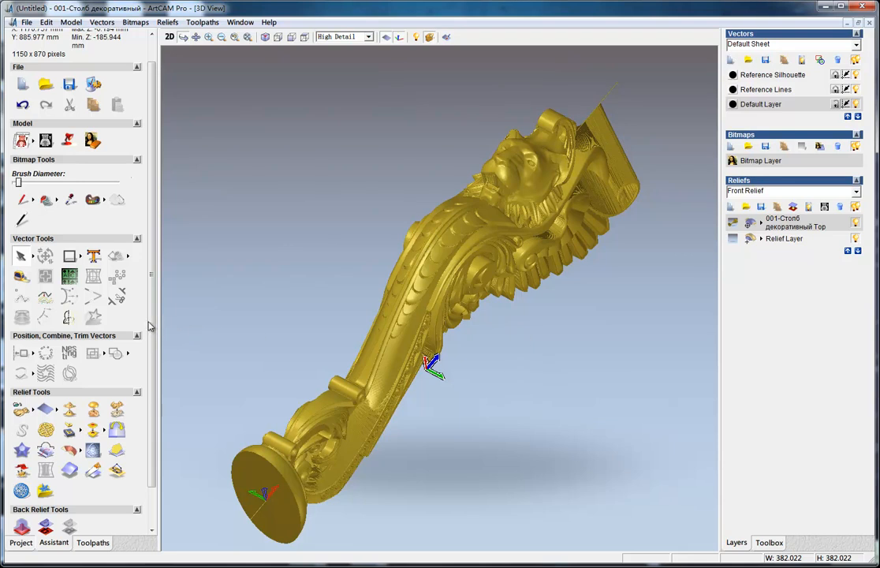
mouse_move(84, 413)
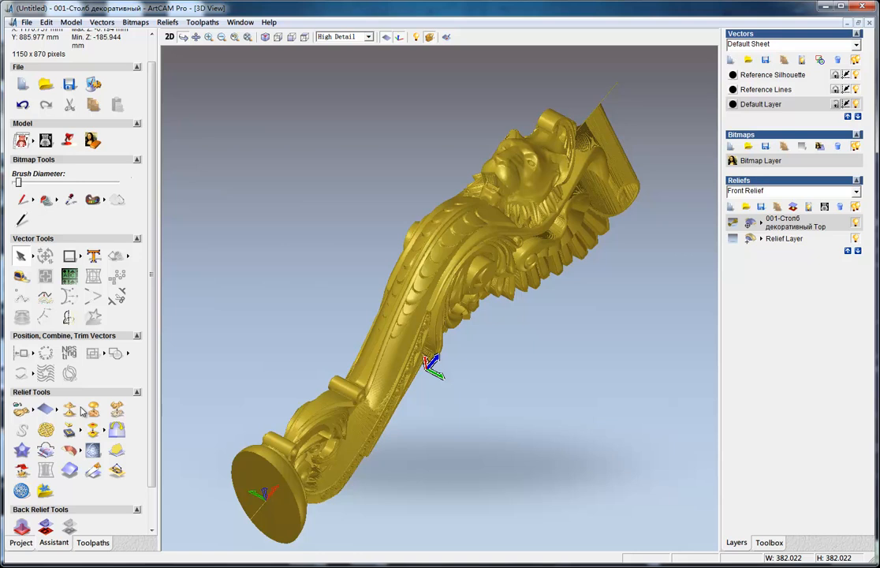
- Apply Smooth Relief to the whole column layer with 3 passes, then close it
left_click(70, 408)
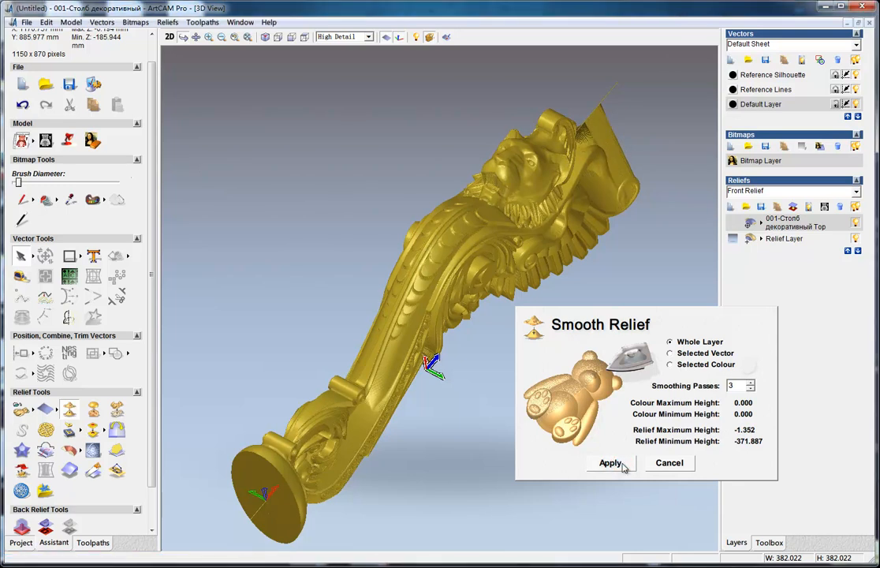
left_click(611, 463)
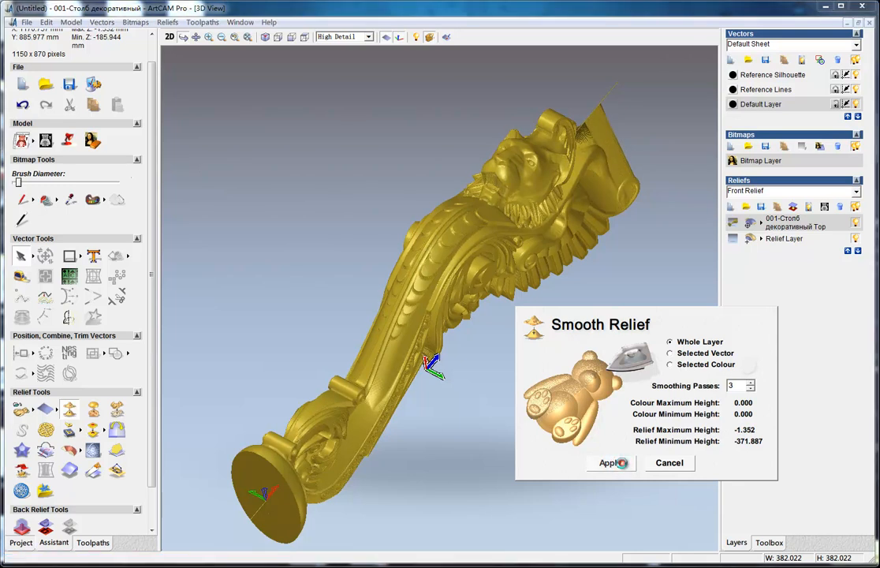
left_click(610, 463)
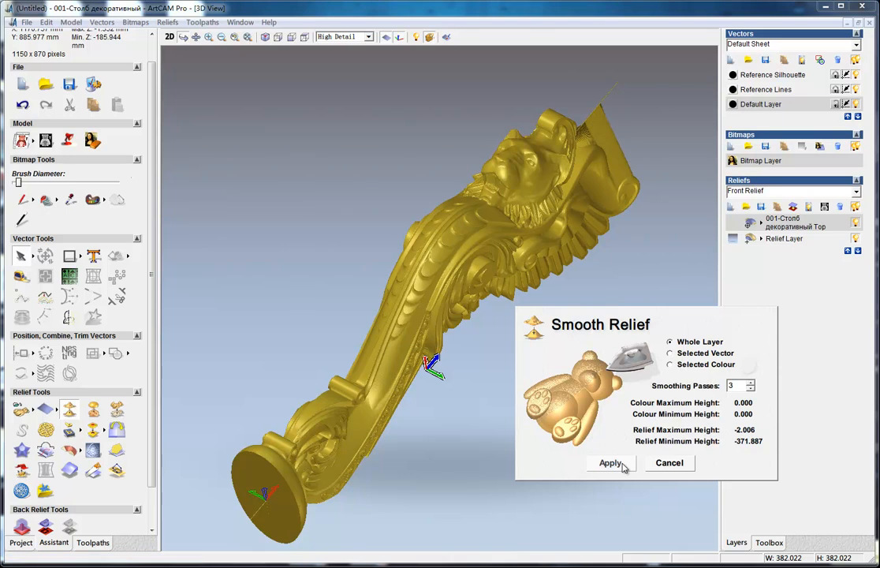
left_click(612, 463)
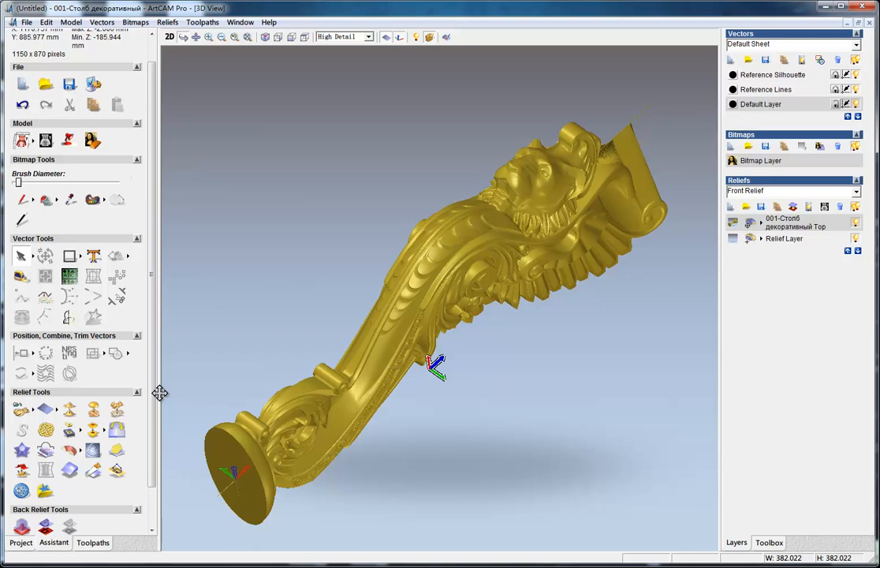
- Start Z Level Roughing with End Mill 6 mm from the Tool Database and 4.99 mm stepdown
left_click(92, 542)
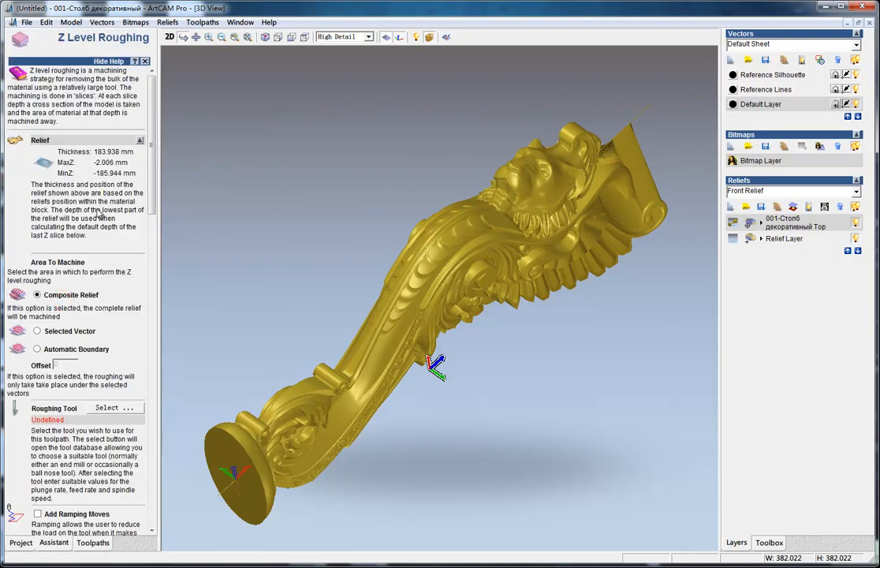
scroll("down", 3)
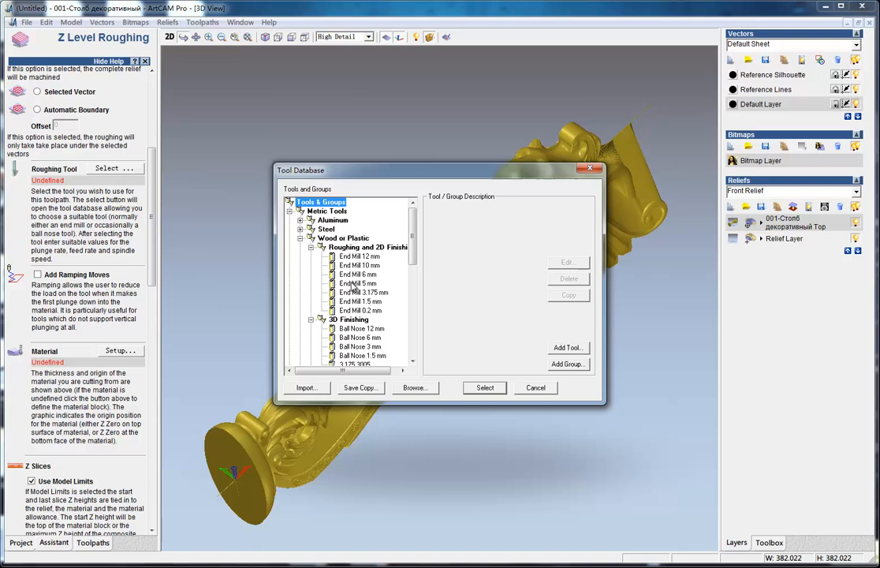
left_click(484, 387)
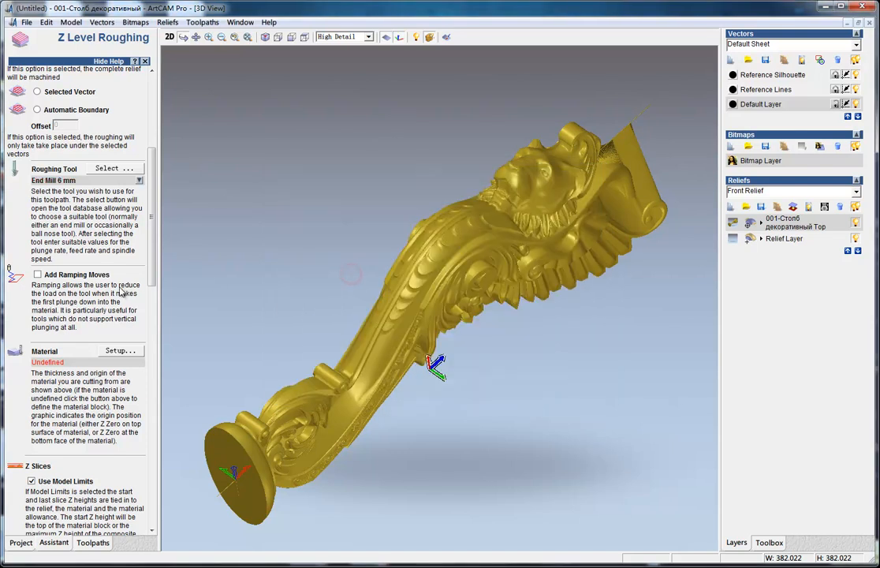
left_click(140, 180)
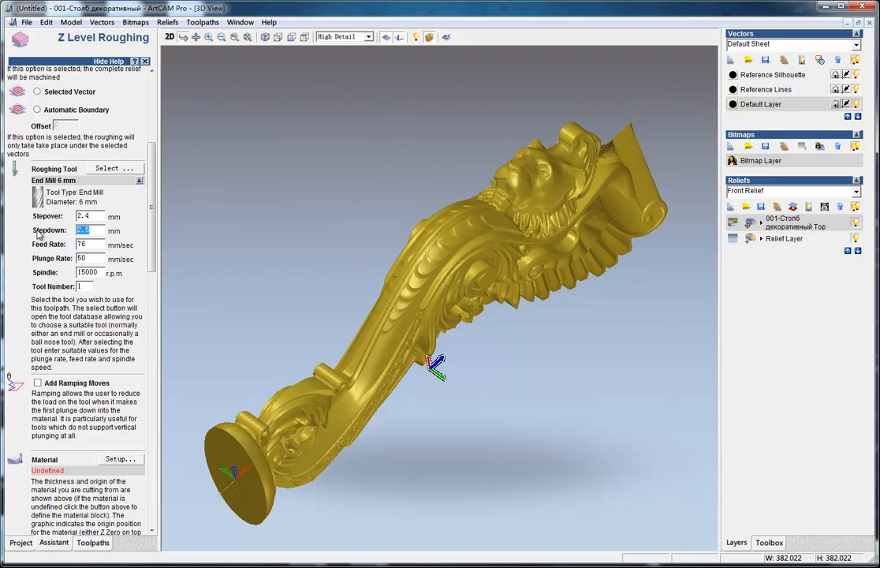
type("4.99")
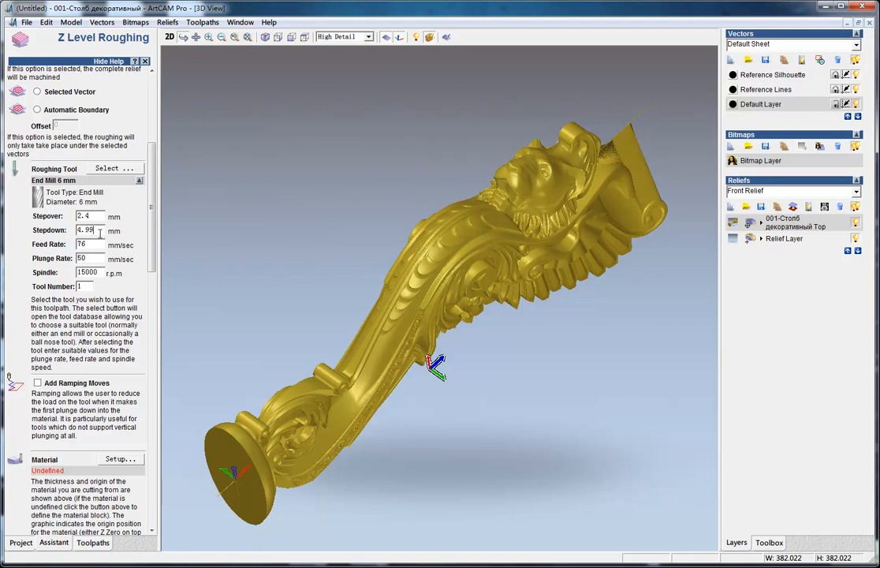
scroll("down", 3)
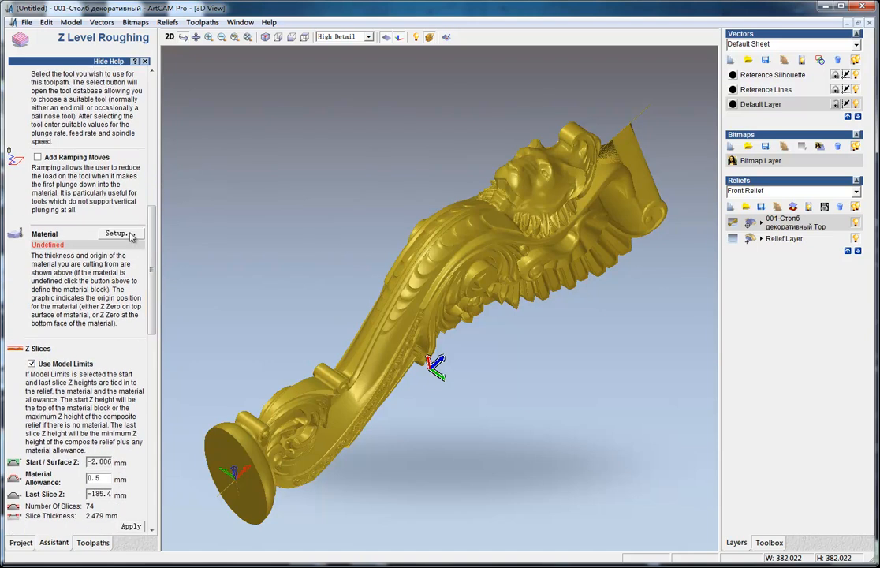
- Set the roughing material thickness to 184 mm (37 Z slices) and orbit to view the block
left_click(119, 234)
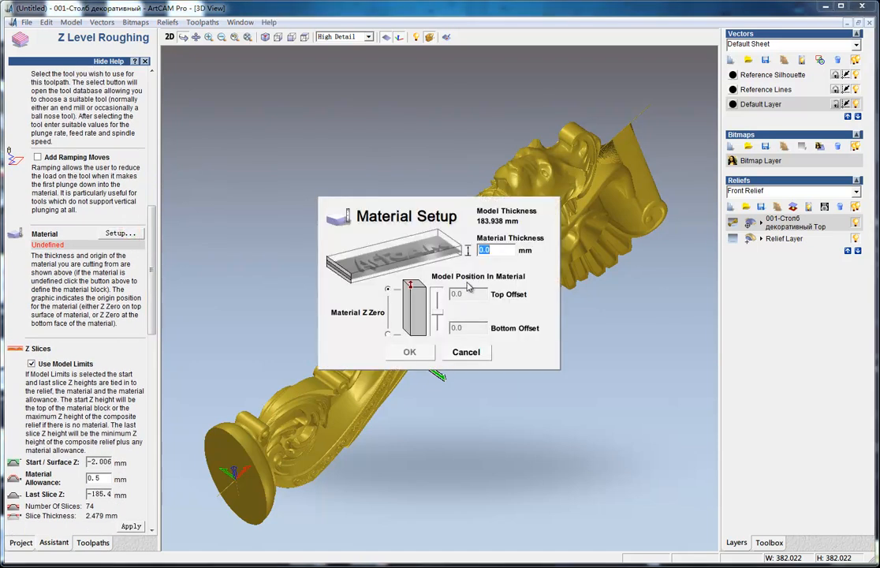
type("184")
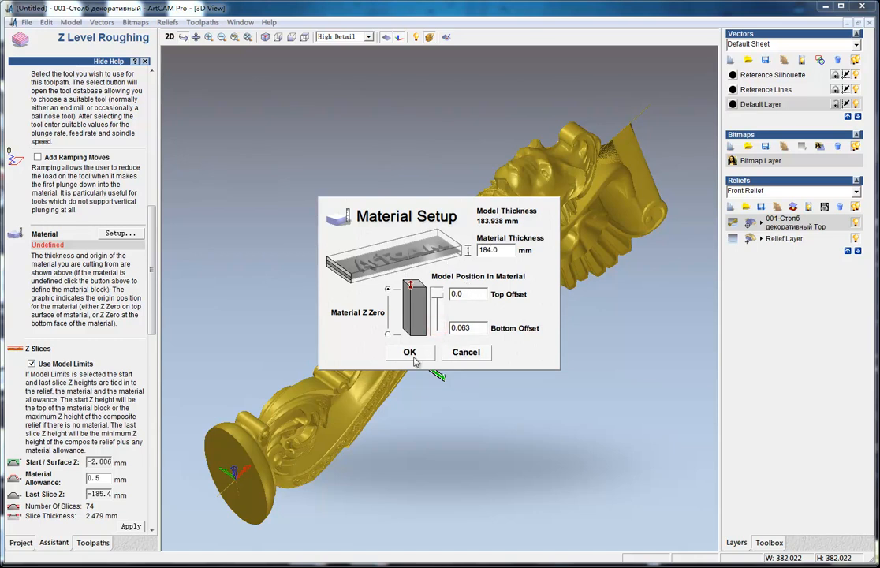
left_click(409, 352)
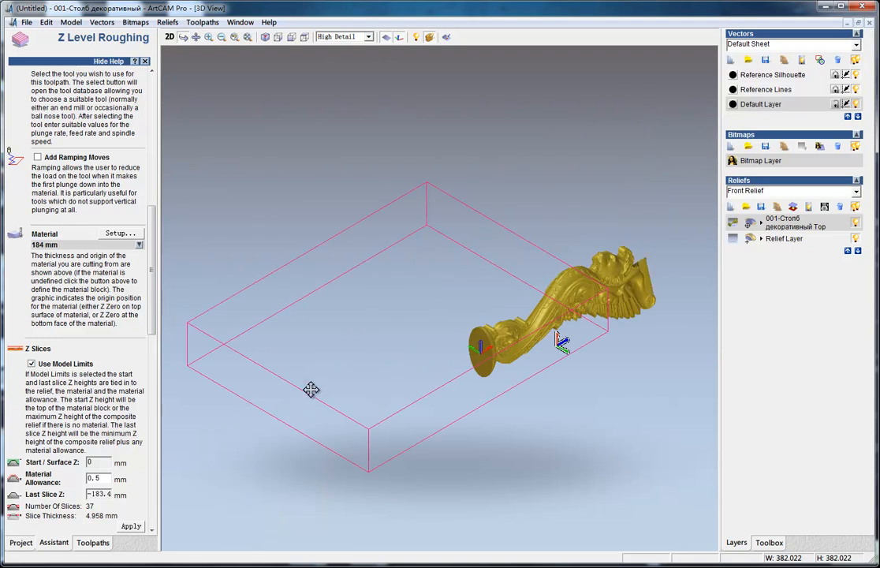
left_click_drag(310, 389, 405, 376)
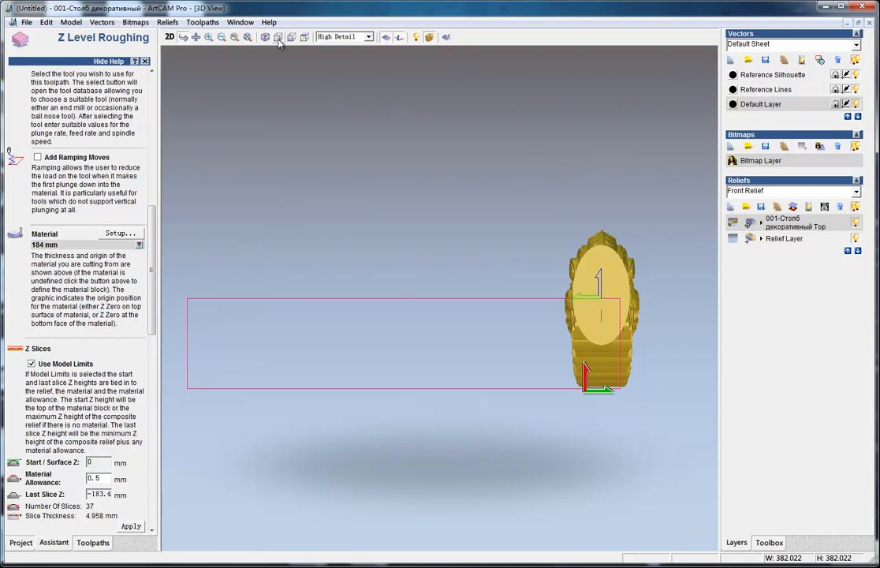
mouse_move(634, 366)
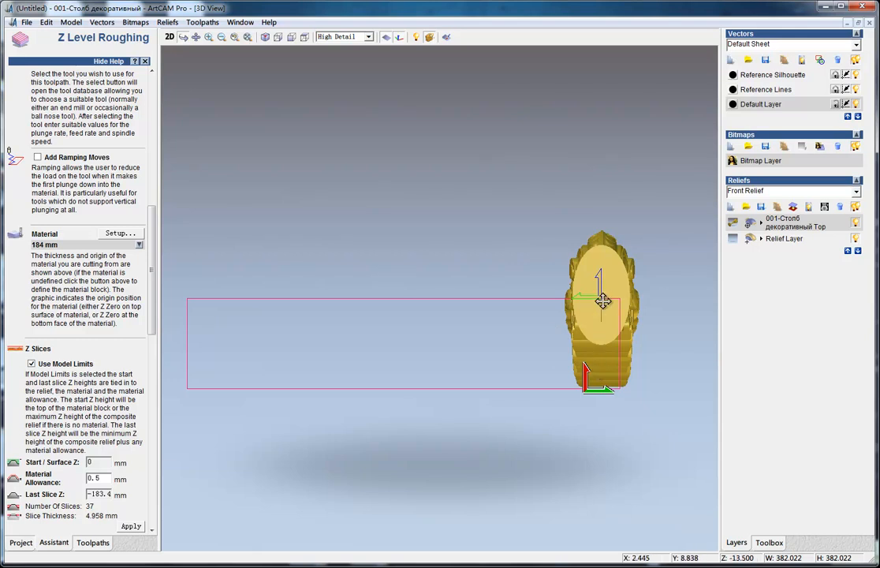
mouse_move(637, 317)
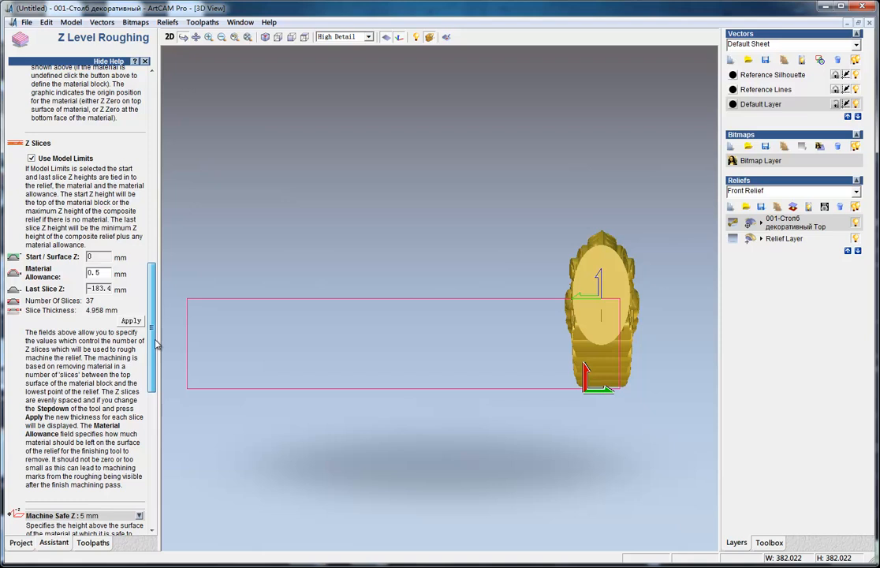
- Name the roughing toolpath 'Z Roughing', calculate it now, and close the roughing form
scroll("down", 3)
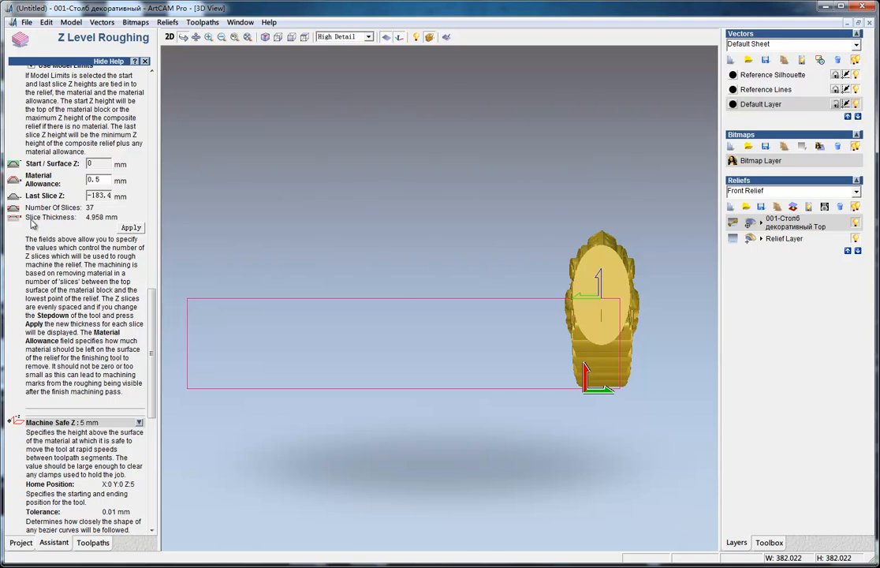
mouse_move(86, 223)
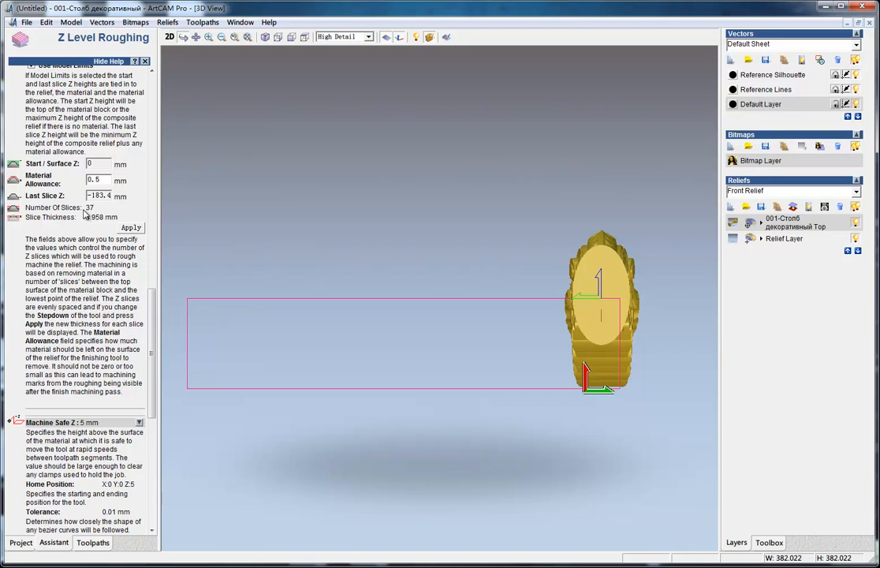
scroll("down", 3)
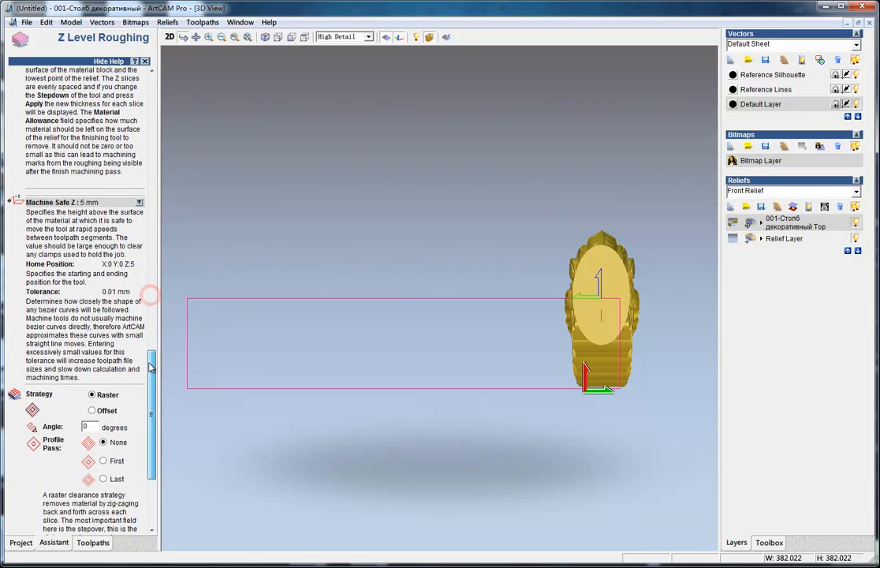
scroll("down", 3)
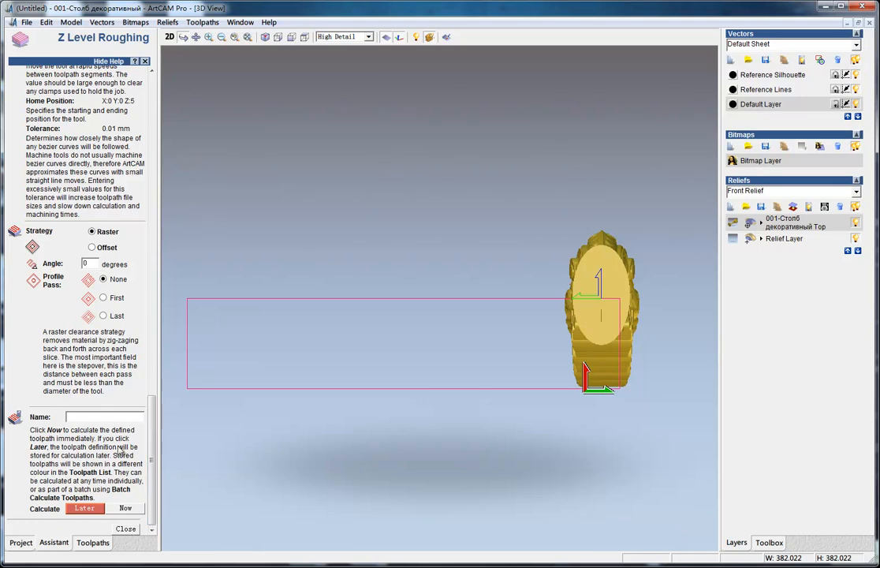
left_click(125, 508)
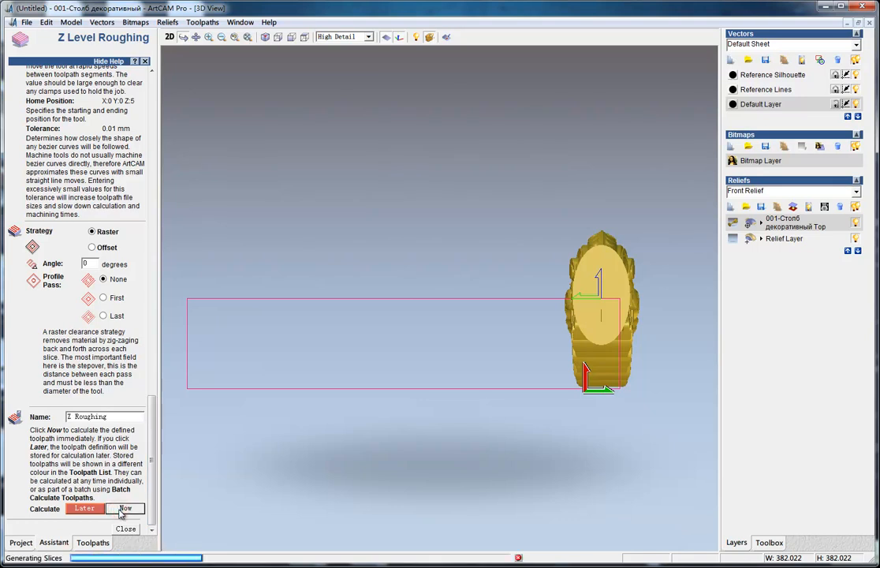
left_click(125, 508)
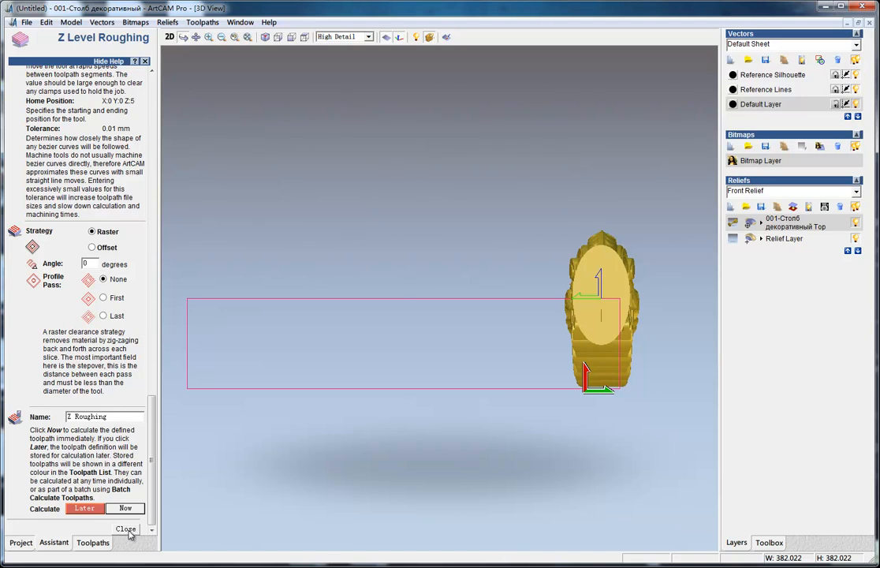
left_click(125, 508)
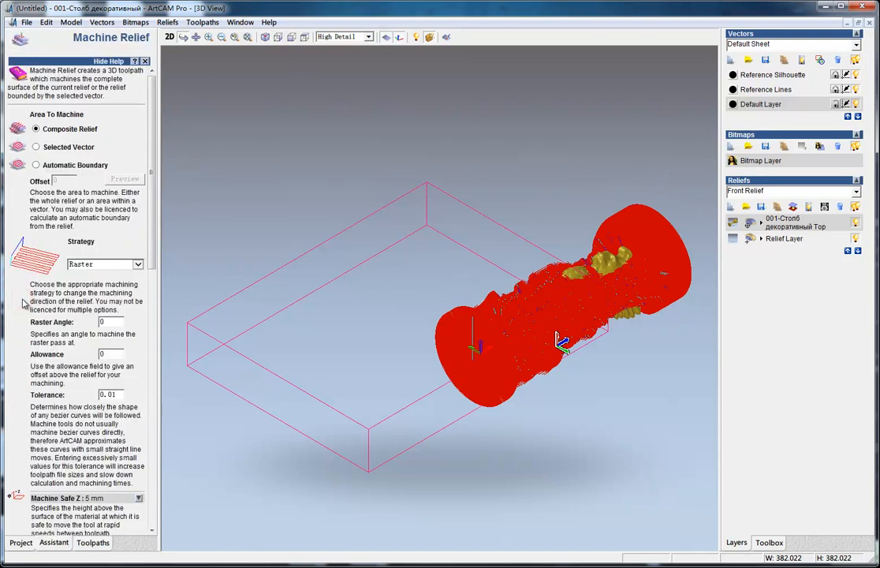
- Pick the 3.175,3005 tool from Wood or Plastic > 3D Finishing and open its edit form
scroll("down", 3)
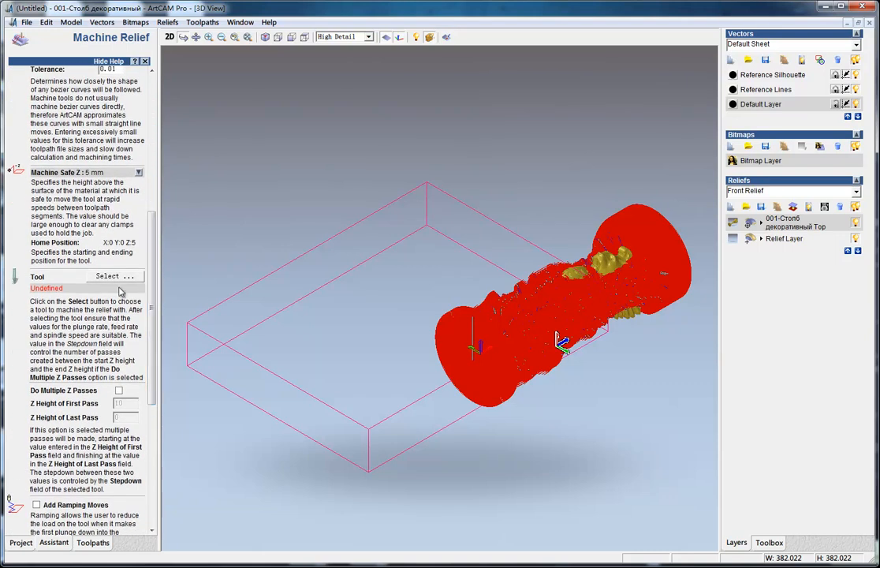
left_click(115, 275)
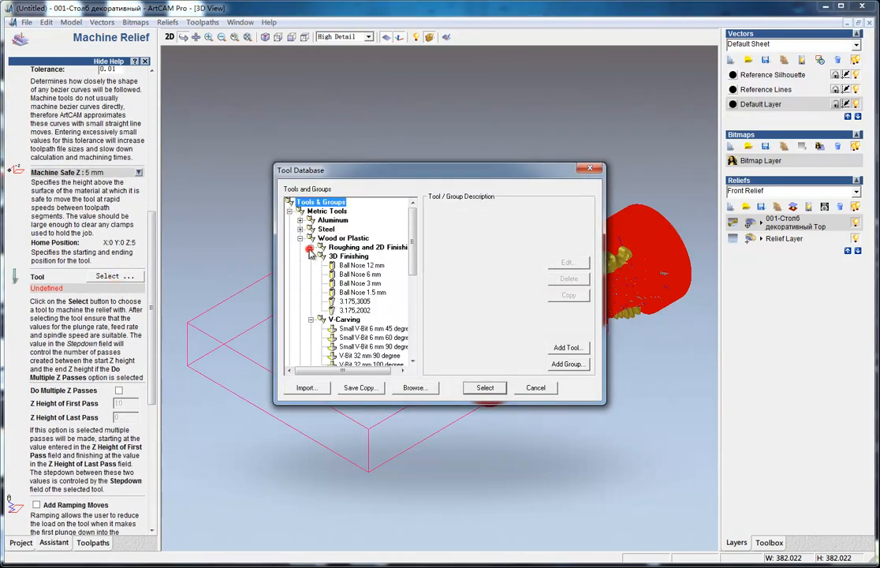
left_click(354, 301)
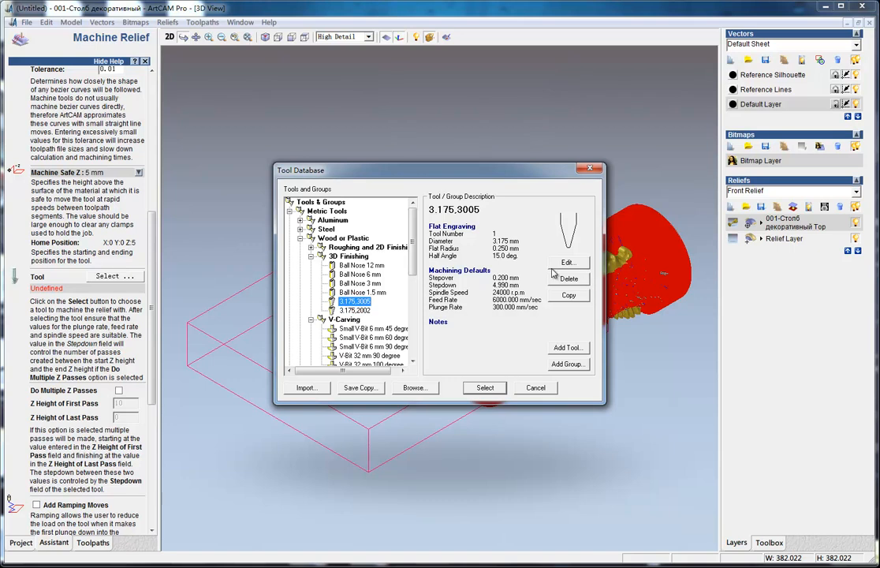
mouse_move(553, 273)
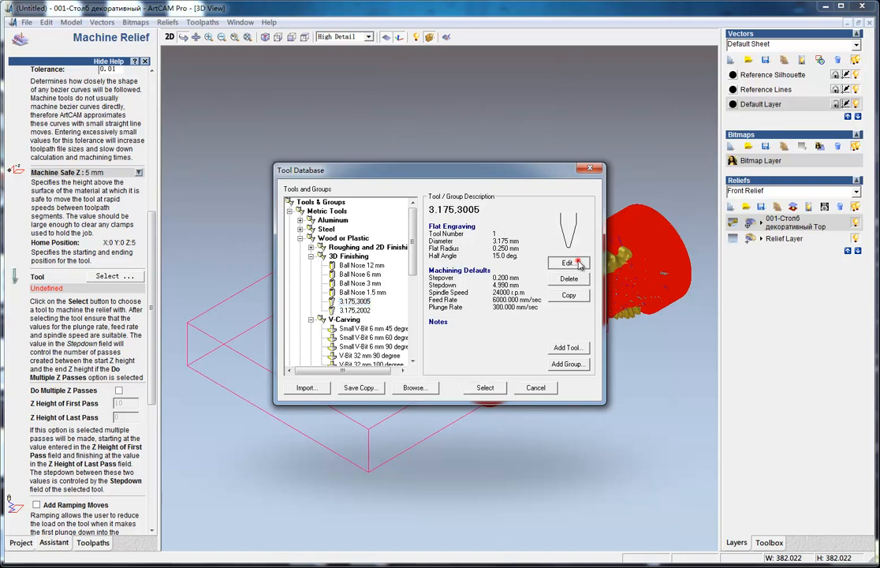
left_click(568, 263)
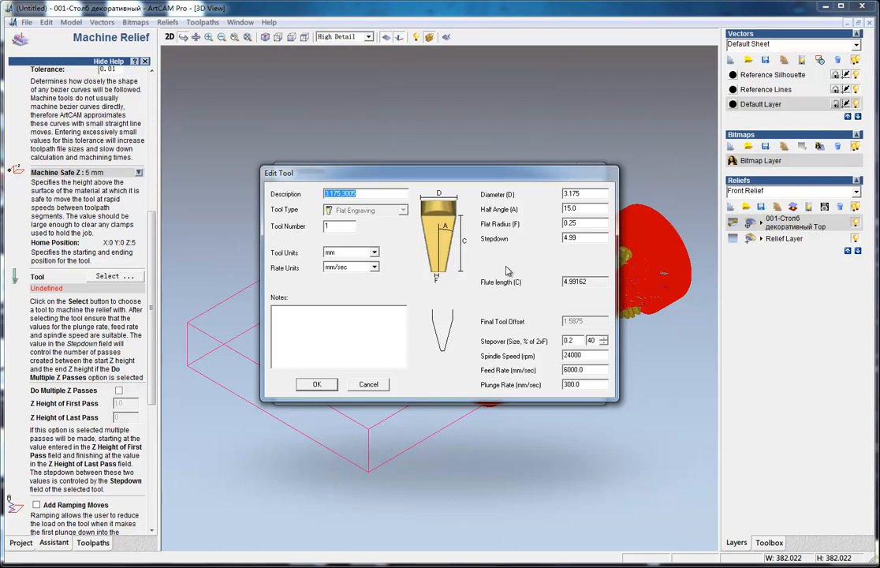
mouse_move(476, 79)
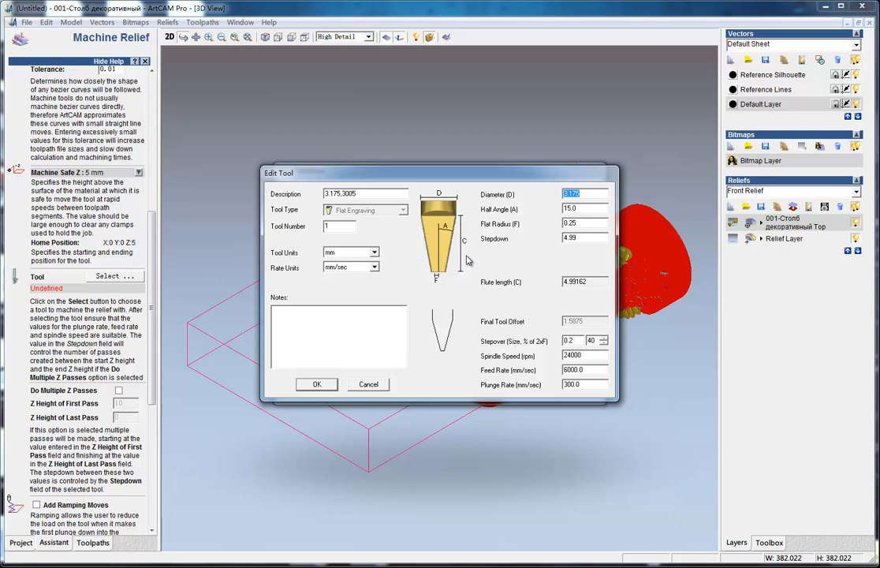
mouse_move(463, 282)
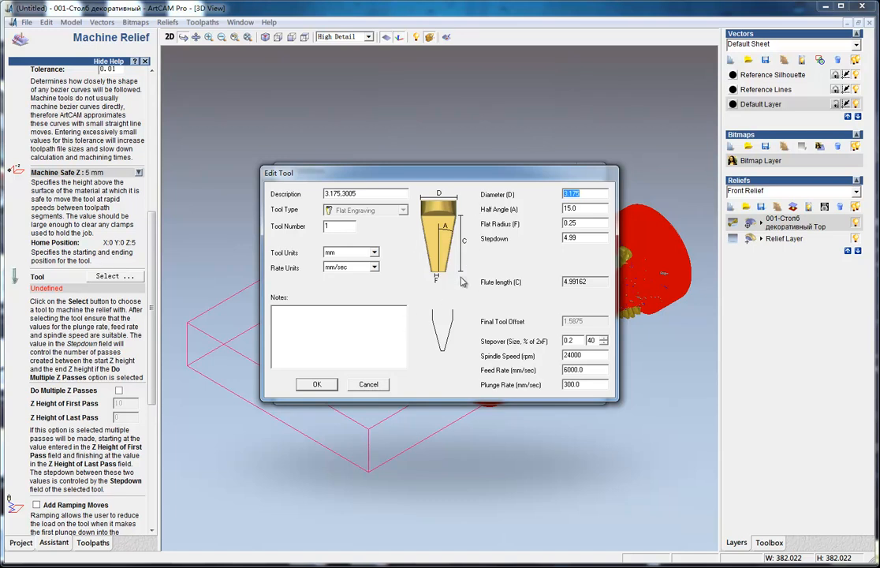
mouse_move(473, 232)
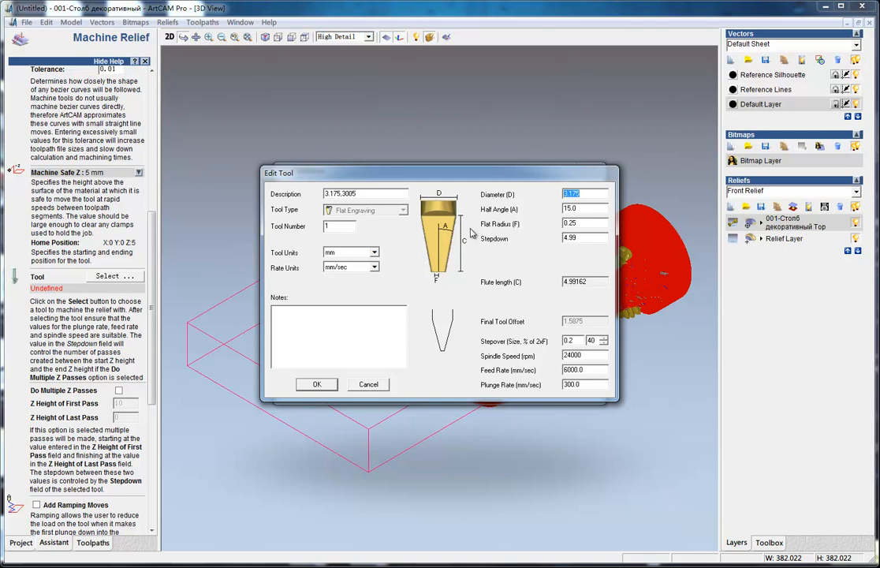
mouse_move(442, 281)
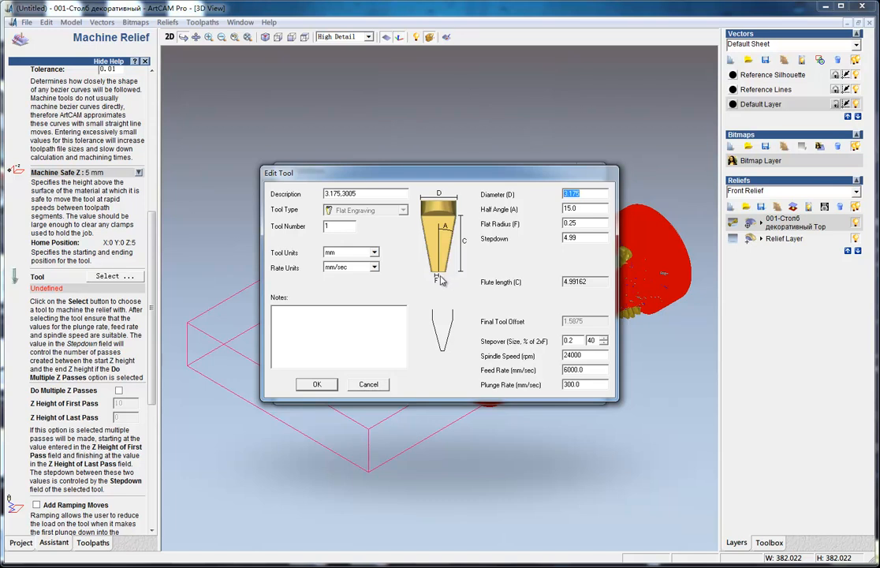
mouse_move(450, 282)
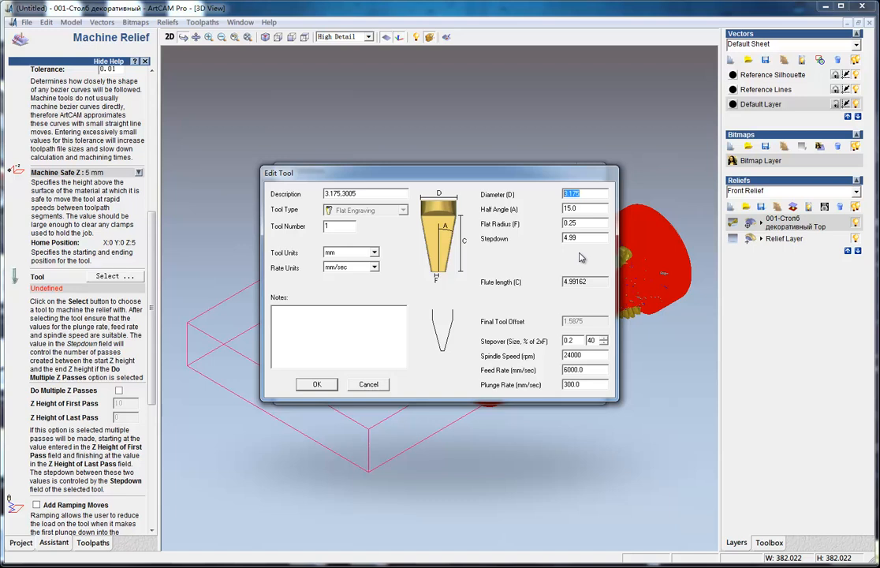
- Accept the tool's diameter 3.175, stepover 0.2 and spindle 24000 unchanged
left_click(584, 238)
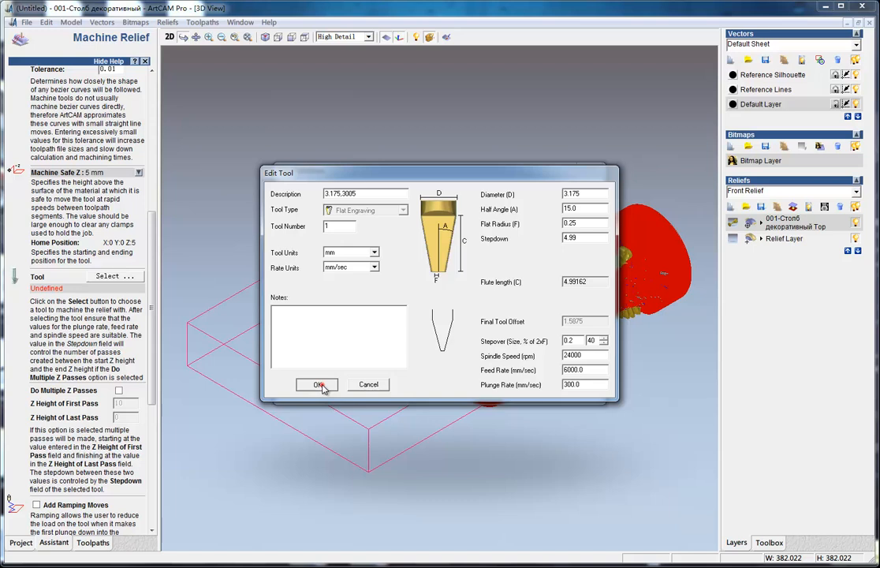
left_click(317, 385)
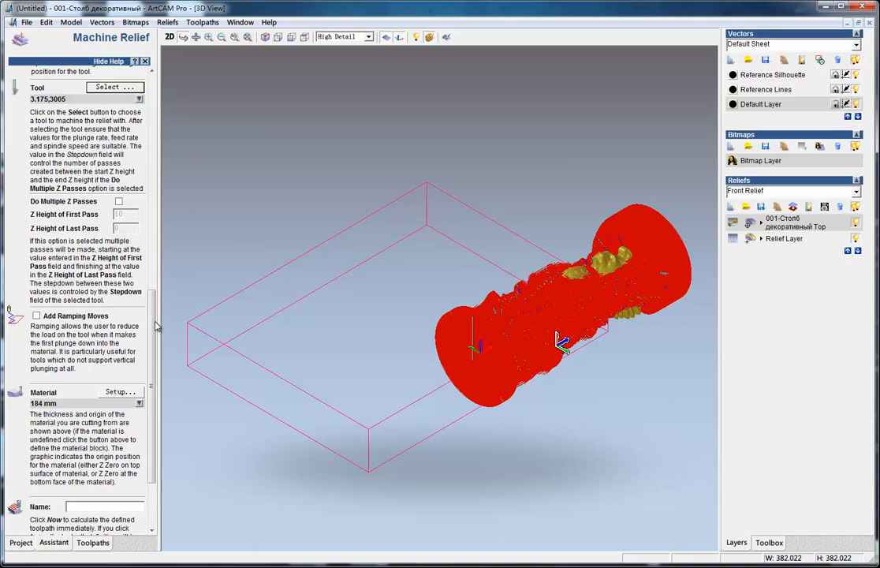
- Finish the Machine Relief form and move to the toolpath list for simulation
scroll("down", 3)
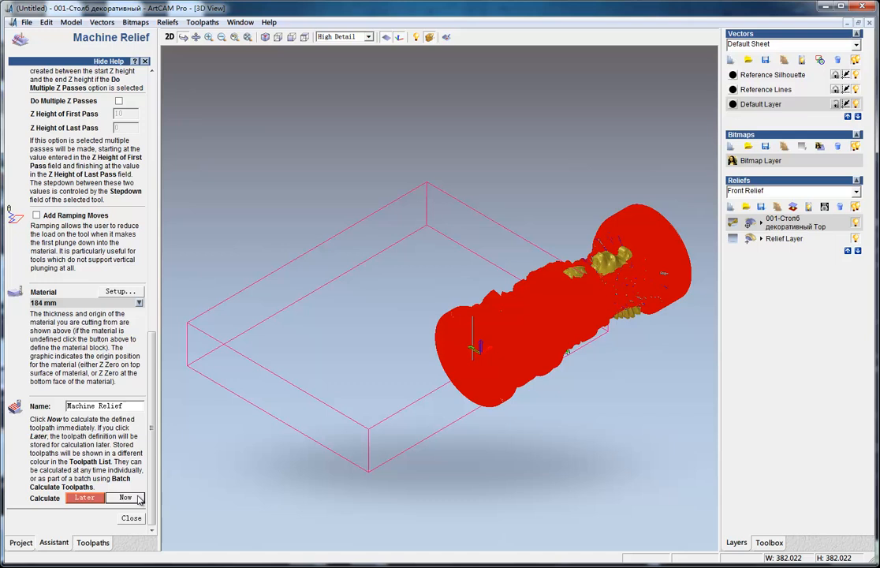
mouse_move(154, 523)
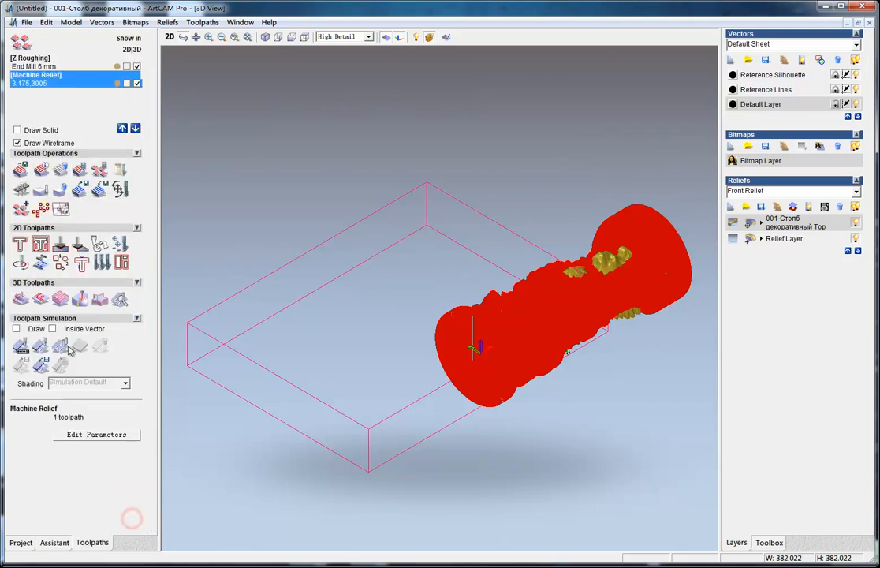
left_click(32, 58)
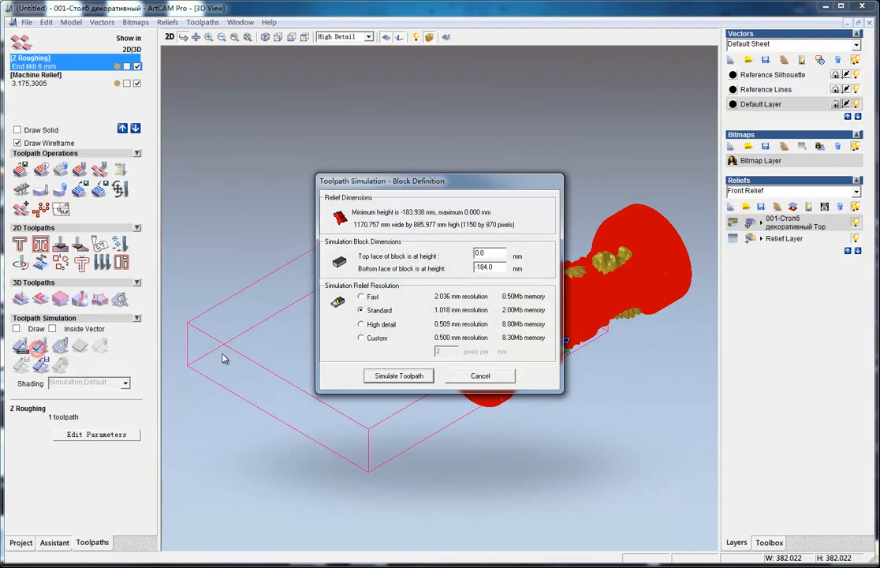
- Simulate Z Roughing on the material block and orbit the stepped rough-cut result
left_click(399, 376)
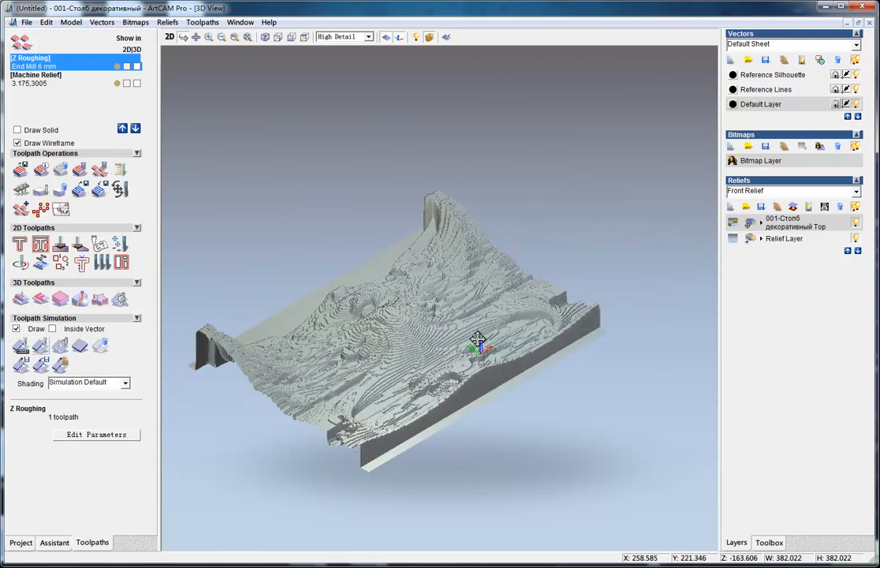
left_click_drag(477, 343, 426, 355)
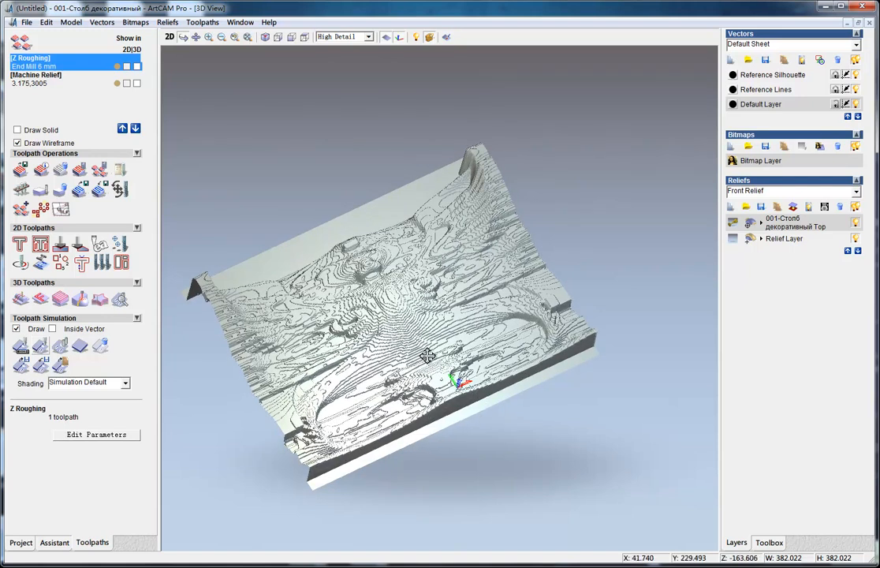
left_click_drag(426, 355, 413, 260)
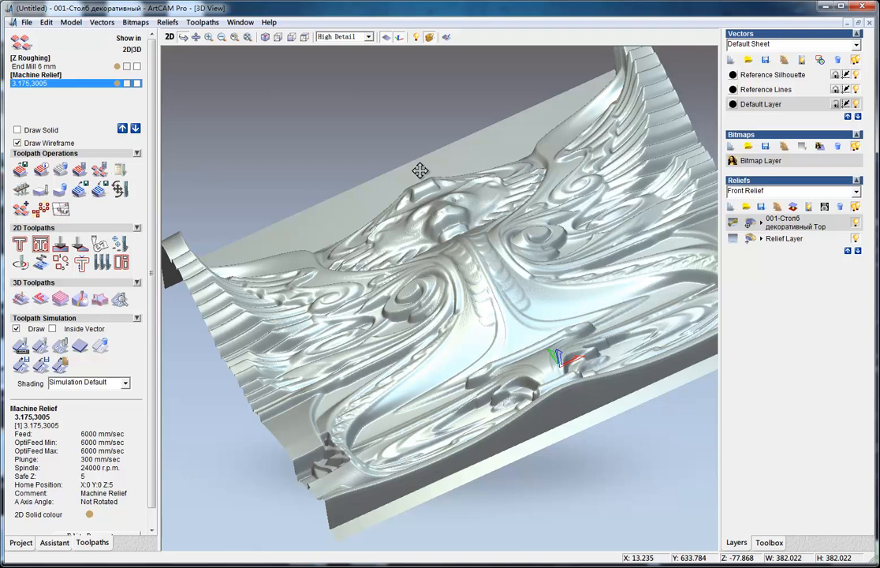
mouse_move(500, 306)
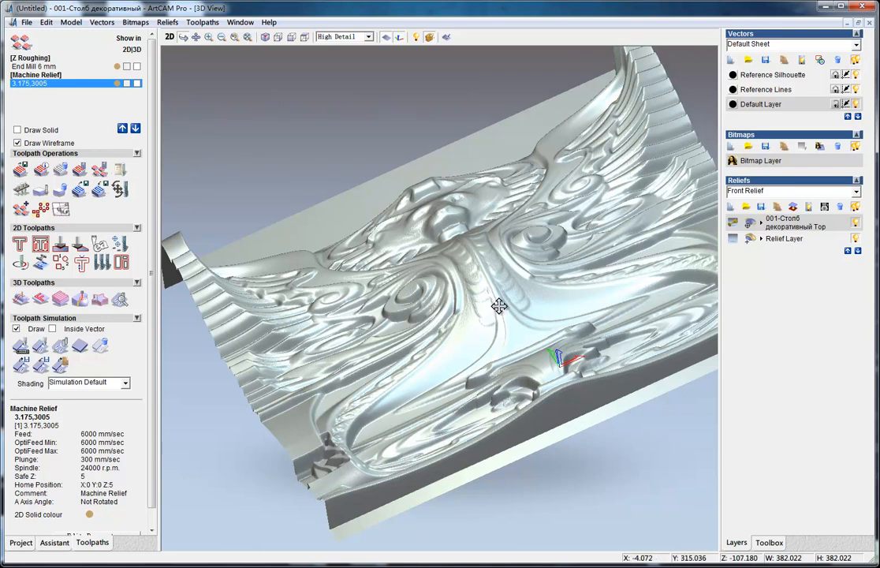
mouse_move(501, 332)
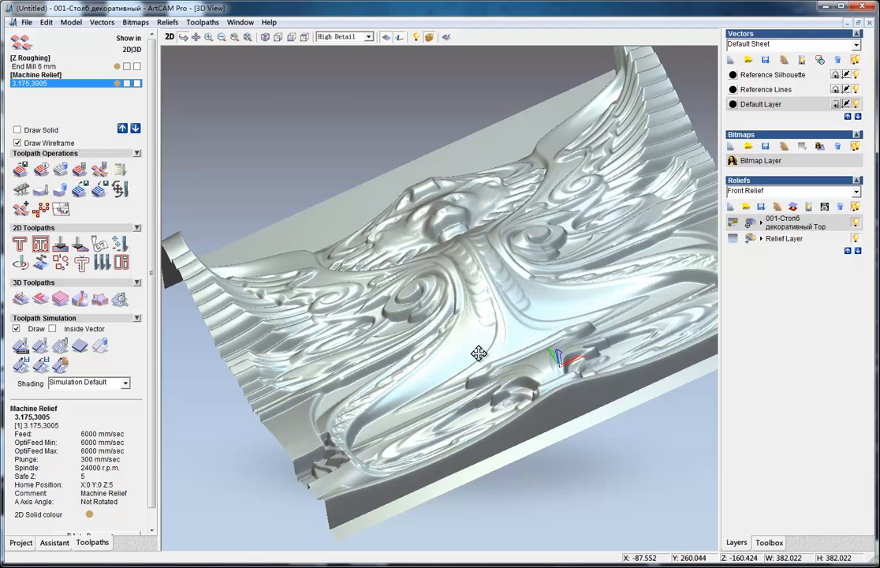
mouse_move(471, 352)
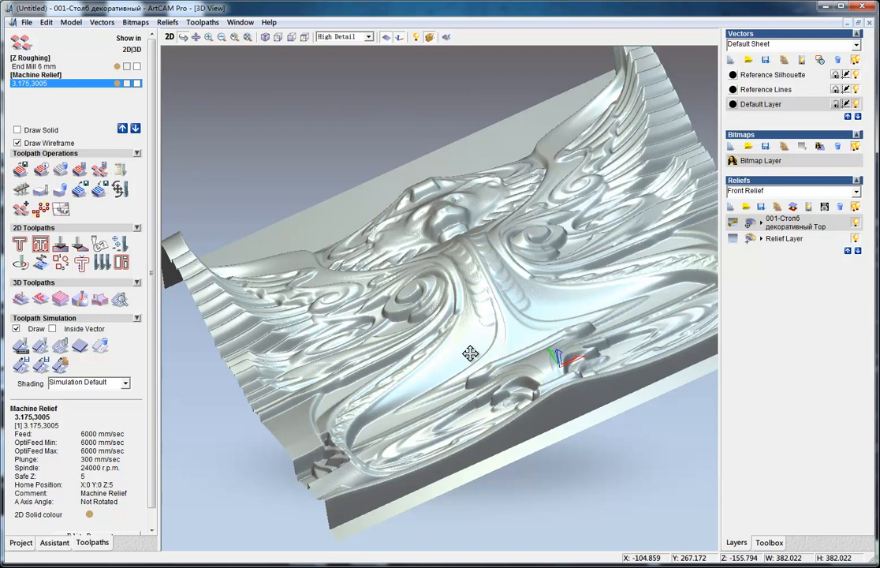
mouse_move(482, 349)
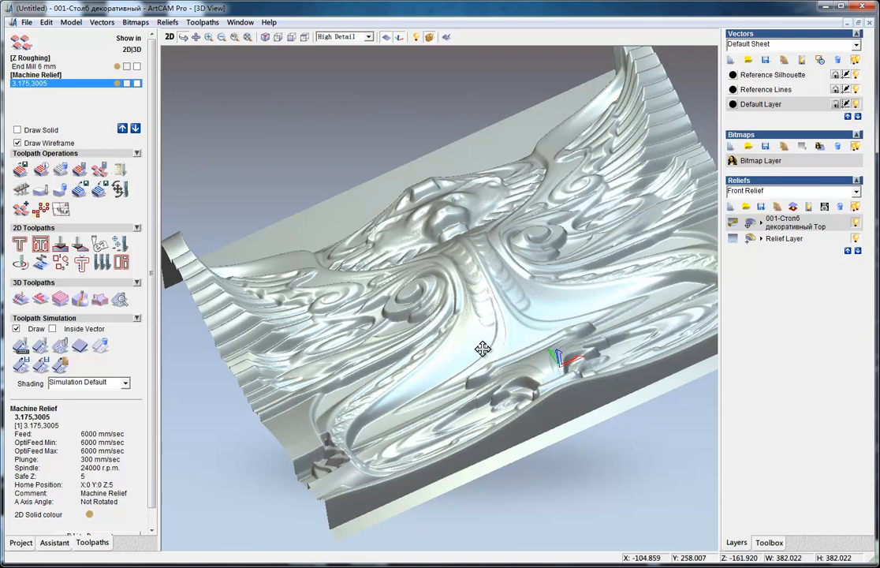
- Orbit the 3D view around the simulated front relief
left_click_drag(482, 350, 494, 132)
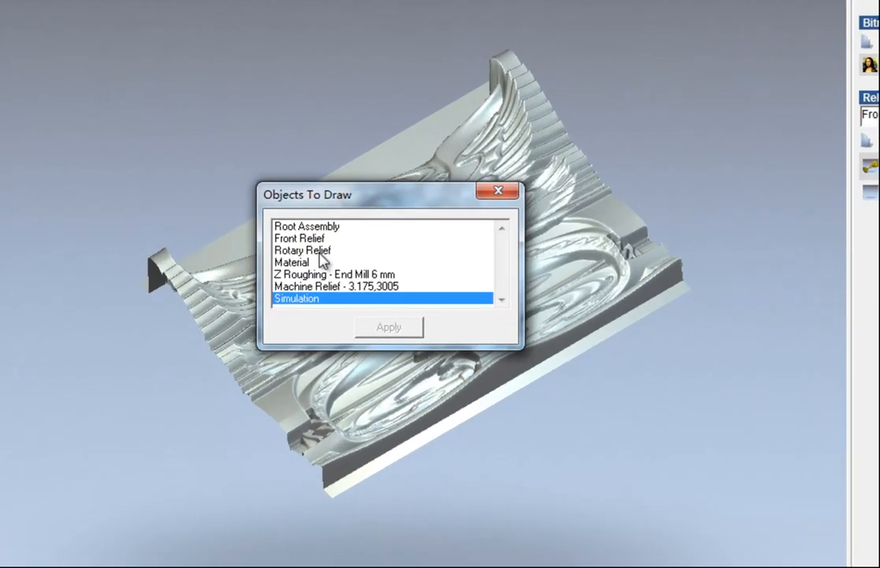
- Add Rotary Relief to the drawn objects and orbit to inspect the column
left_click(302, 250)
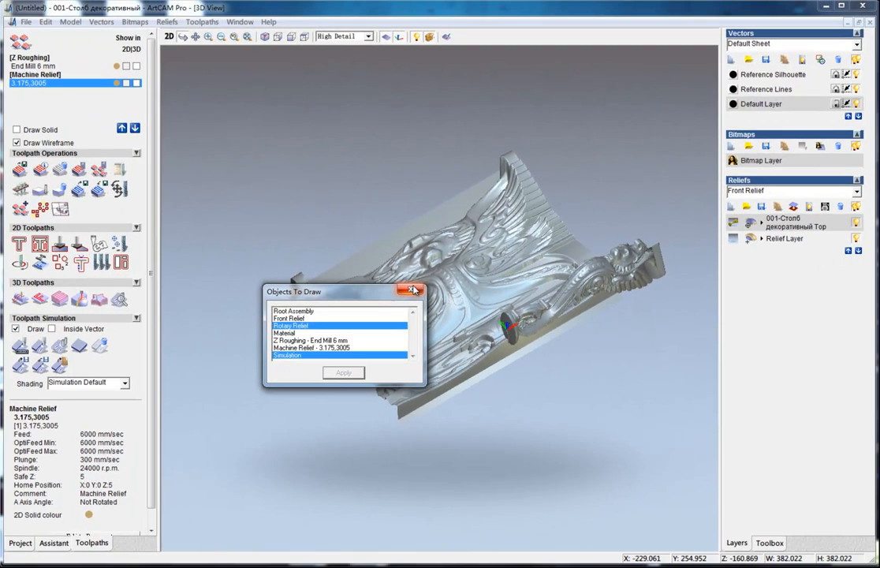
left_click(411, 291)
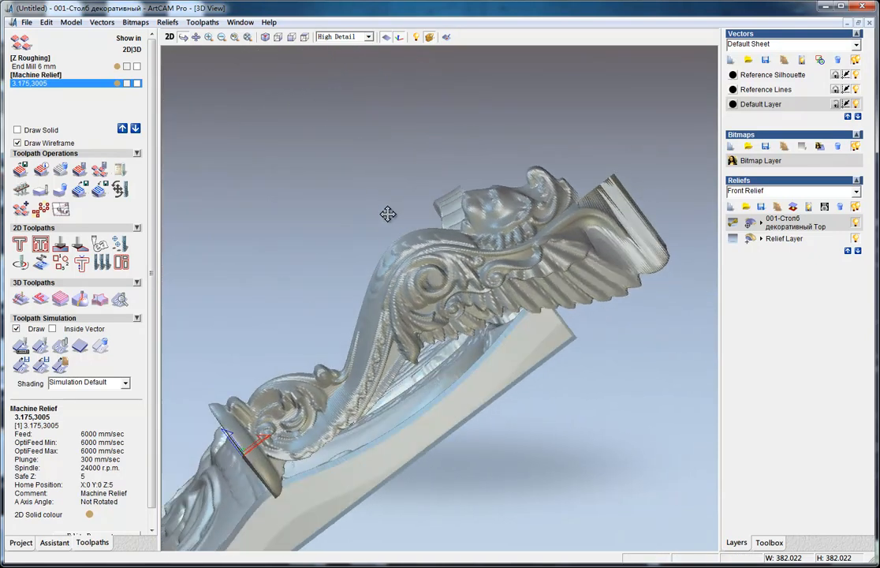
left_click_drag(387, 213, 452, 316)
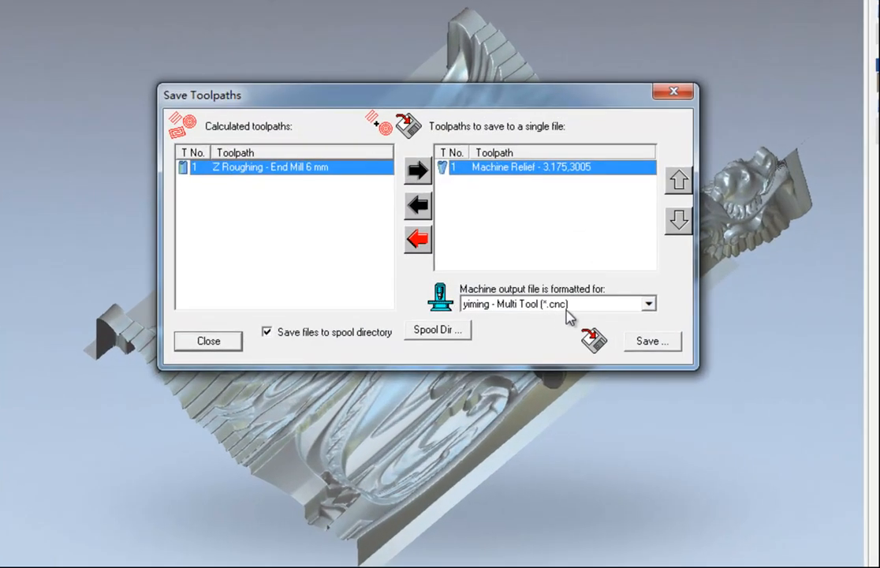
mouse_move(698, 315)
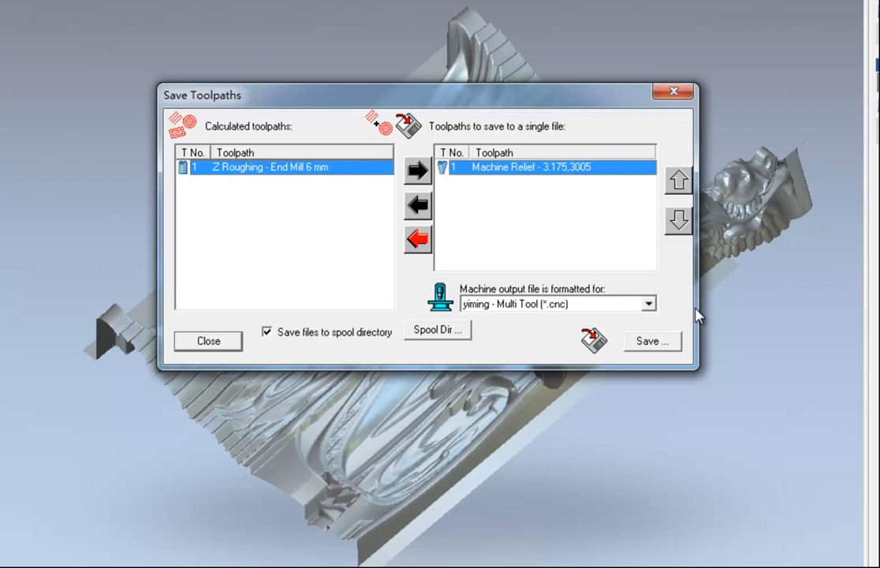
mouse_move(530, 307)
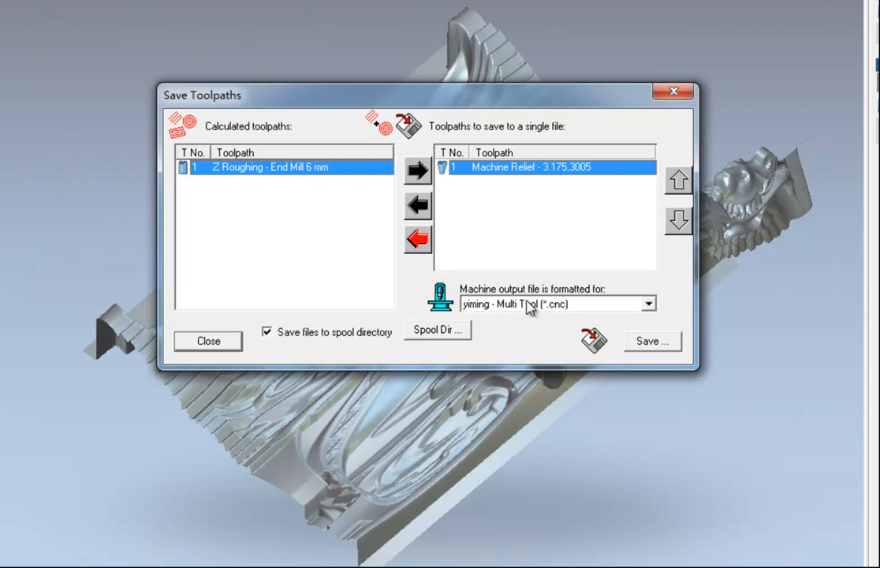
mouse_move(544, 312)
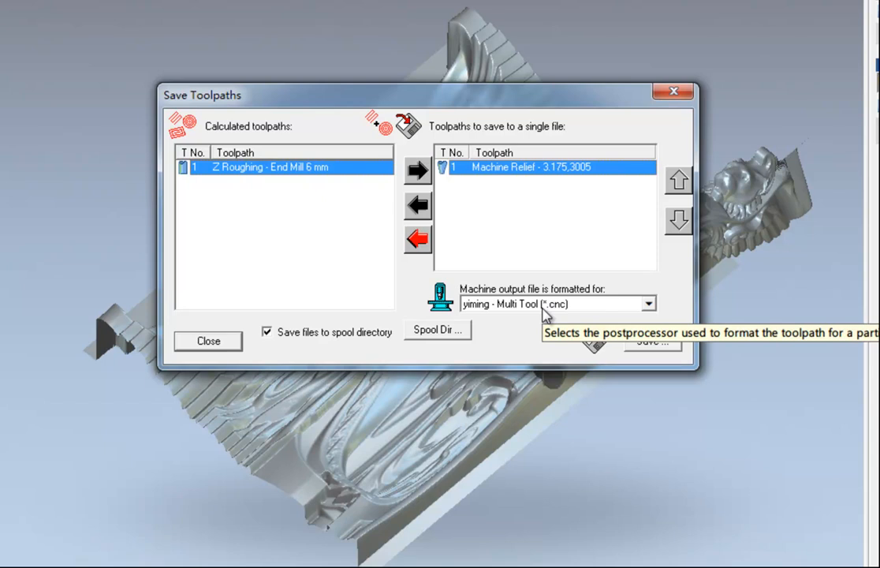
mouse_move(556, 306)
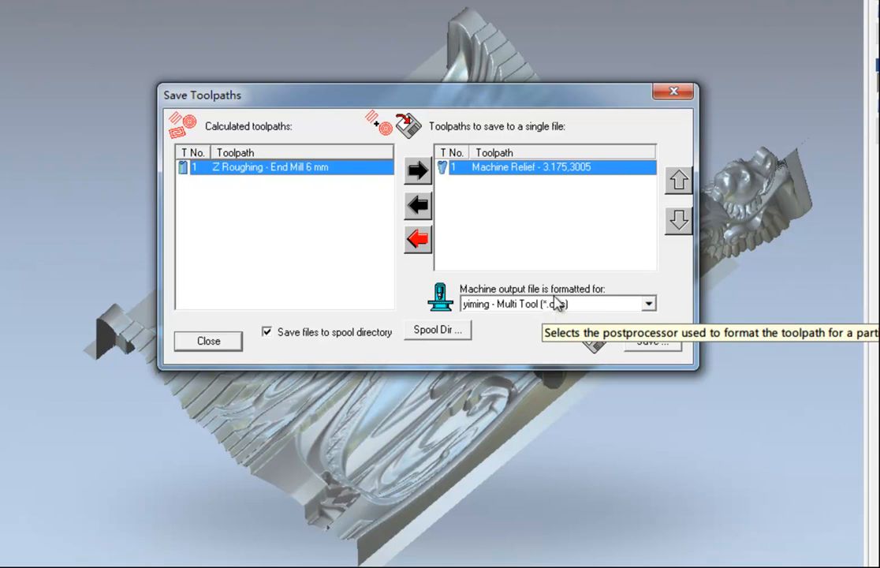
mouse_move(559, 310)
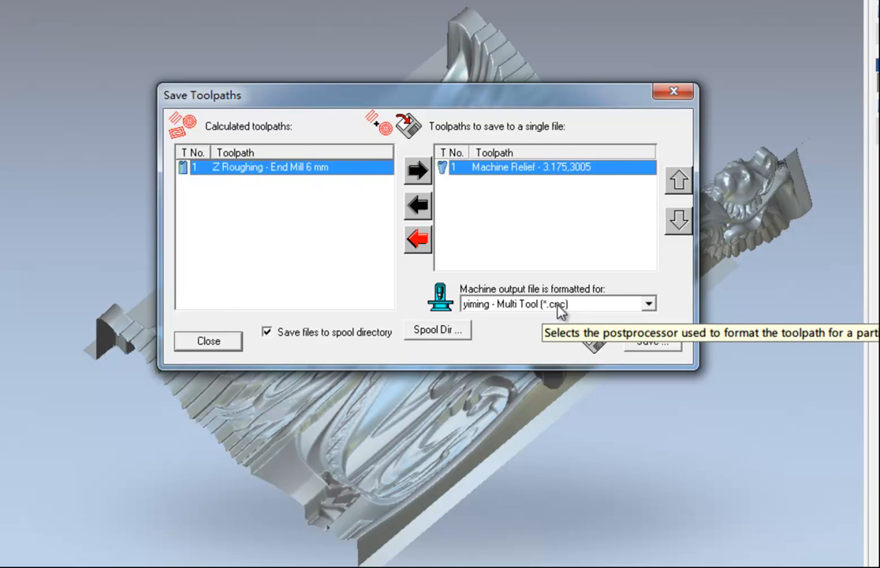
- Choose the Model Master 3 Axis Rotary X->A (*.mmg) format and save the Machine Relief file
left_click(648, 304)
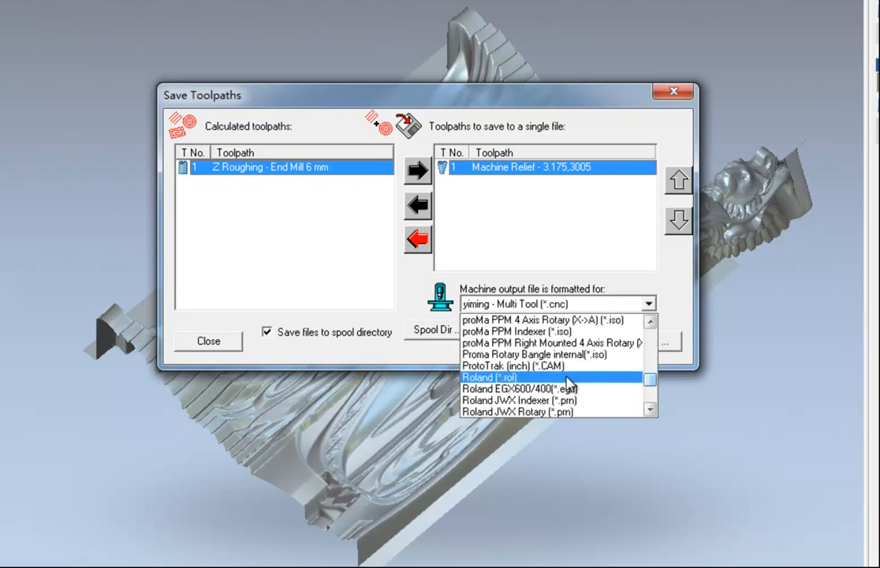
scroll("down", 3)
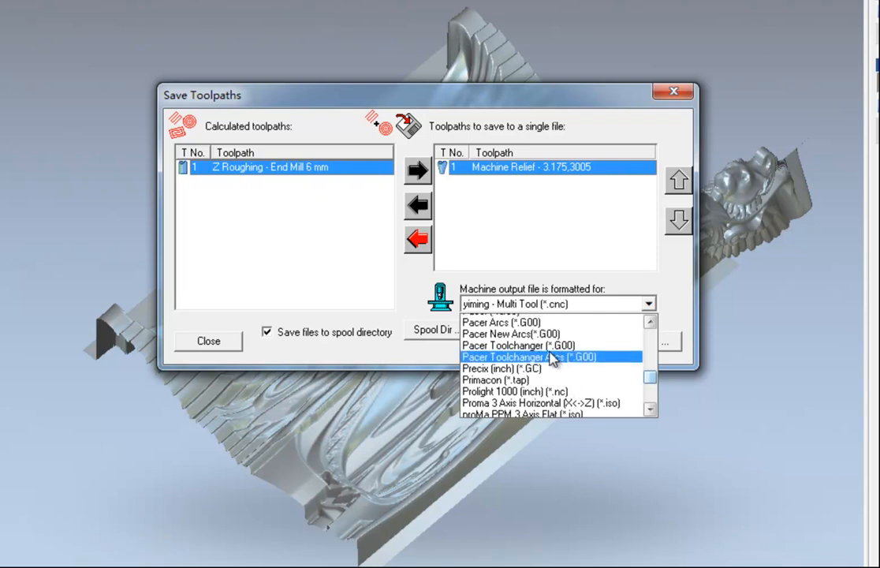
scroll("down", 3)
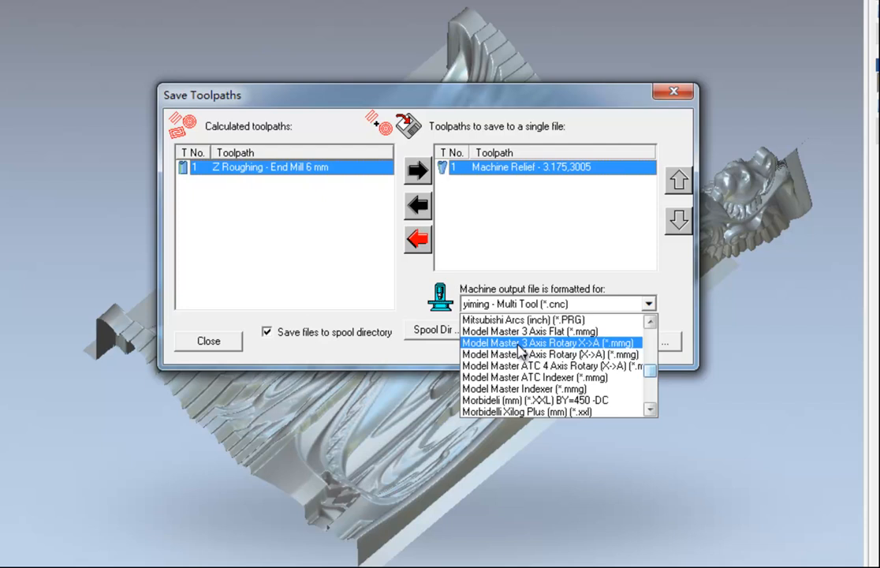
mouse_move(556, 351)
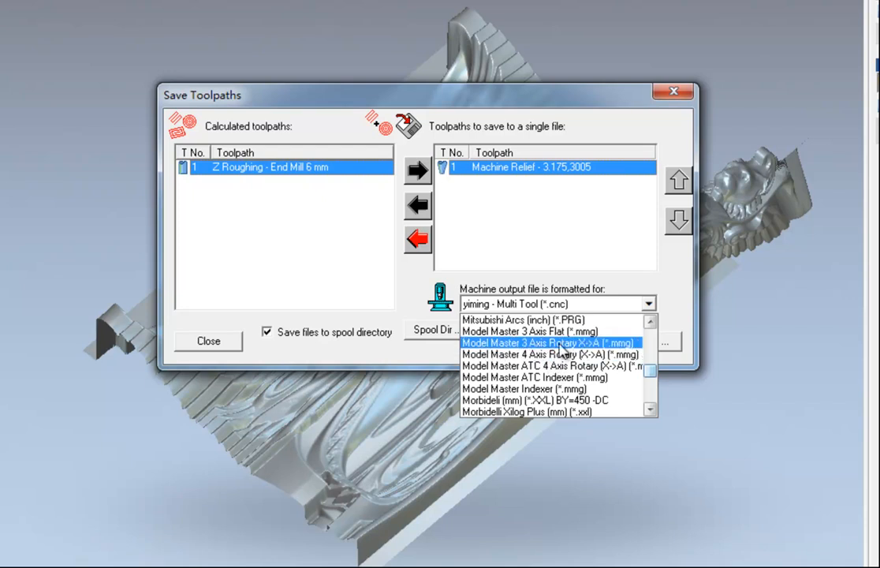
mouse_move(626, 355)
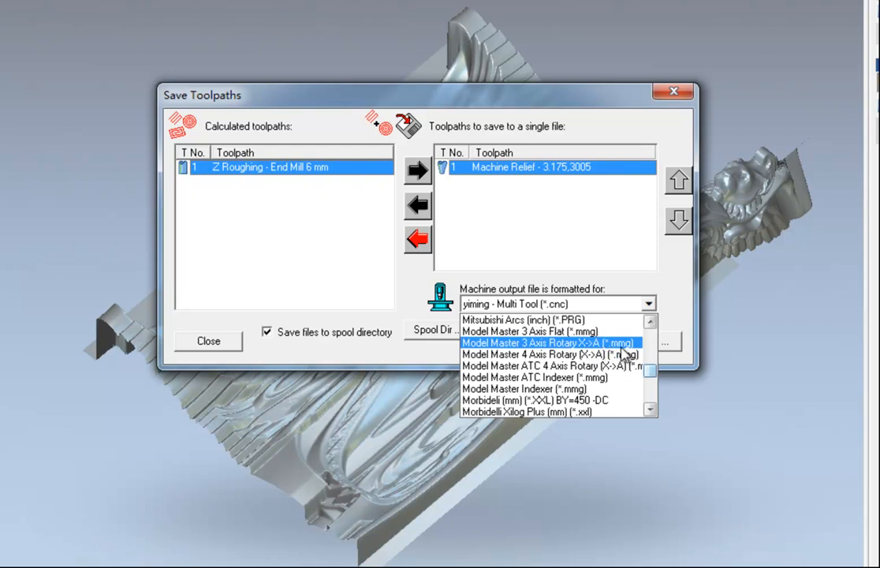
left_click(555, 342)
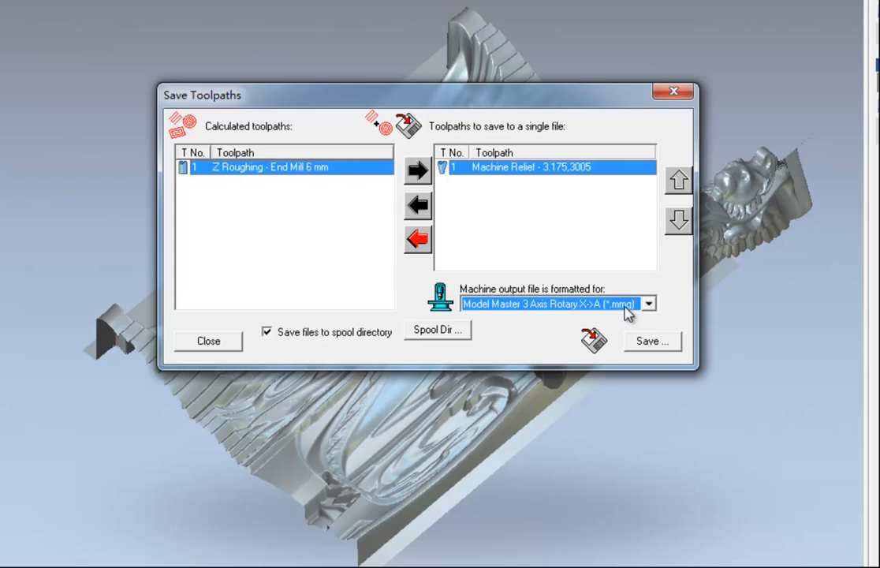
mouse_move(647, 350)
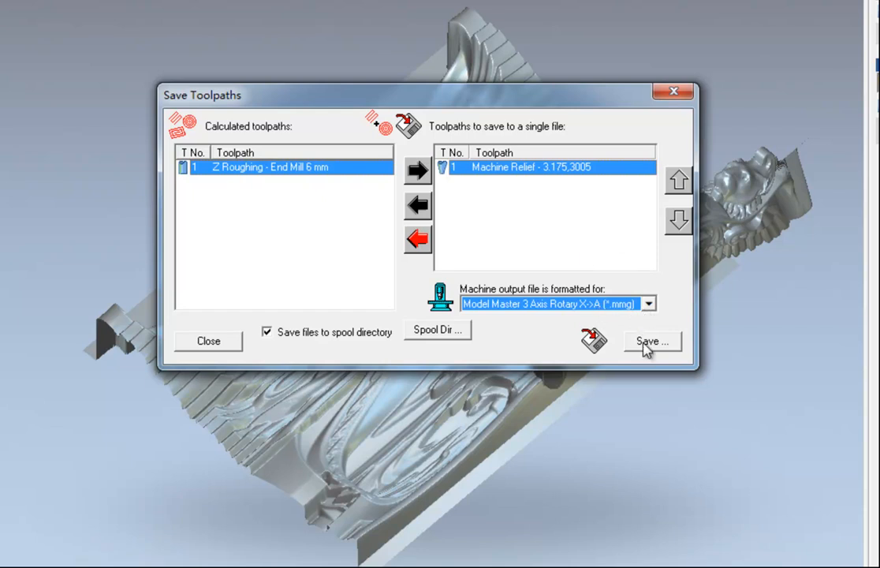
mouse_move(648, 347)
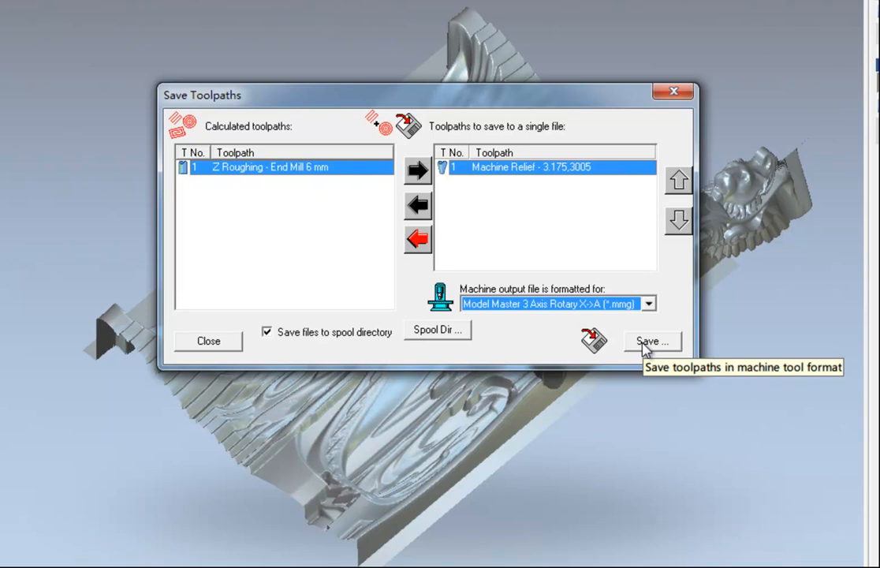
mouse_move(647, 349)
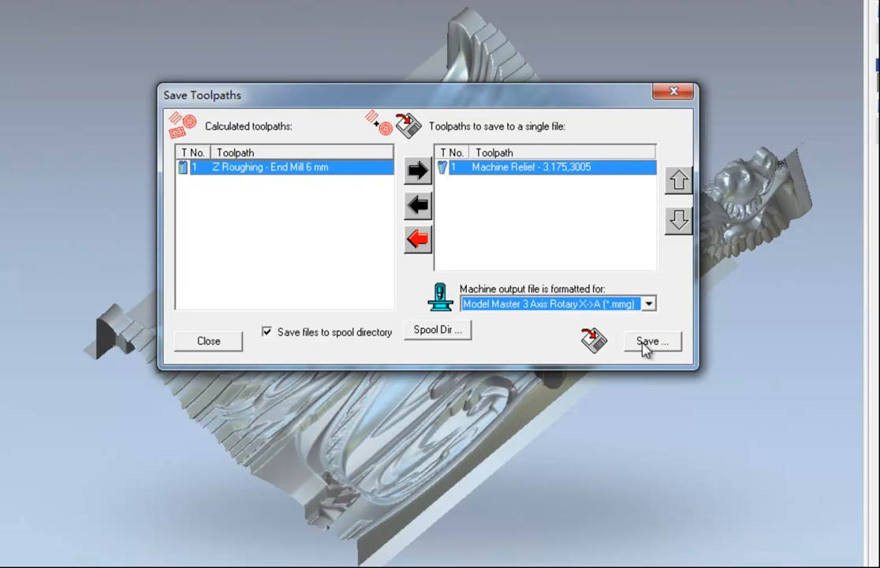
left_click(652, 341)
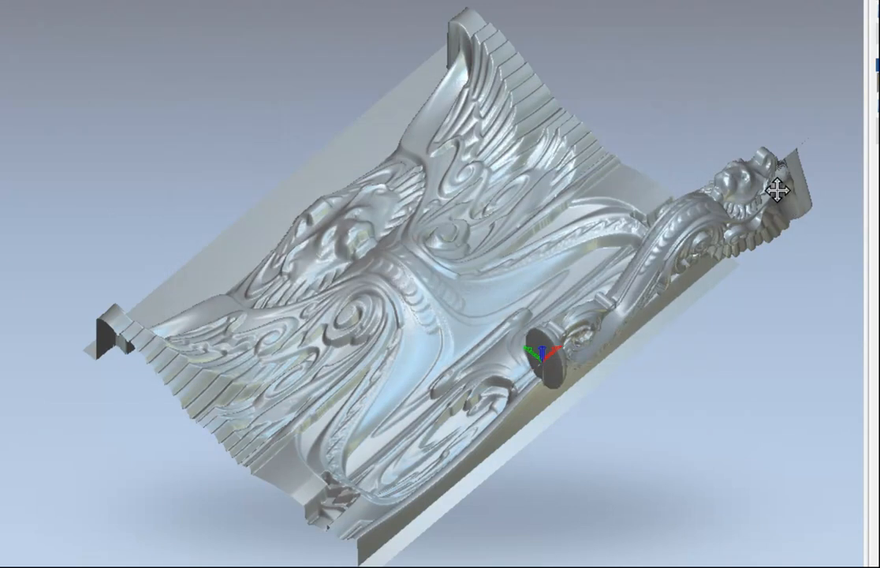
mouse_move(805, 248)
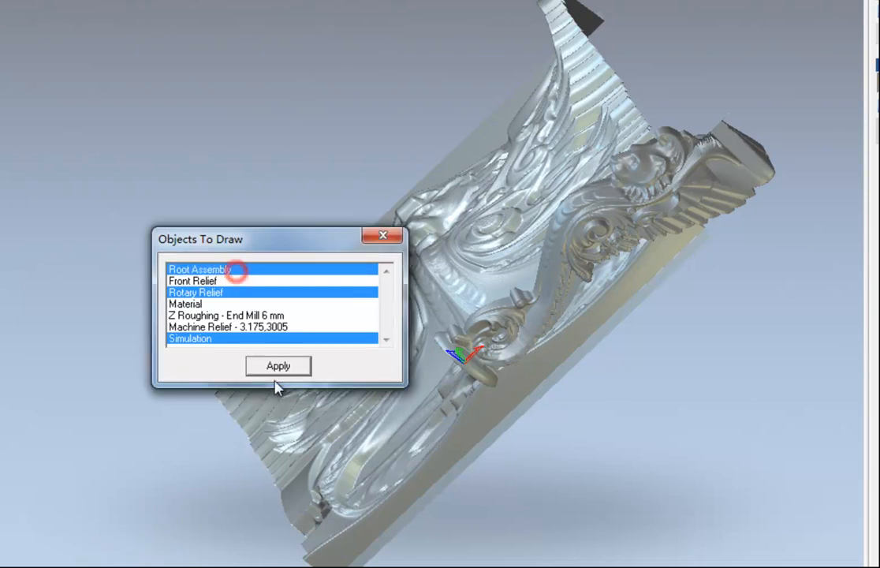
- Deselect Rotary Relief in Objects To Draw and apply, keeping root assembly and simulation
left_click(277, 365)
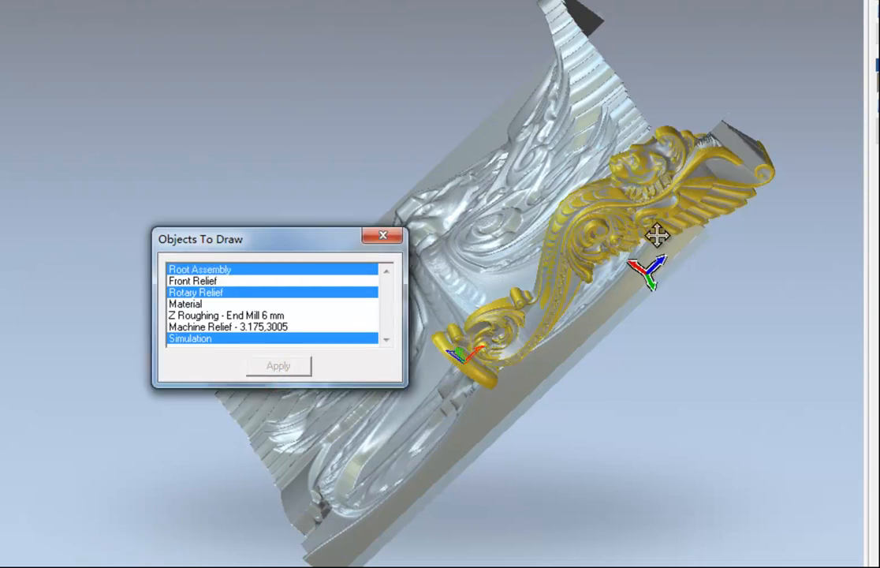
left_click(277, 365)
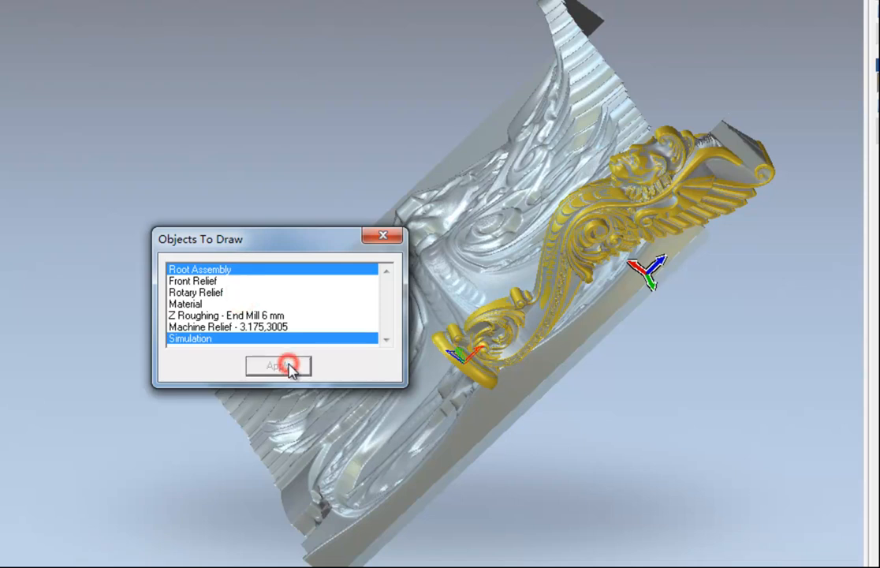
left_click(277, 366)
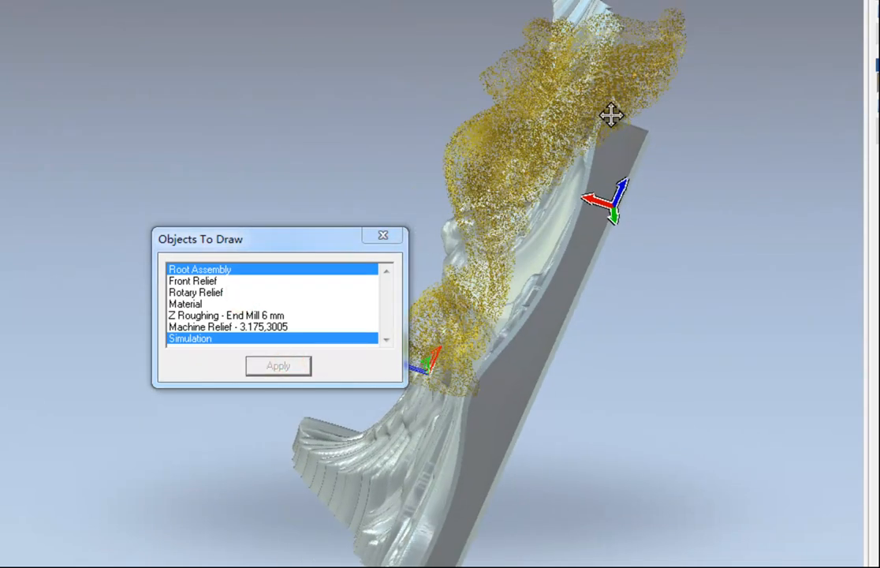